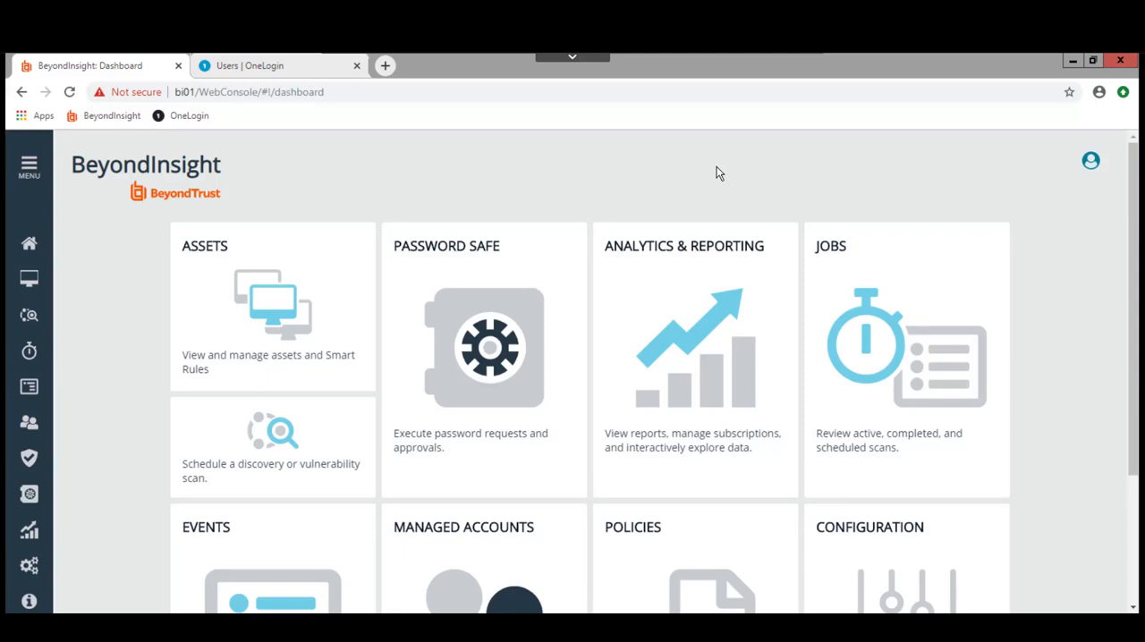
mouse_move(444, 530)
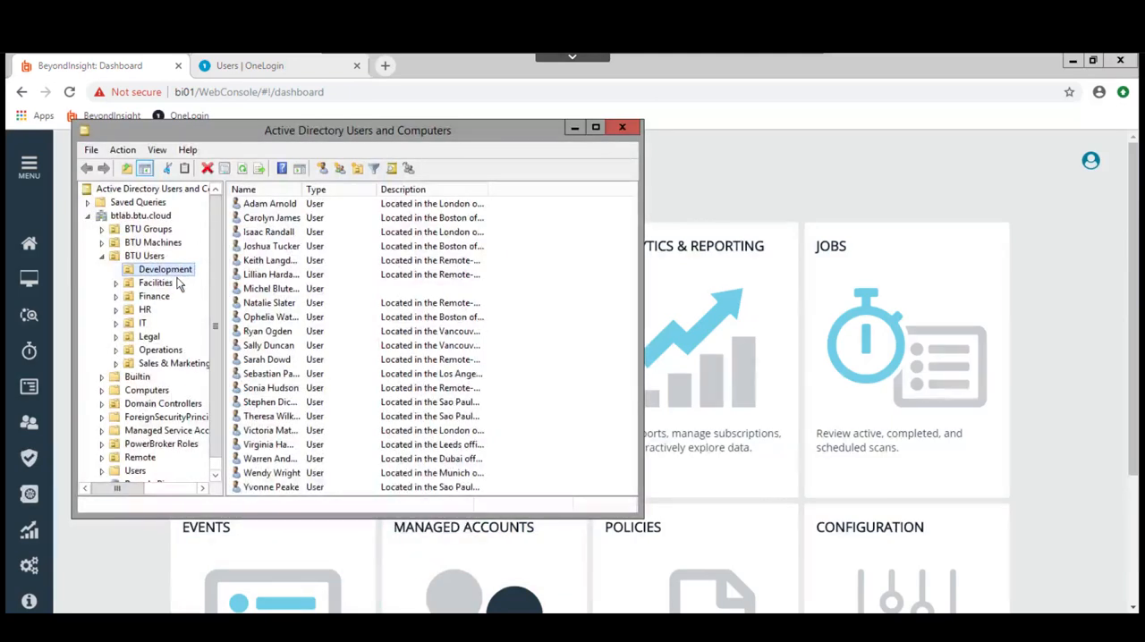
left_click(272, 218)
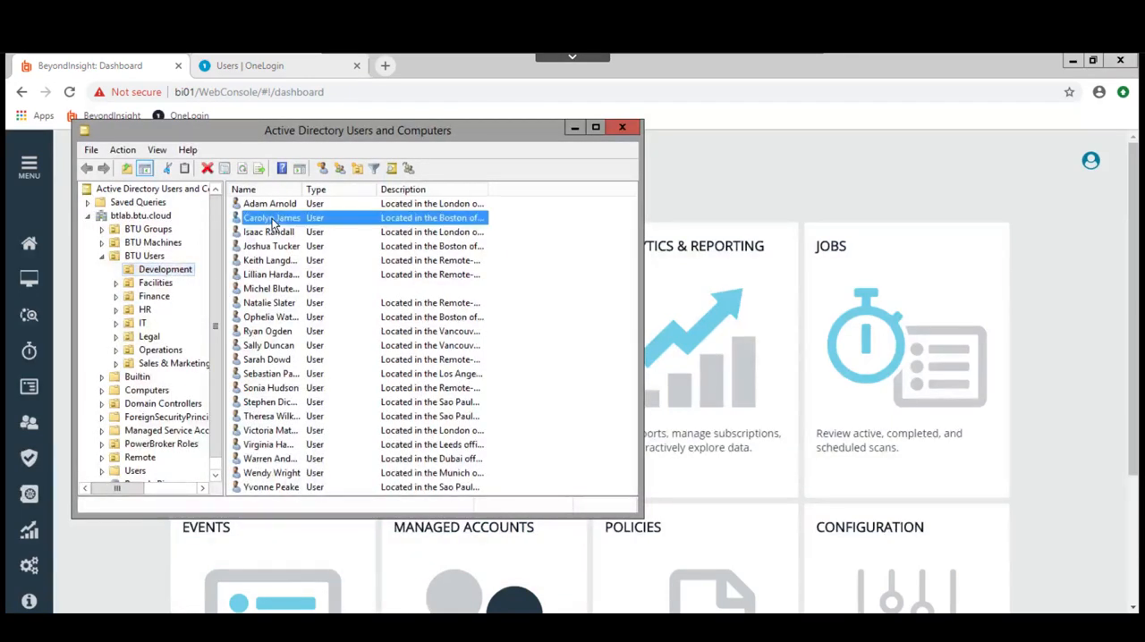
double_click(272, 219)
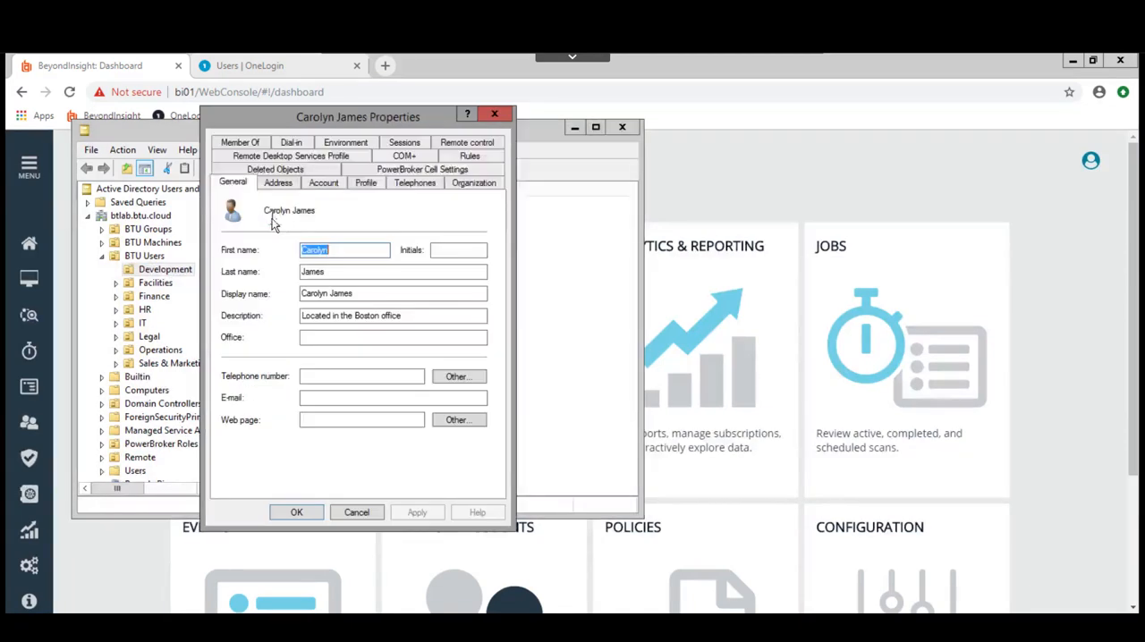
left_click(323, 183)
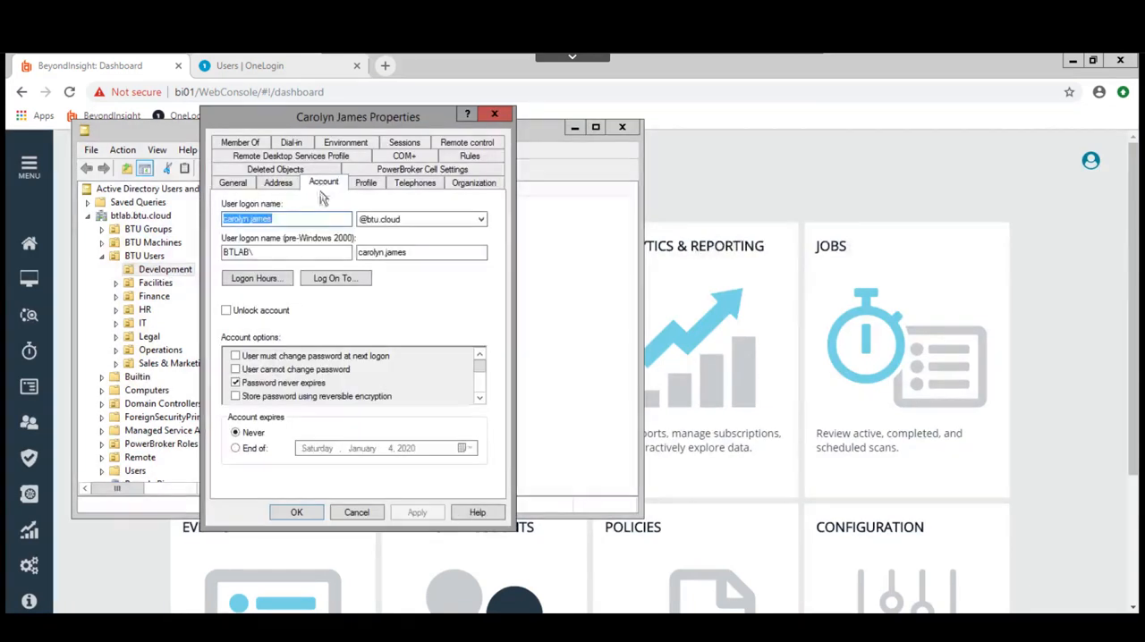
left_click(286, 218)
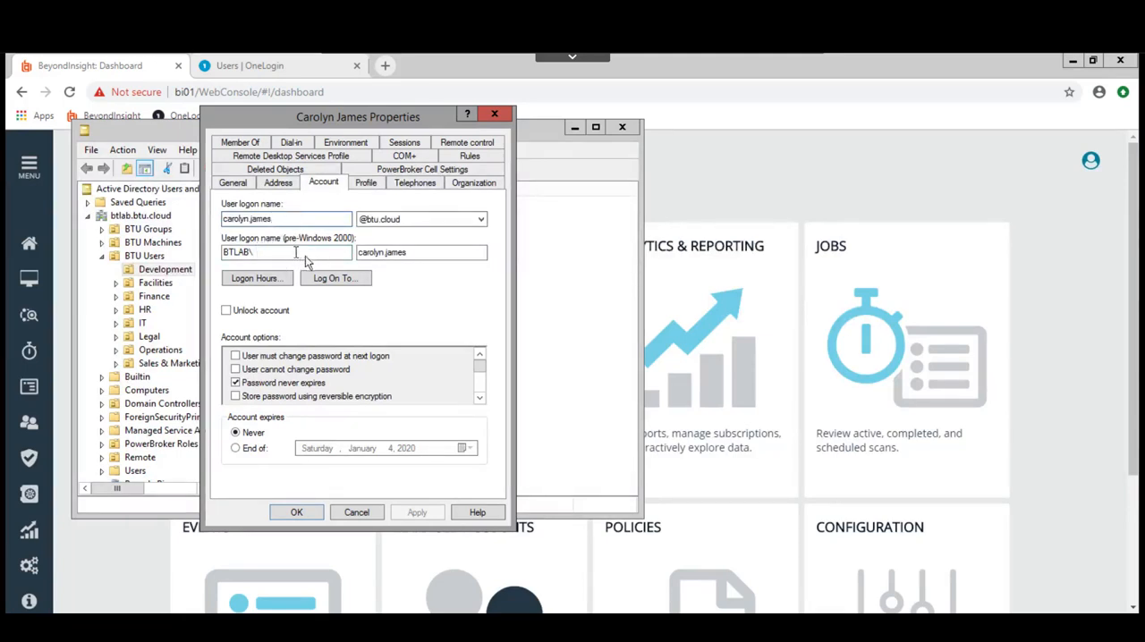
left_click(420, 218)
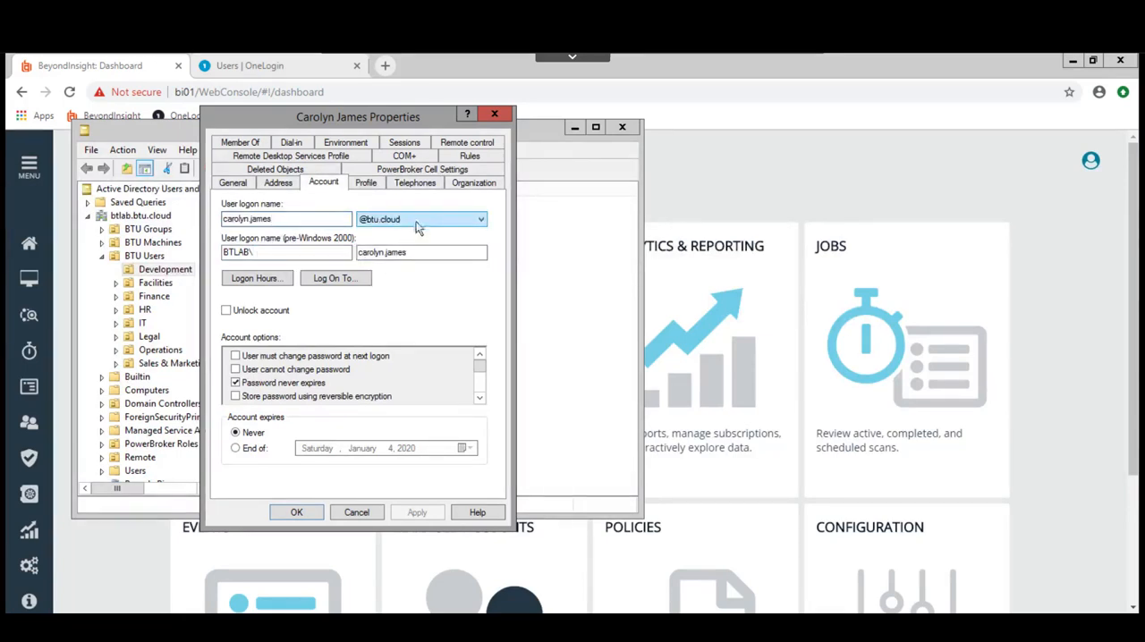
left_click(286, 250)
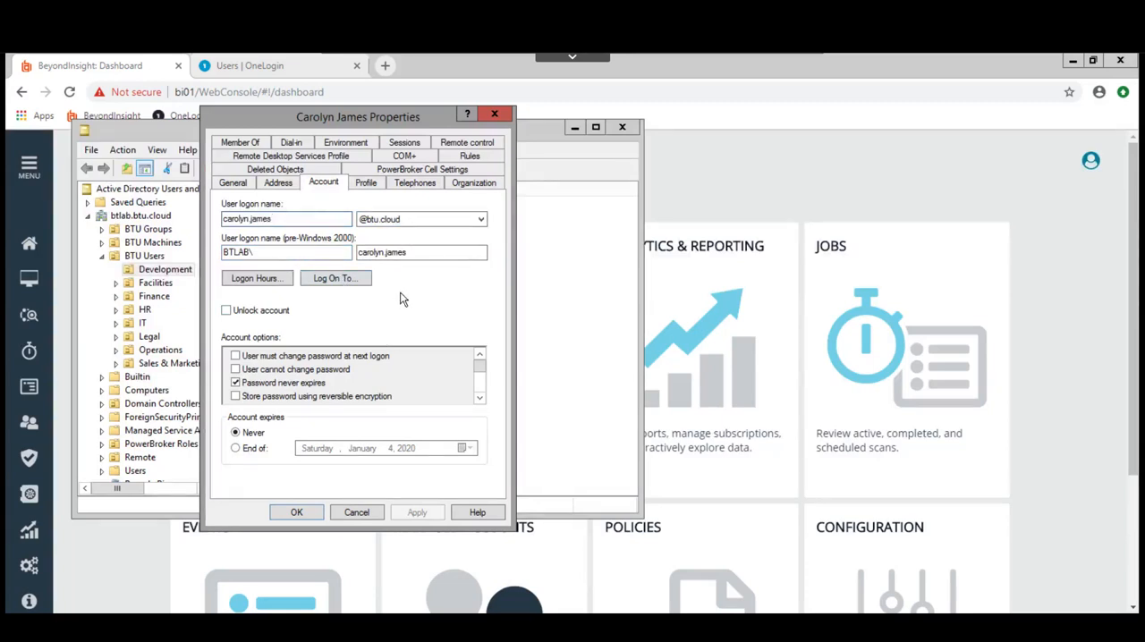
mouse_move(515, 320)
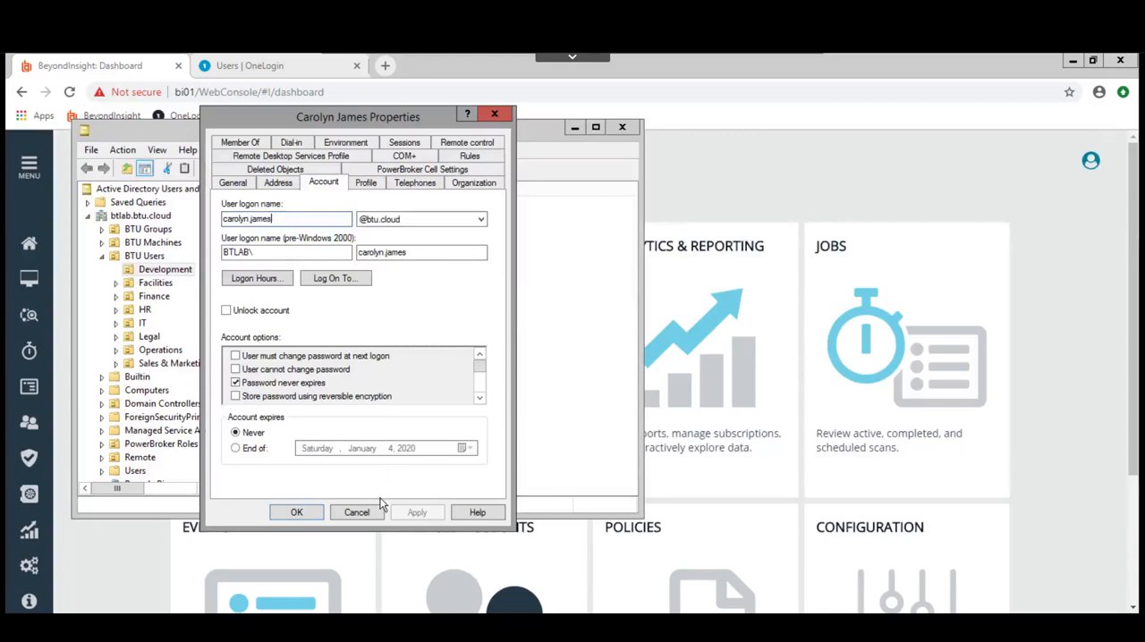
Dismiss the user properties and reach Configuration > Role Based Access > Users & Groups.
left_click(356, 511)
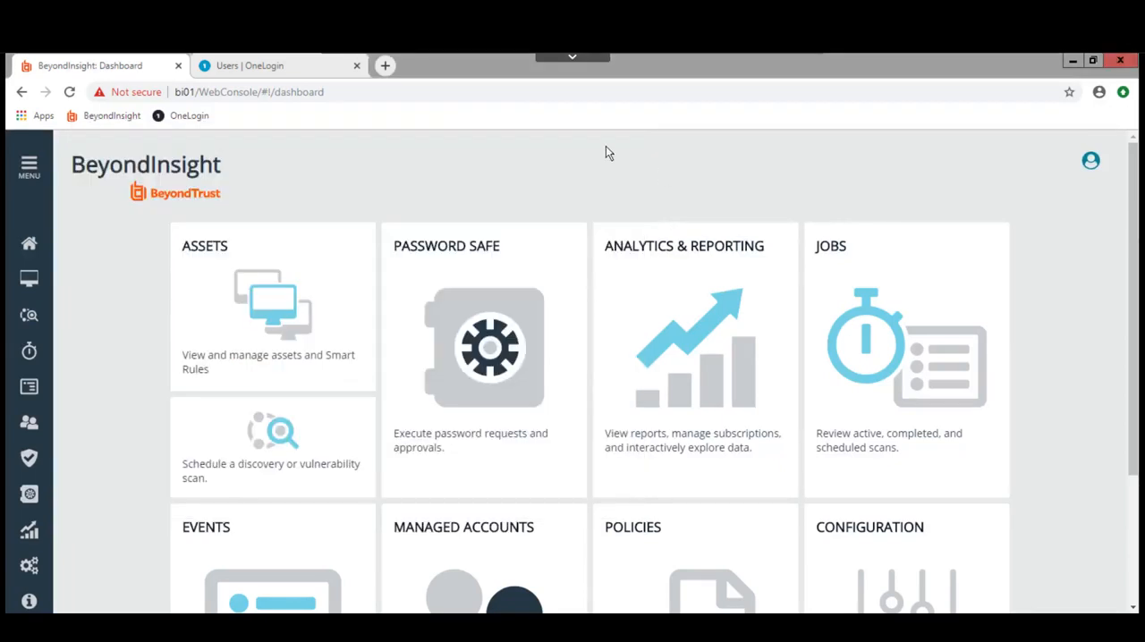
mouse_move(29, 243)
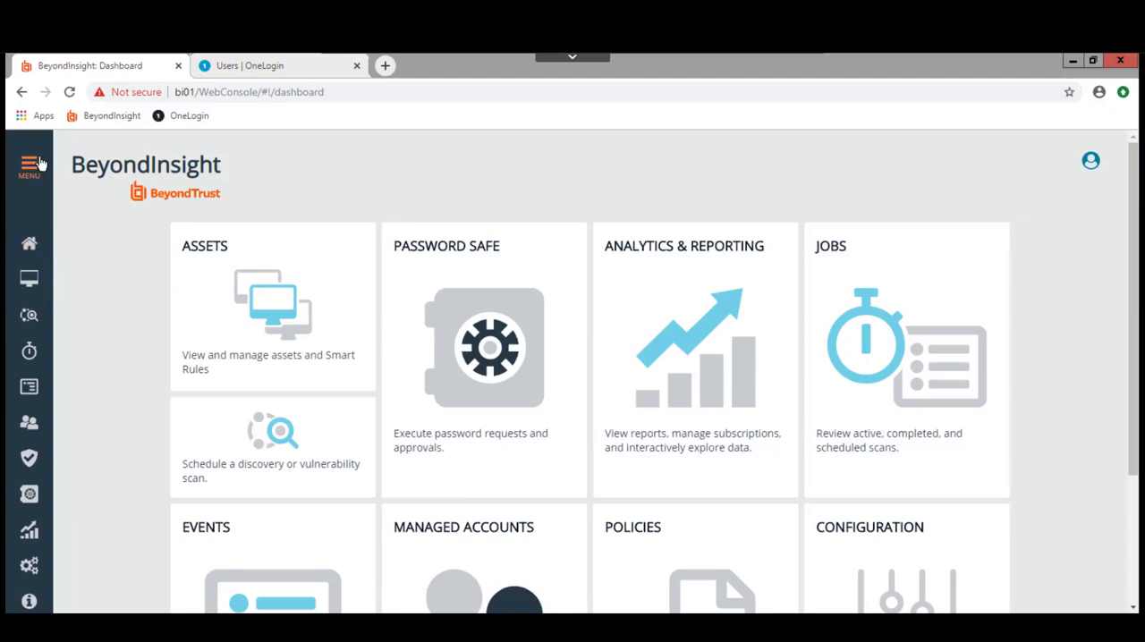
mouse_move(116, 372)
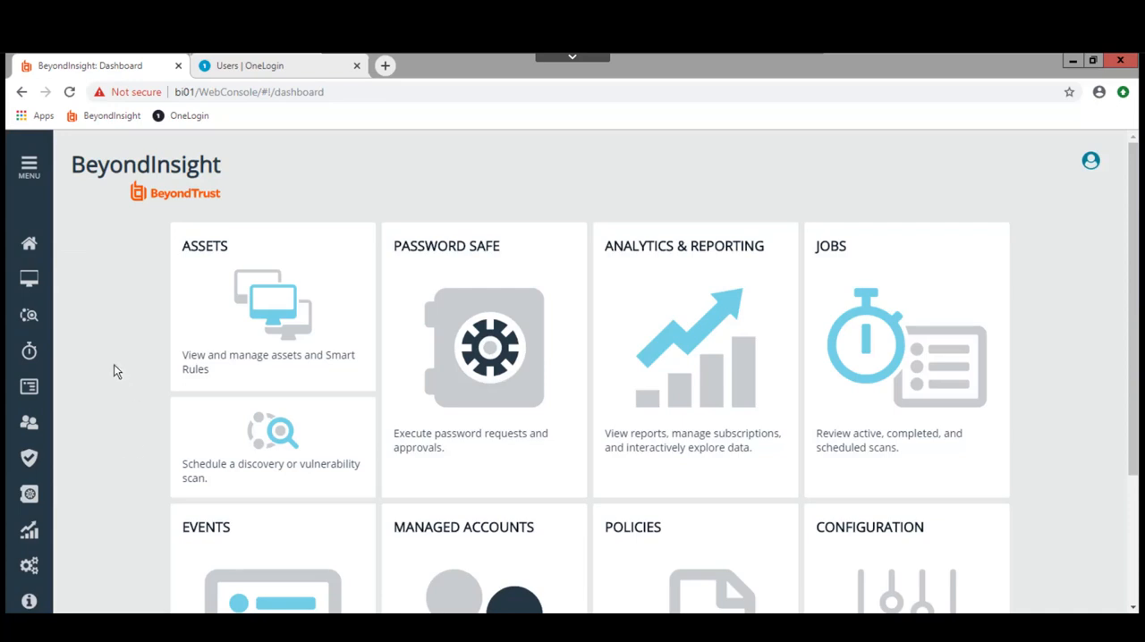
mouse_move(29, 565)
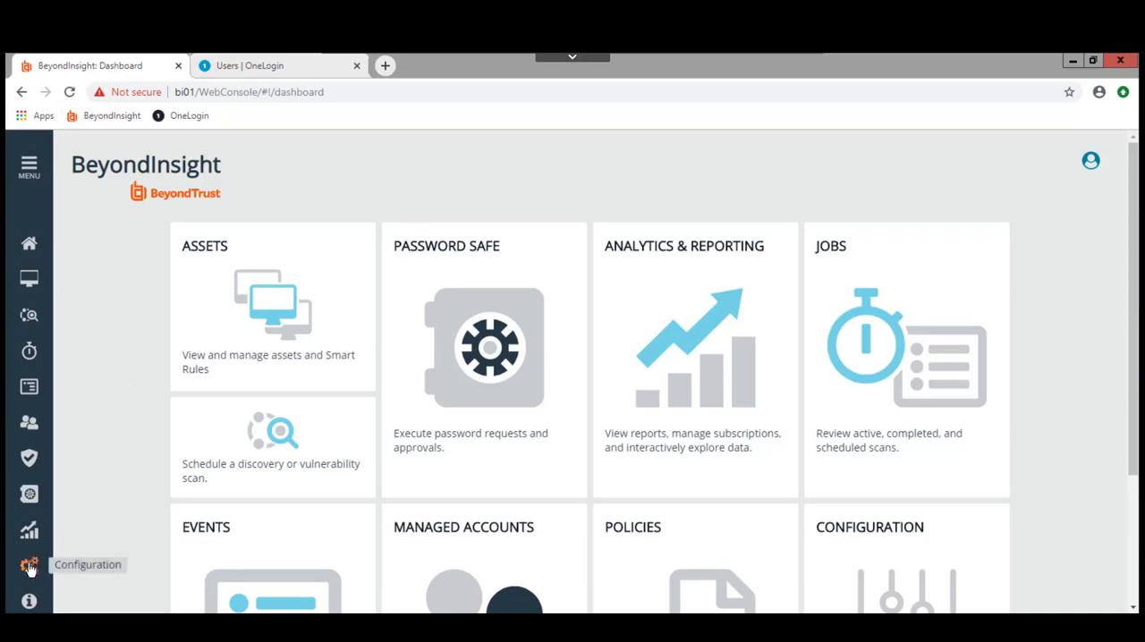
left_click(28, 565)
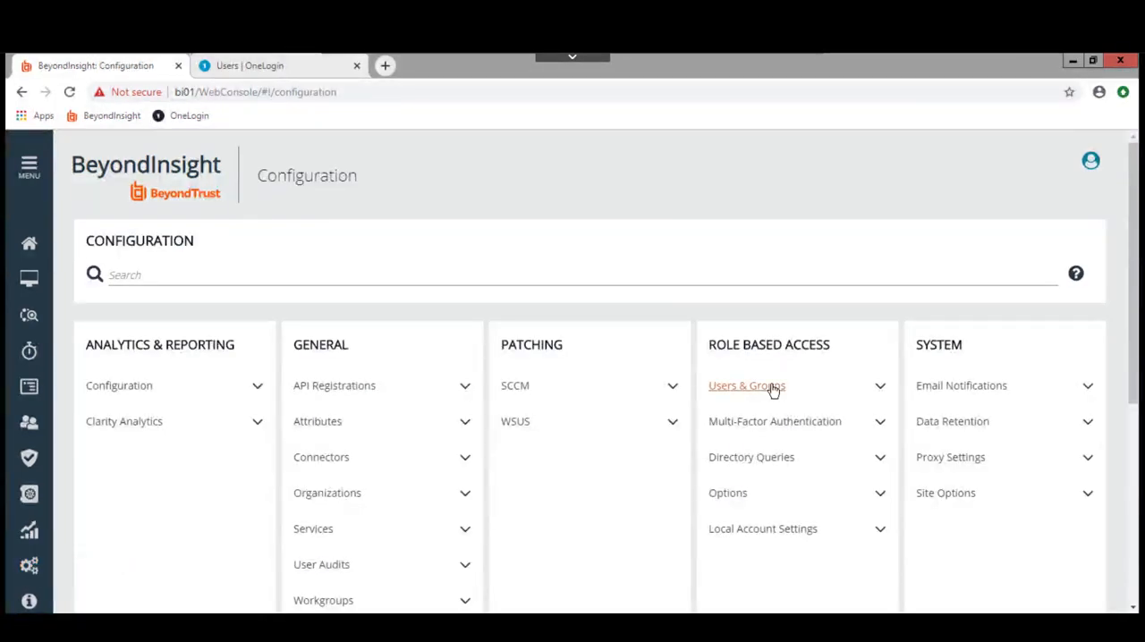
left_click(745, 386)
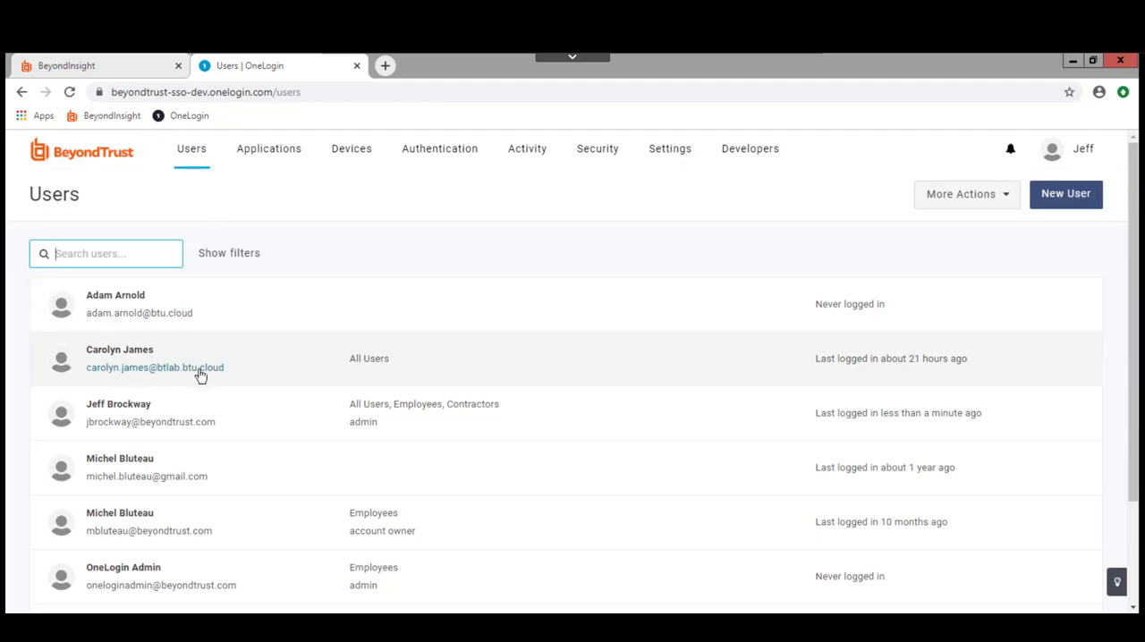
mouse_move(222, 369)
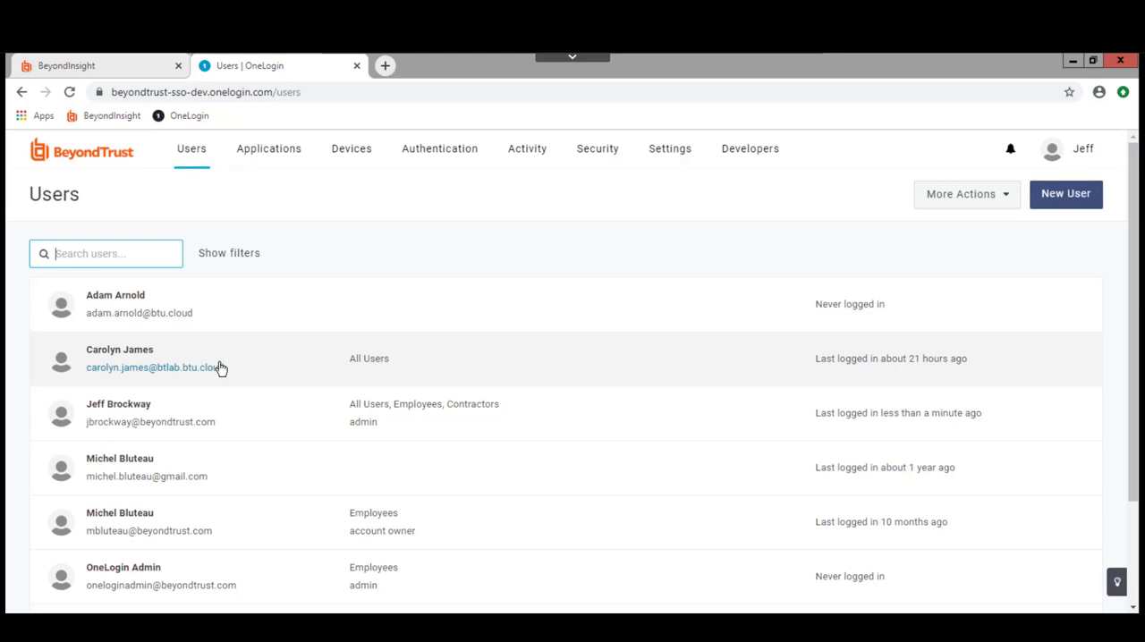
left_click(350, 148)
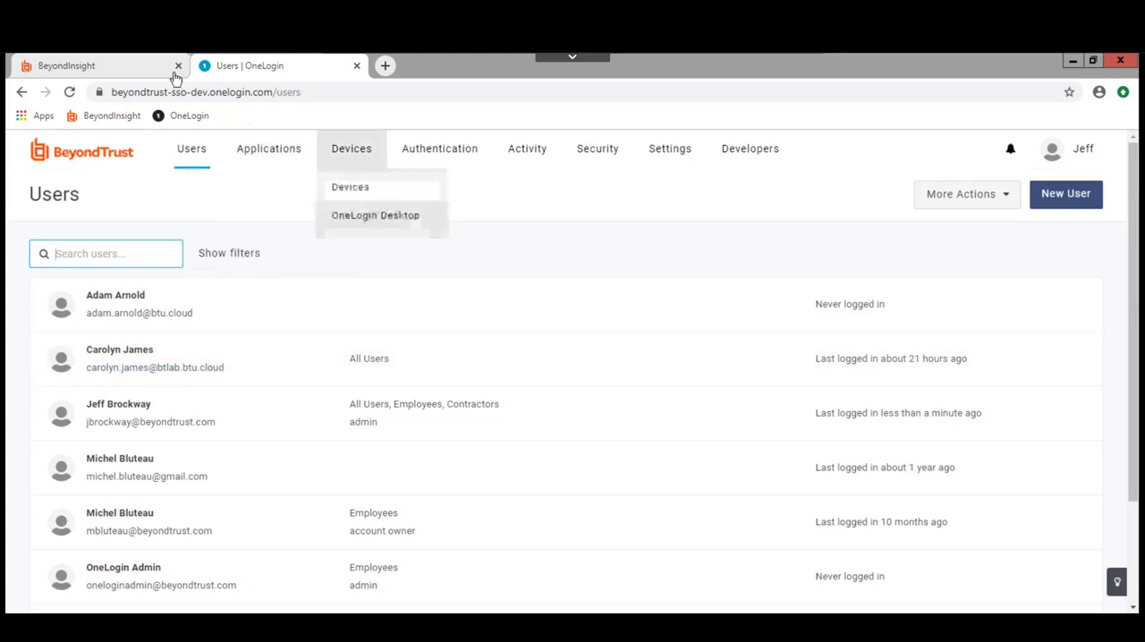
left_click(68, 64)
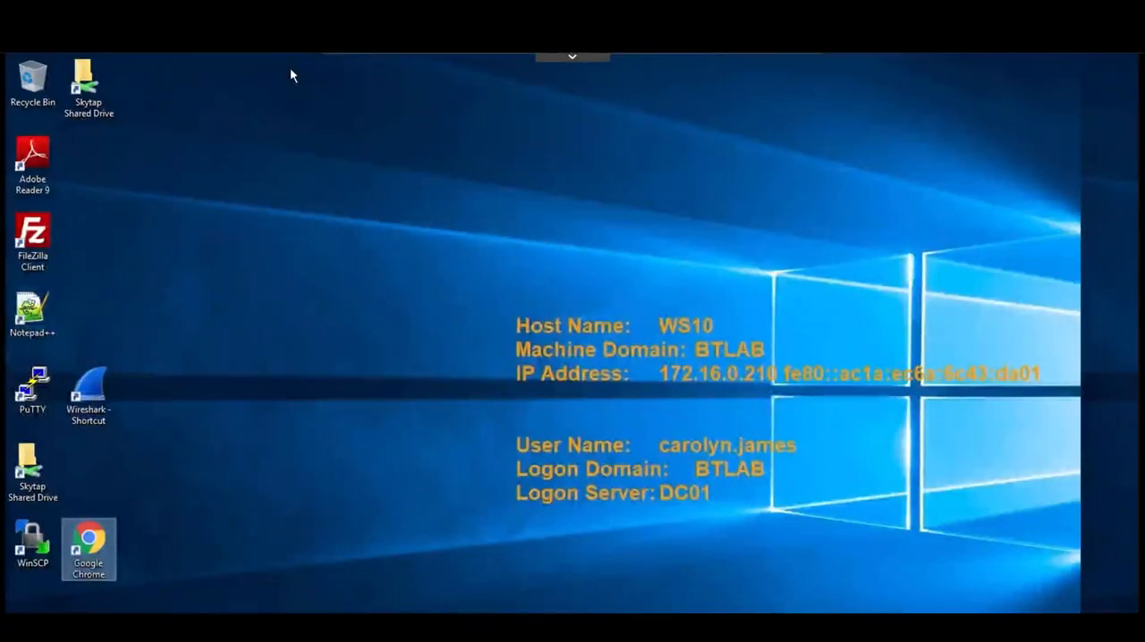
mouse_move(220, 351)
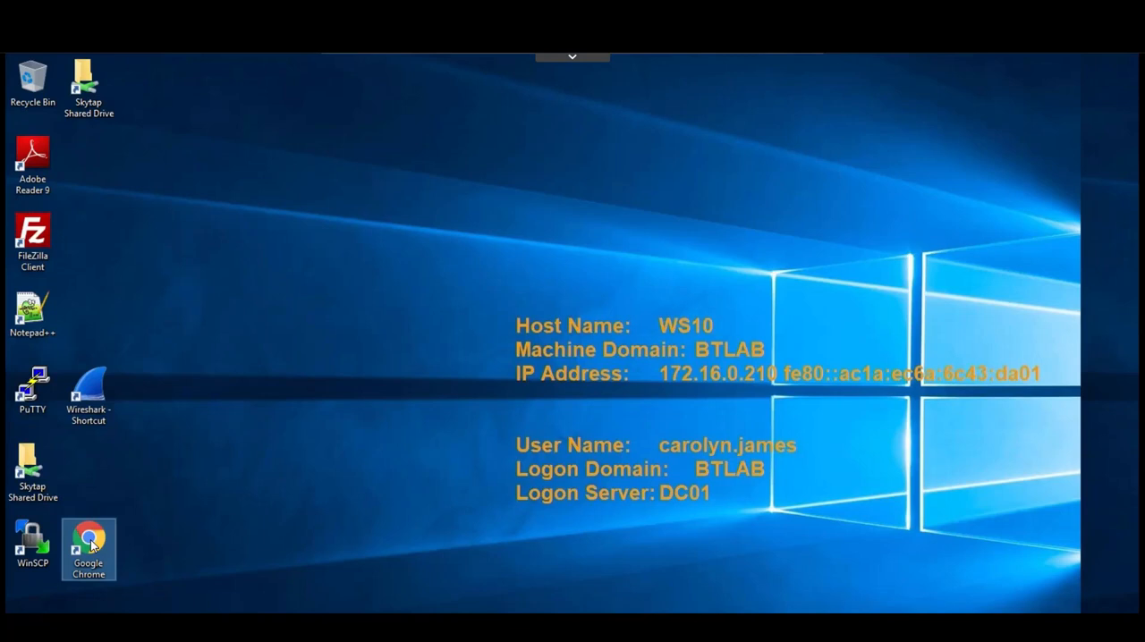
Launch Google Chrome from the WS10 desktop shortcut to load the OneLogin sign-in page.
double_click(88, 544)
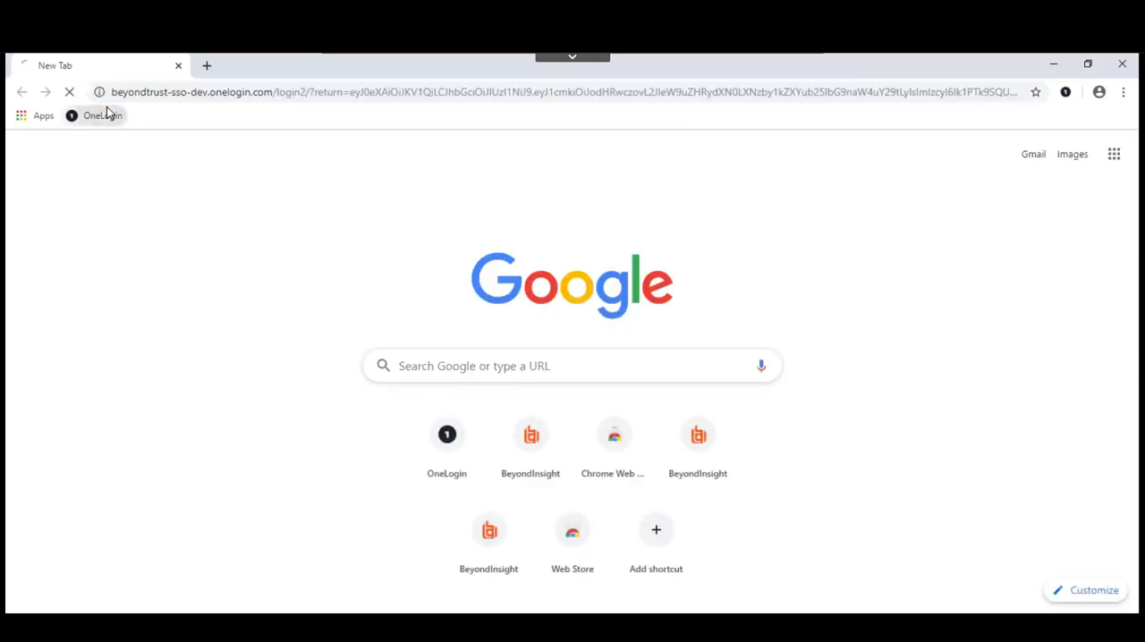
type("carolyn.james")
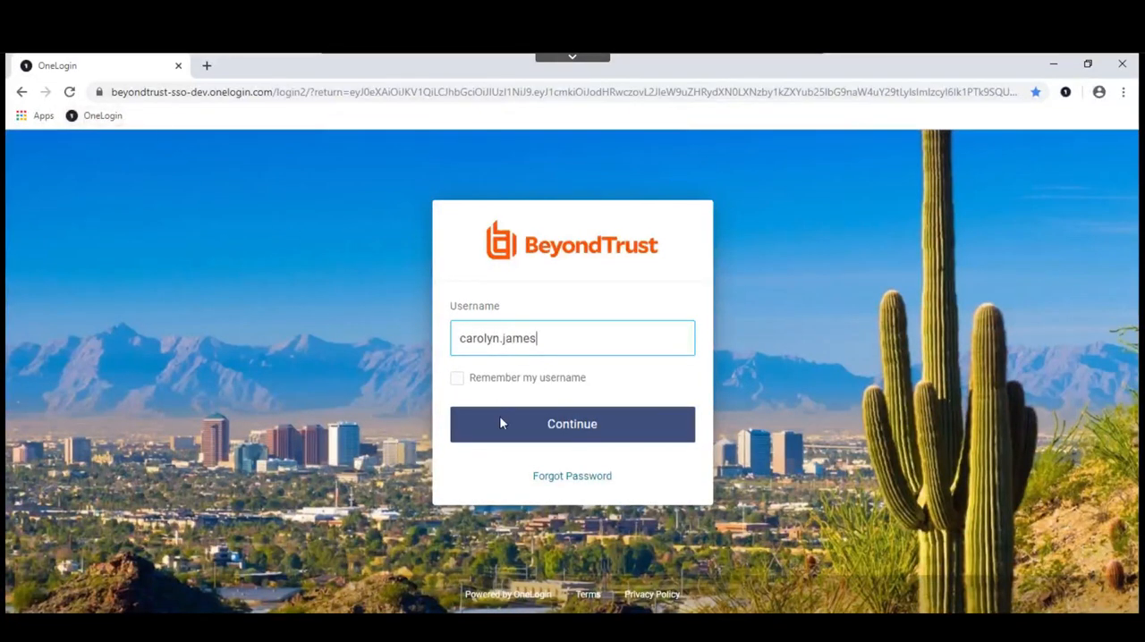
left_click(573, 424)
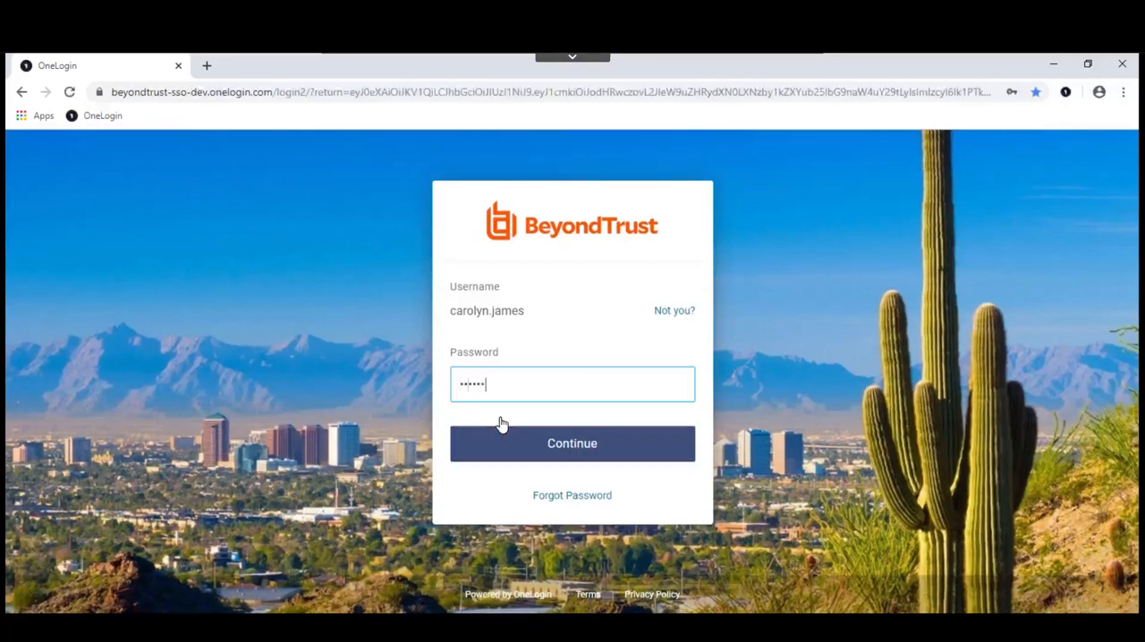
left_click(572, 444)
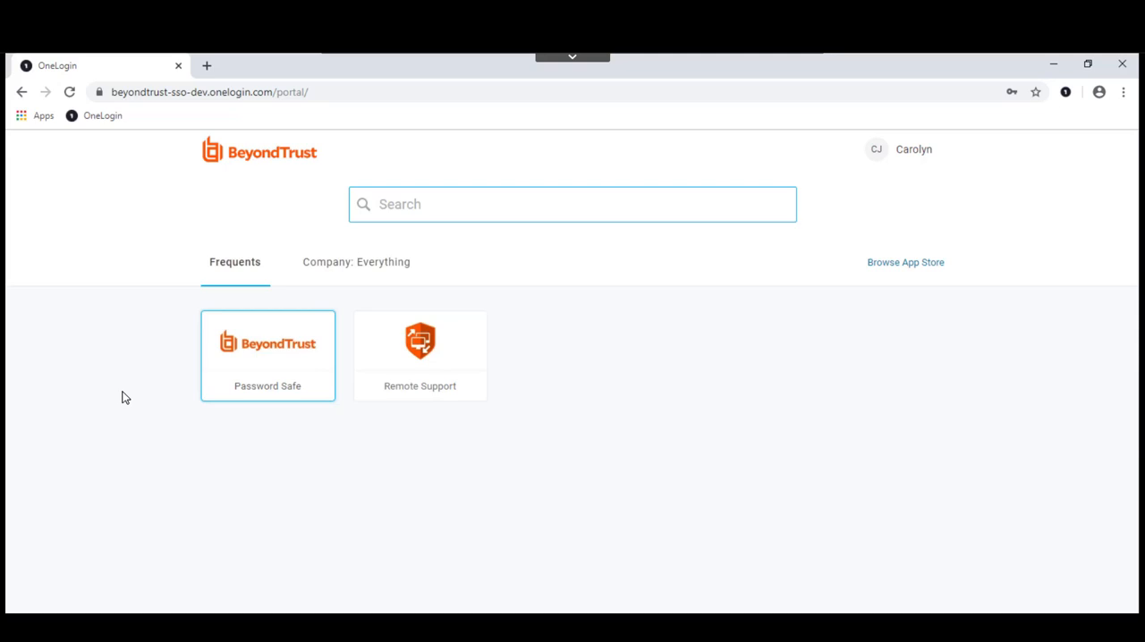
mouse_move(192, 216)
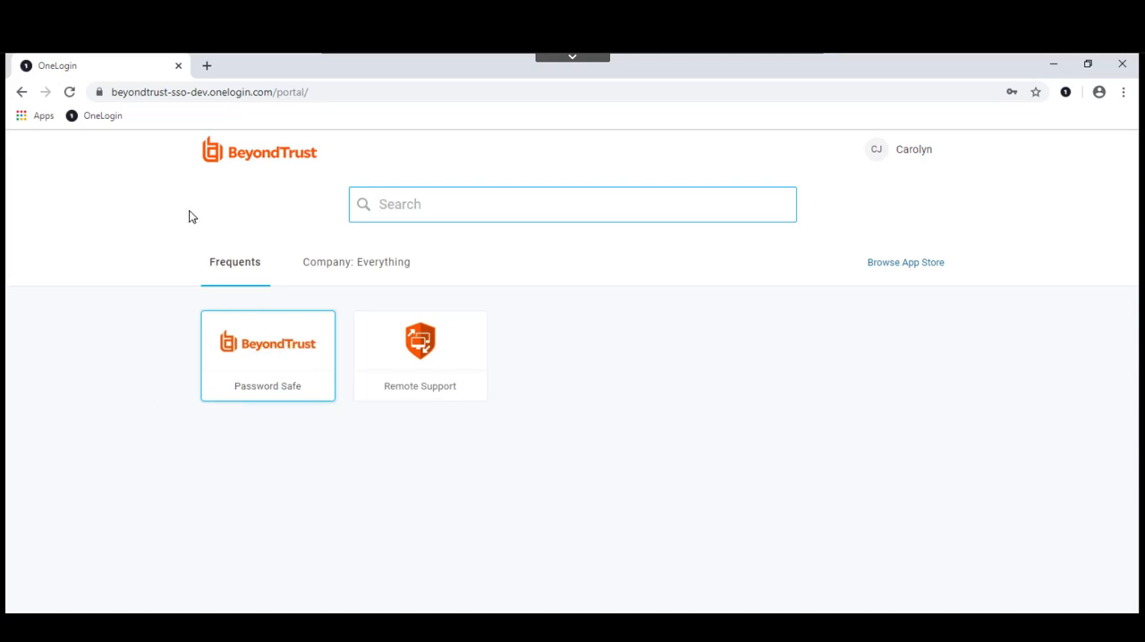
Review the OneLogin_Users group's Requestor role on All Managed Accounts and cancel without changes.
left_click(268, 354)
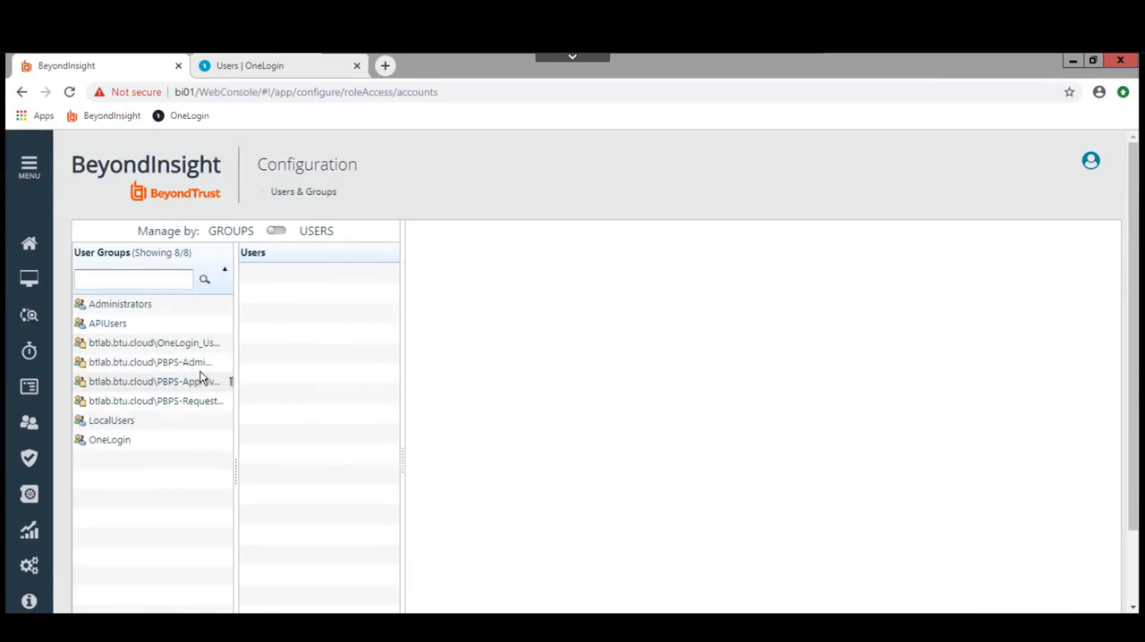
left_click(152, 343)
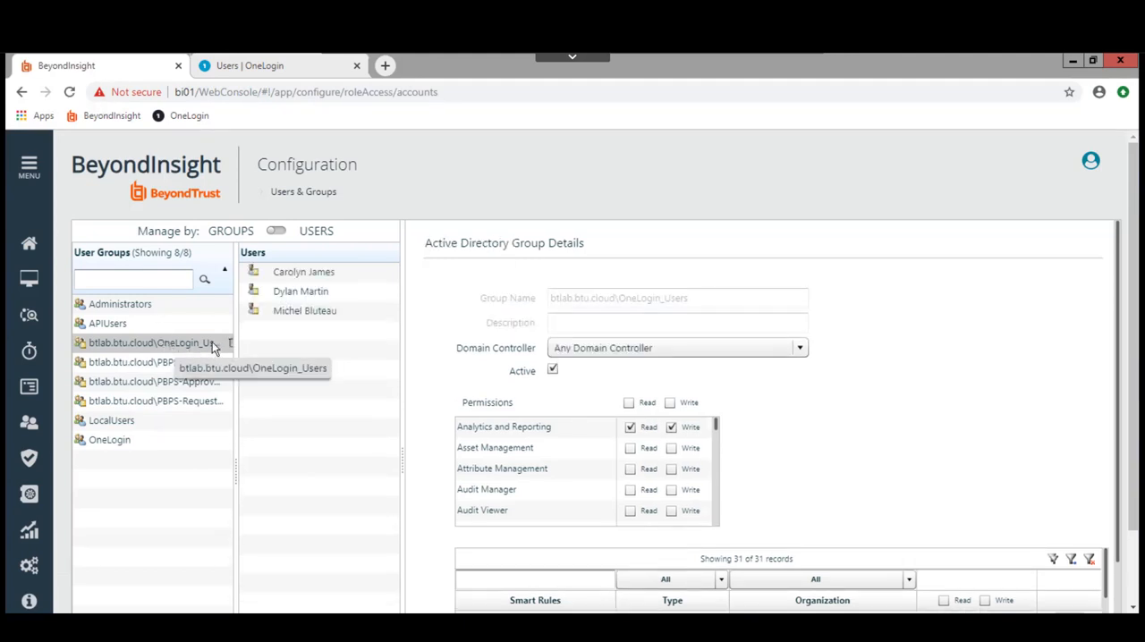
mouse_move(547, 388)
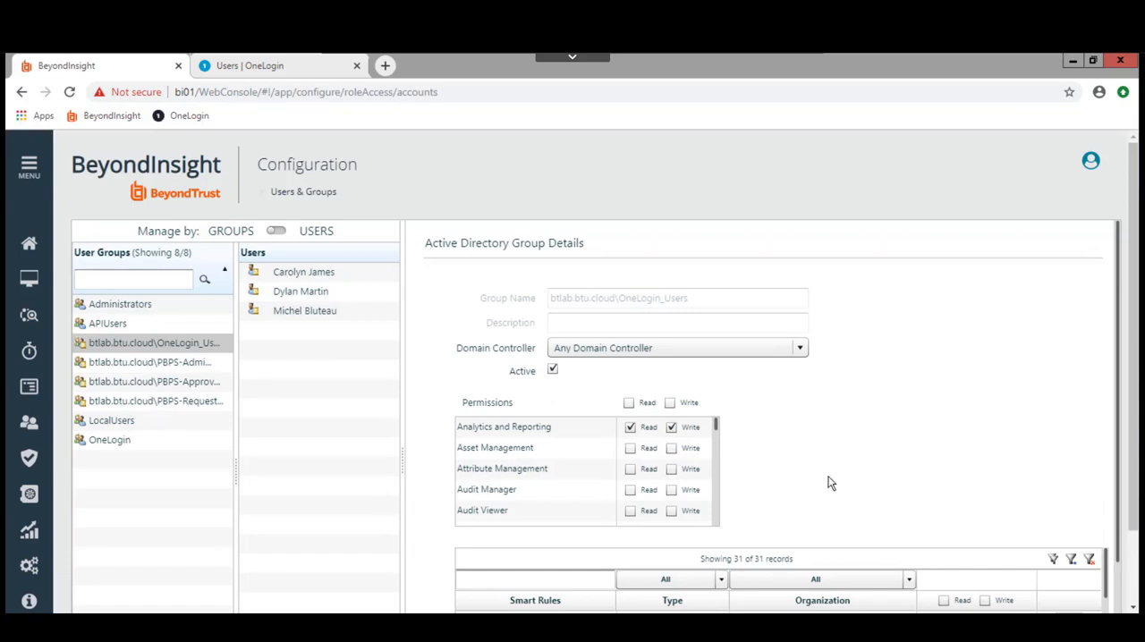
mouse_move(755, 499)
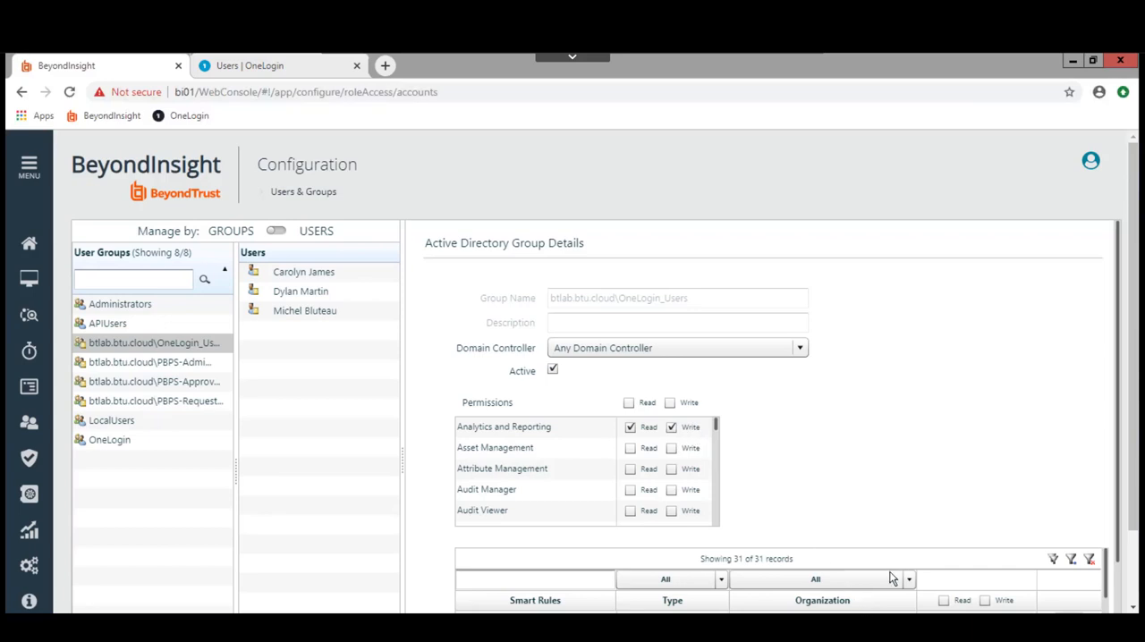
scroll("down", 3)
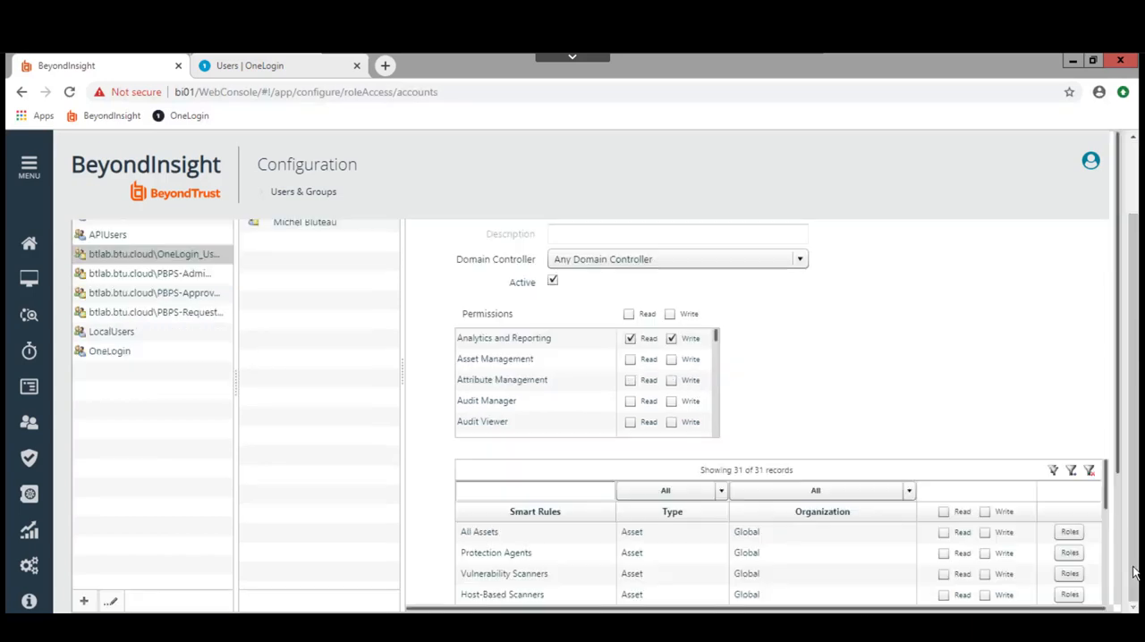
mouse_move(1108, 501)
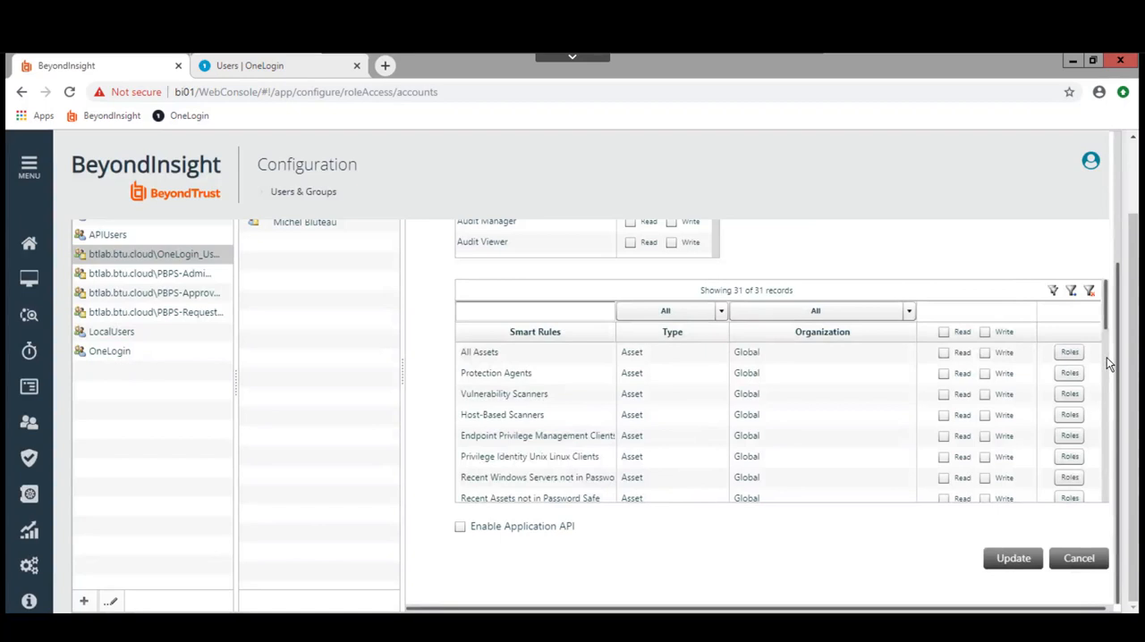
scroll("down", 3)
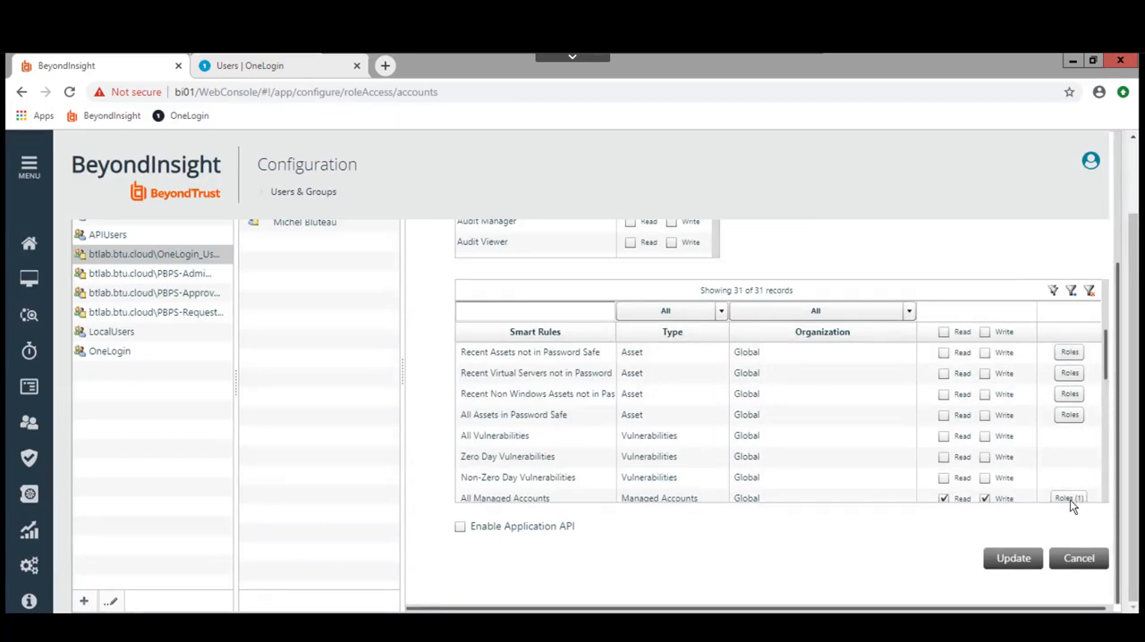
mouse_move(546, 497)
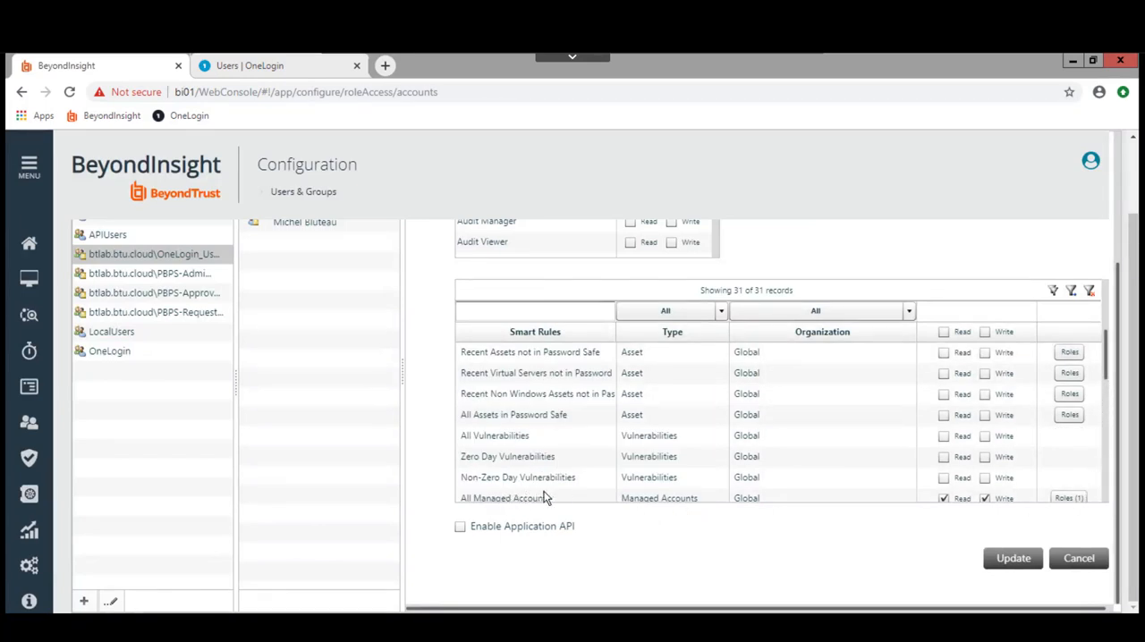
mouse_move(581, 501)
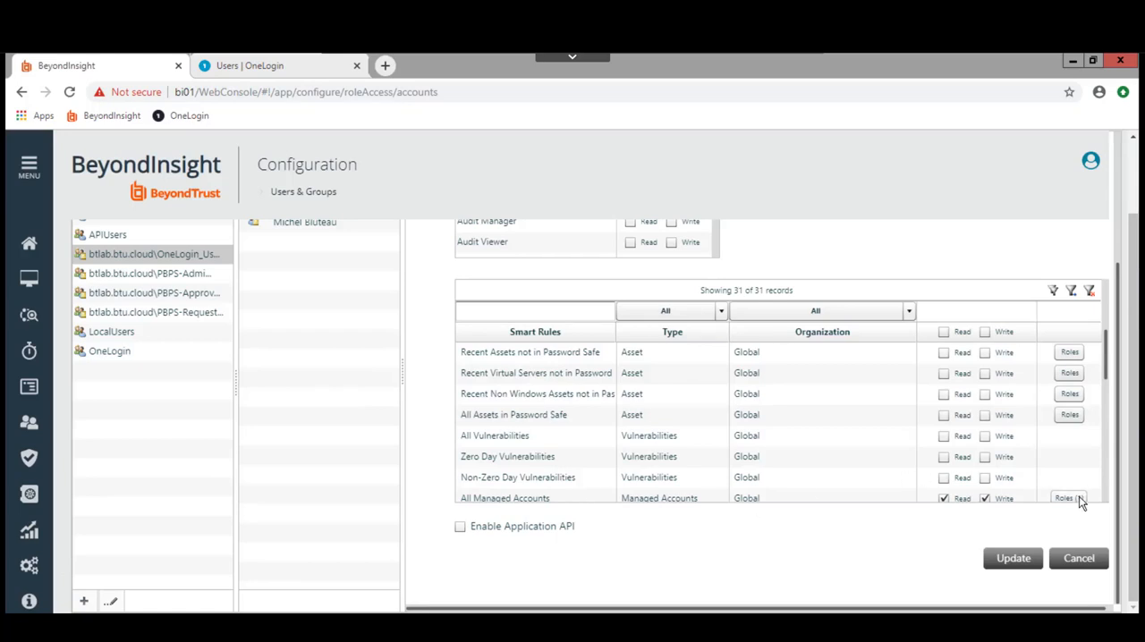
left_click(1069, 497)
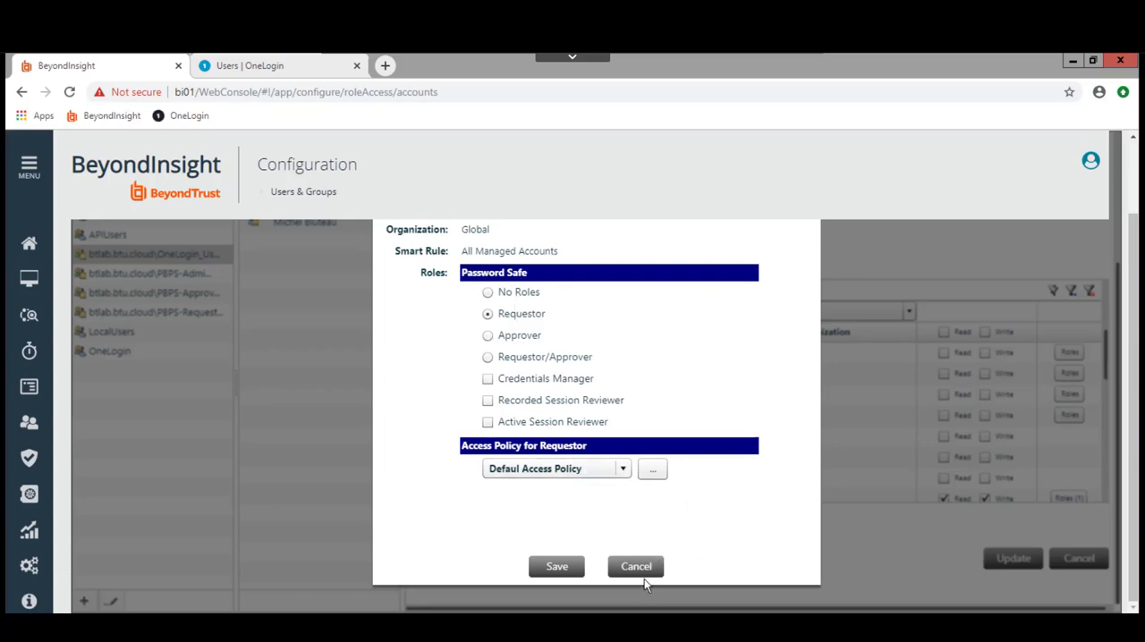
left_click(635, 566)
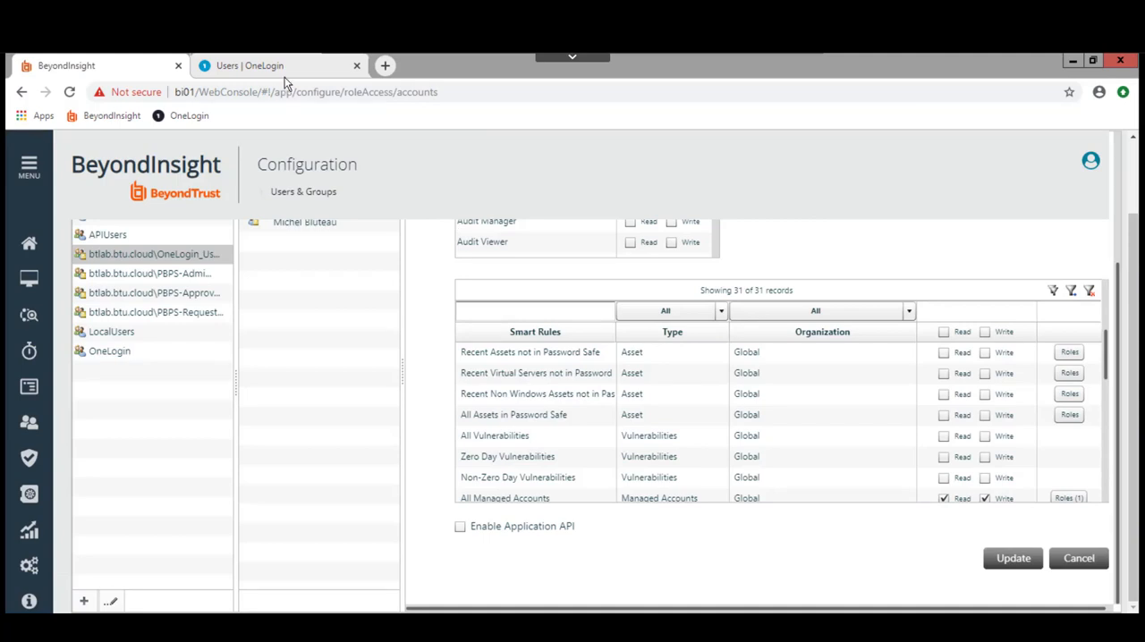
left_click(277, 64)
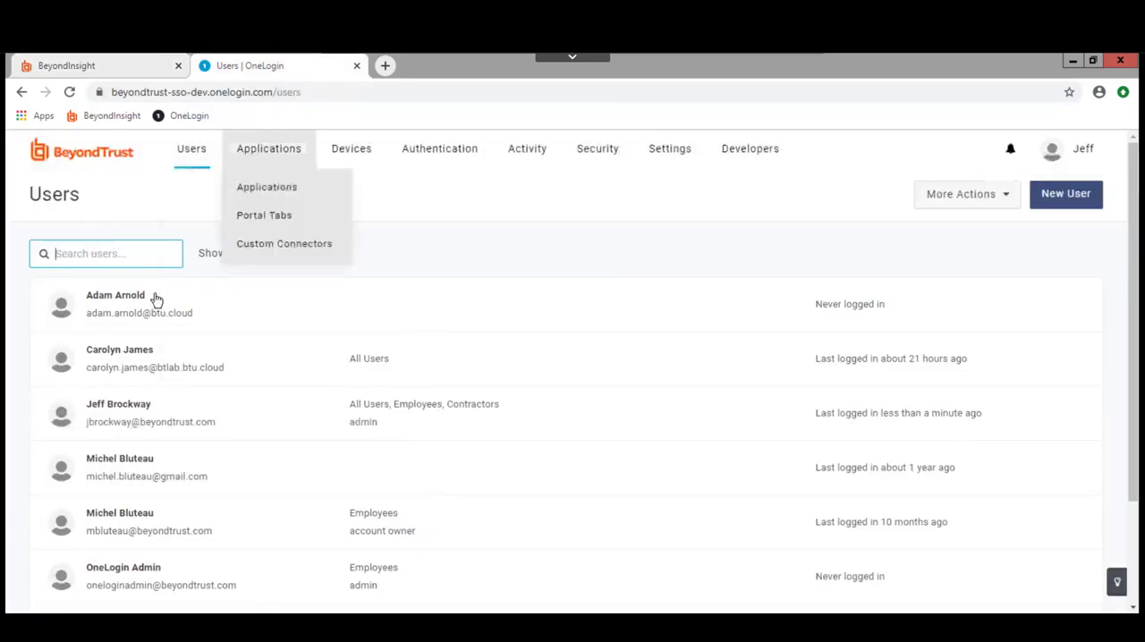
mouse_move(111, 369)
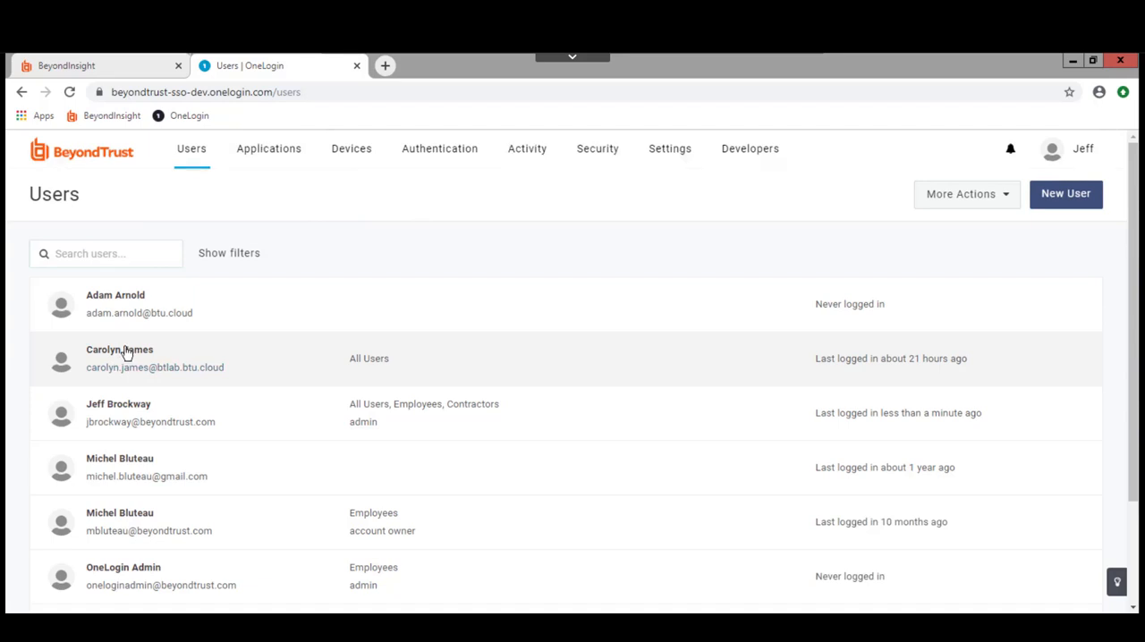
left_click(120, 358)
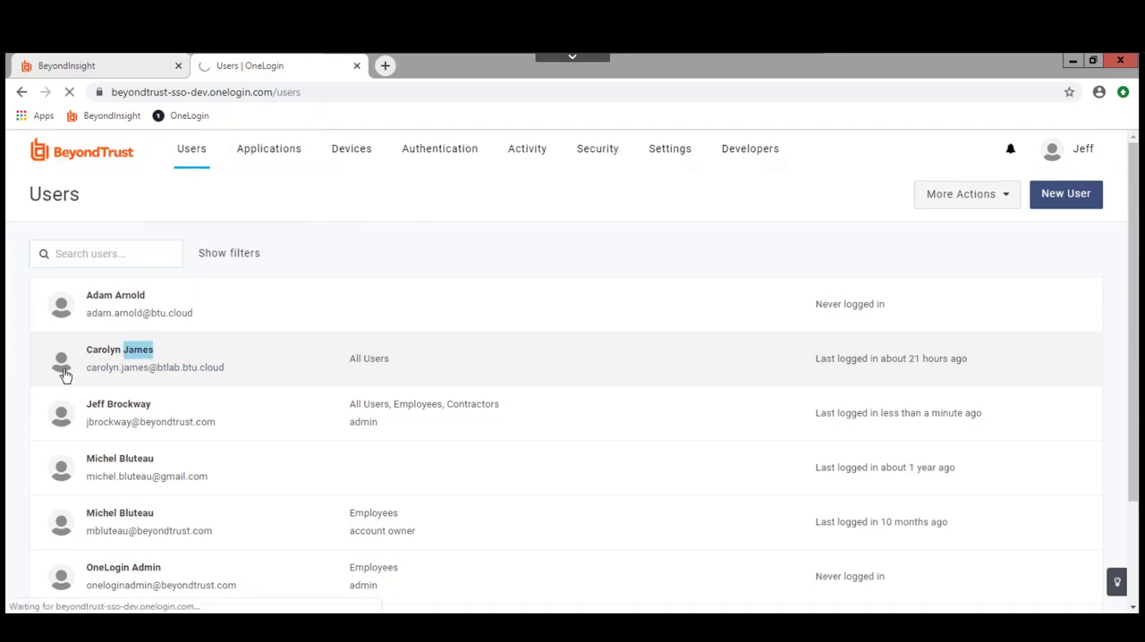
left_click(154, 358)
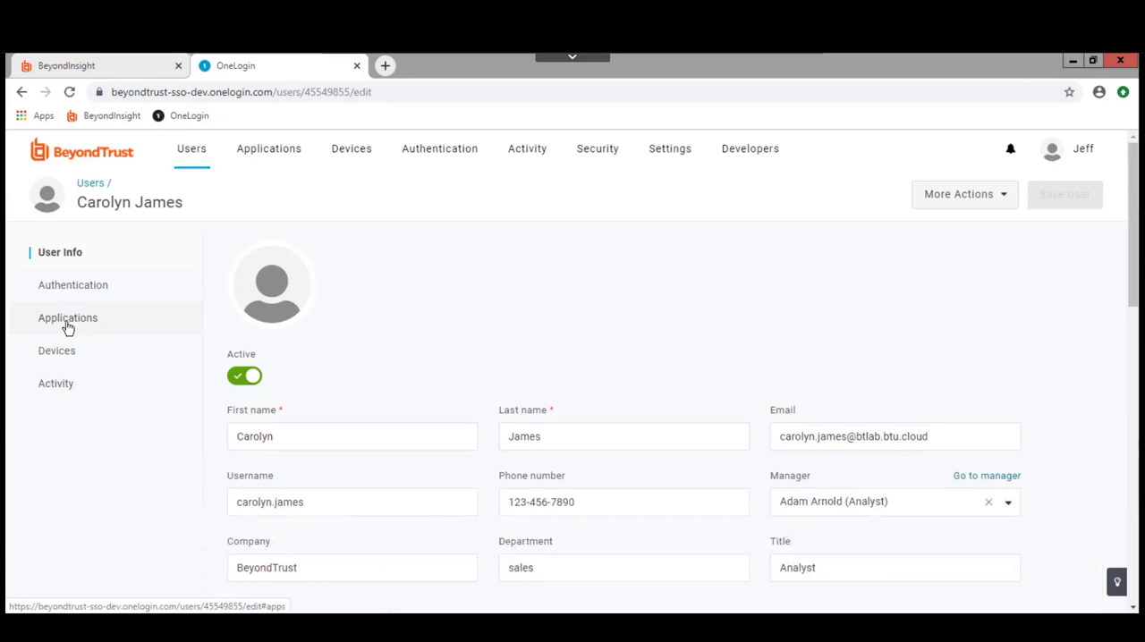
left_click(56, 383)
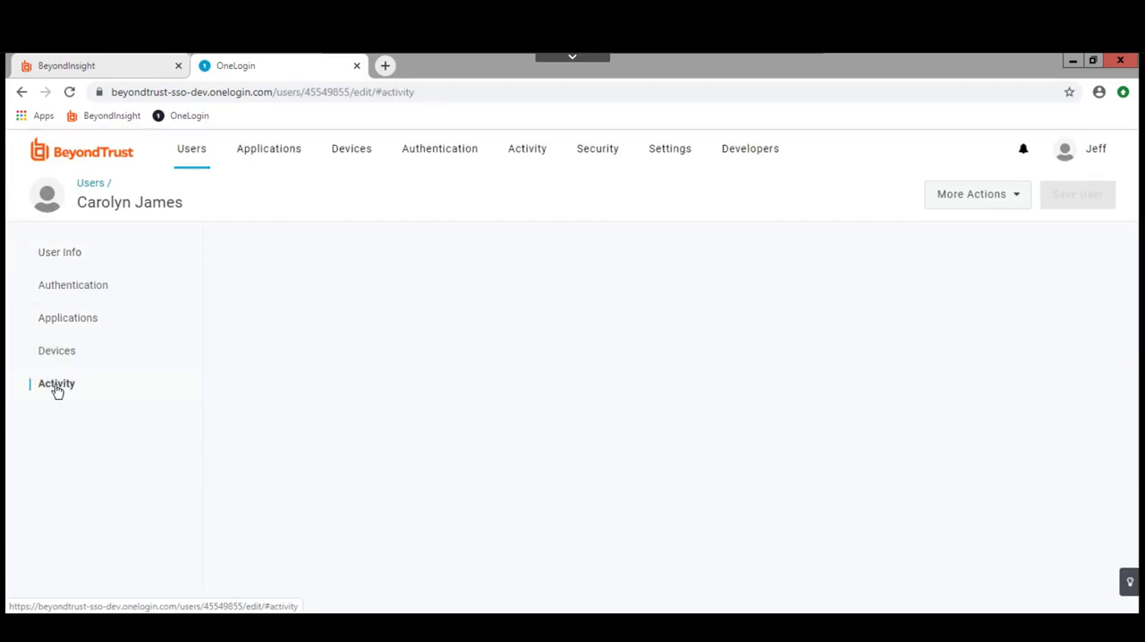
left_click(58, 382)
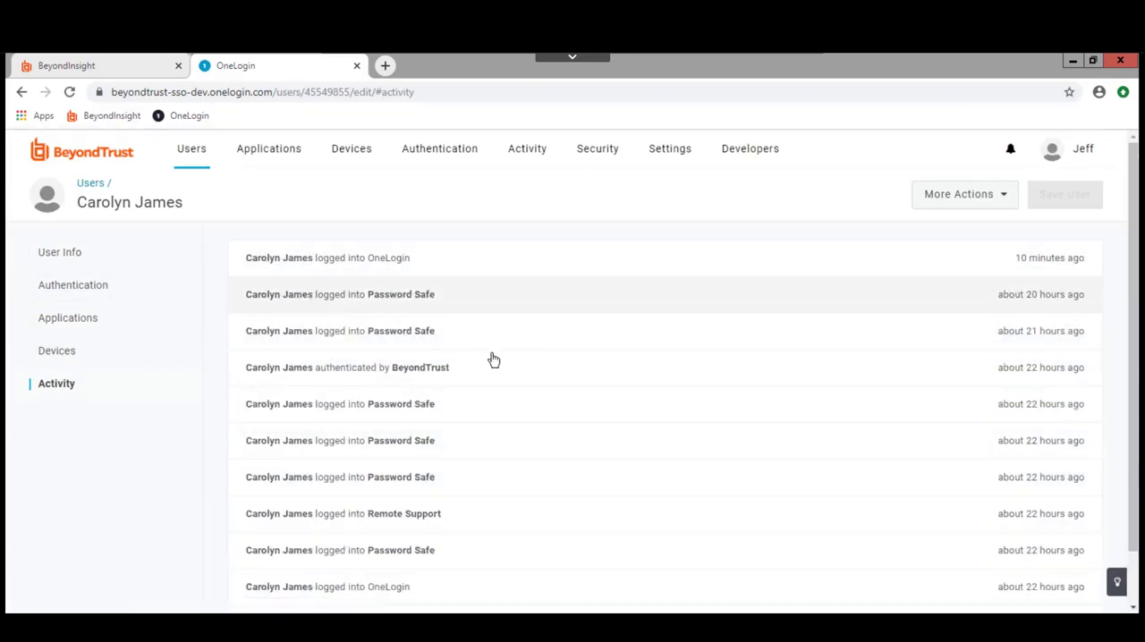
mouse_move(447, 307)
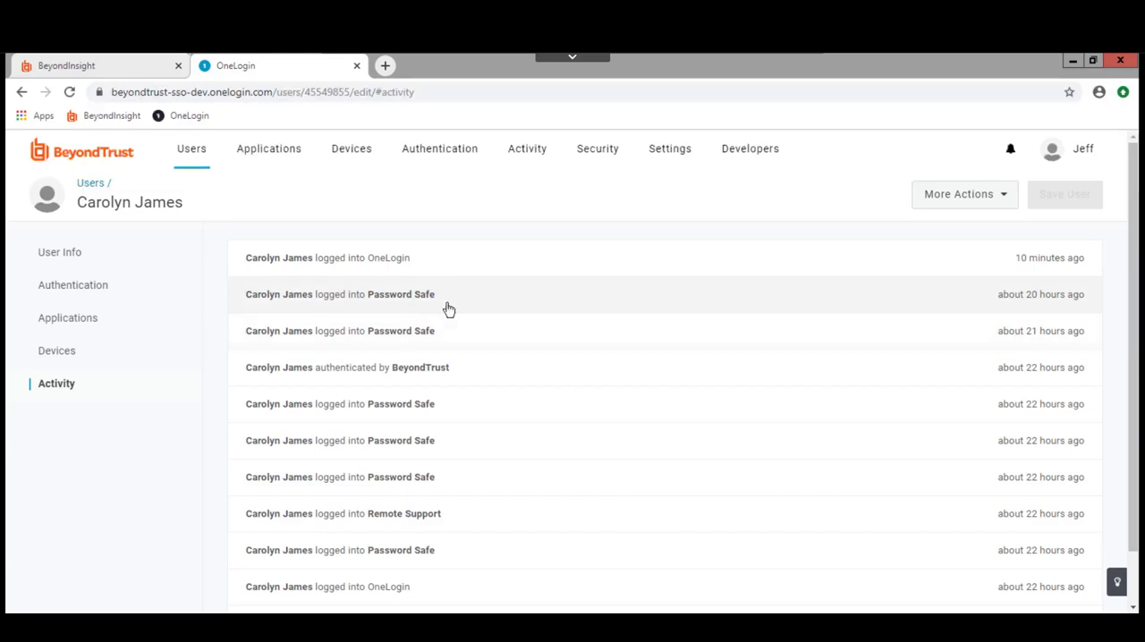
mouse_move(442, 325)
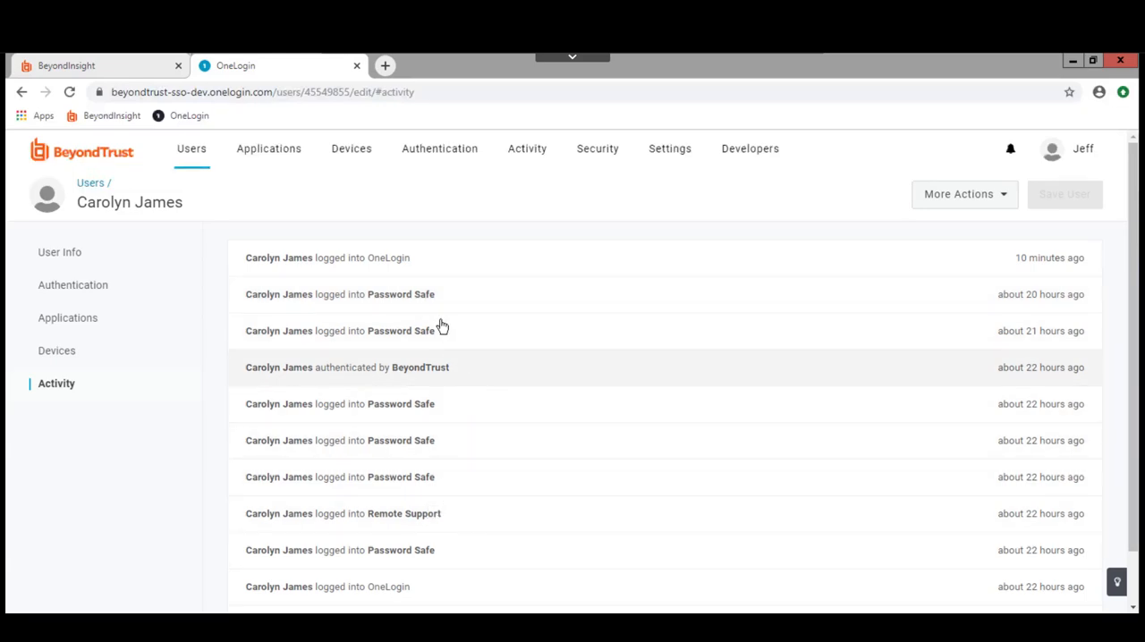
mouse_move(708, 257)
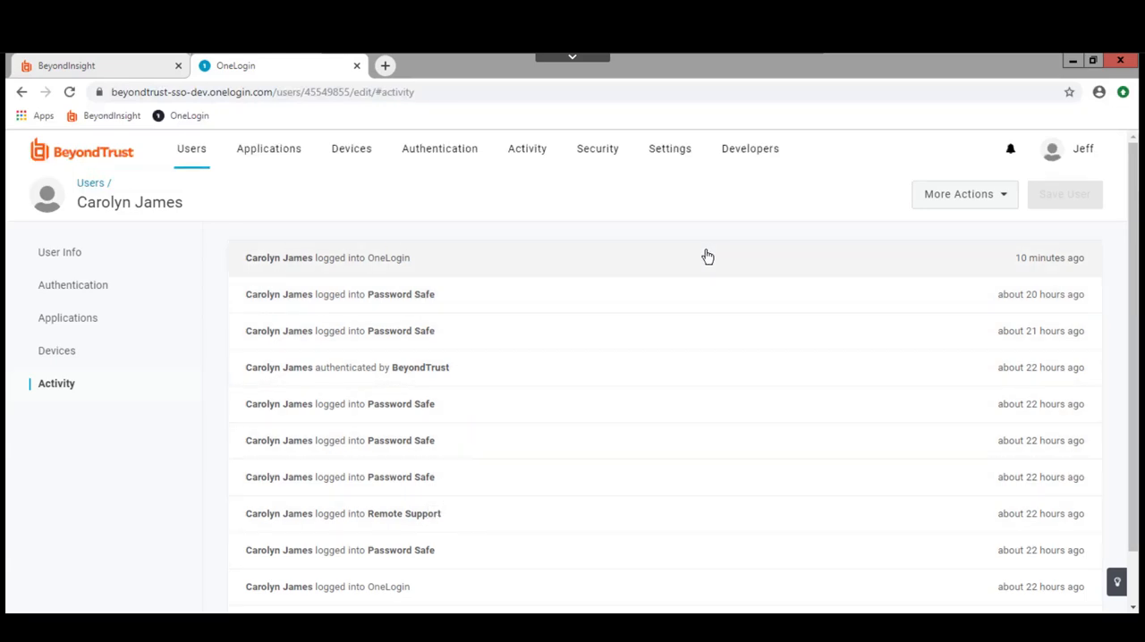
mouse_move(703, 261)
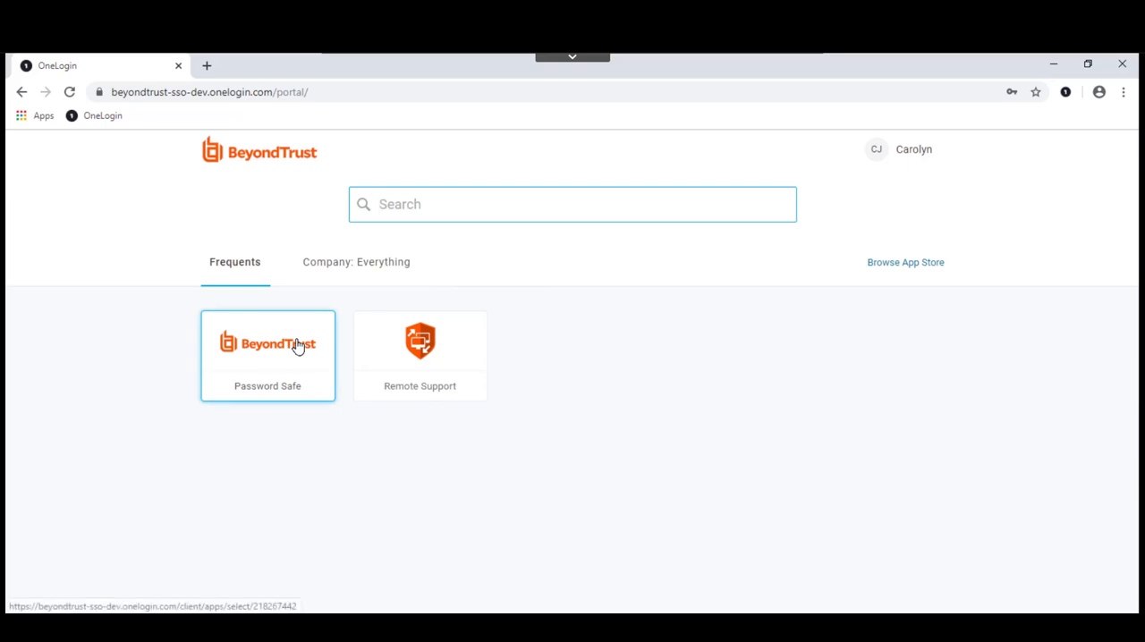
Launch Password Safe from the OneLogin portal tile via single sign-on.
left_click(268, 354)
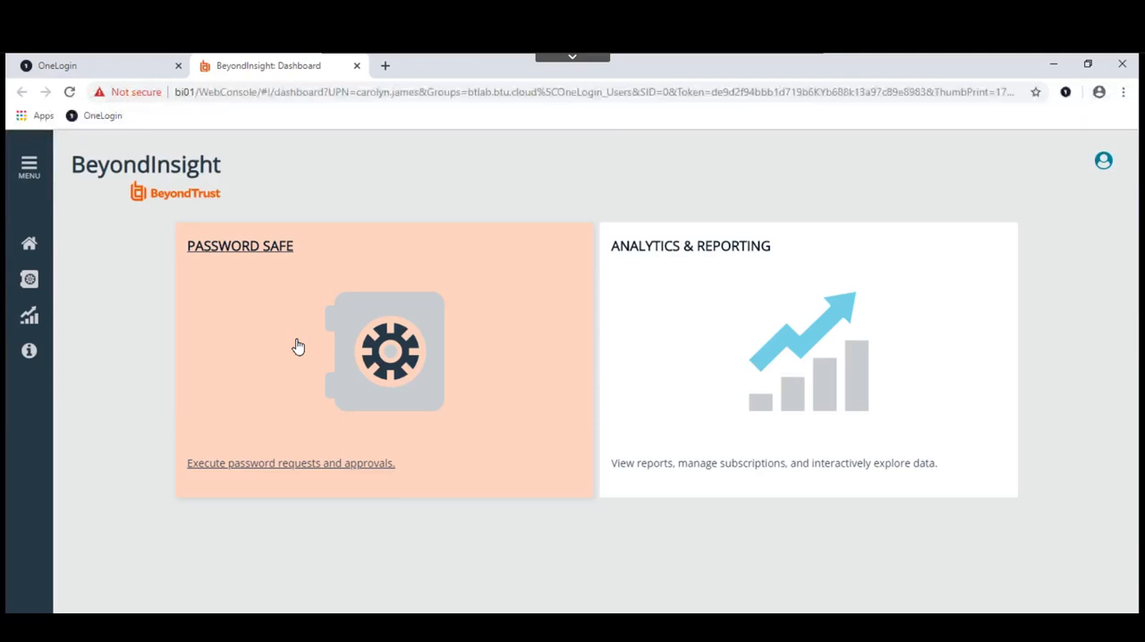
mouse_move(671, 296)
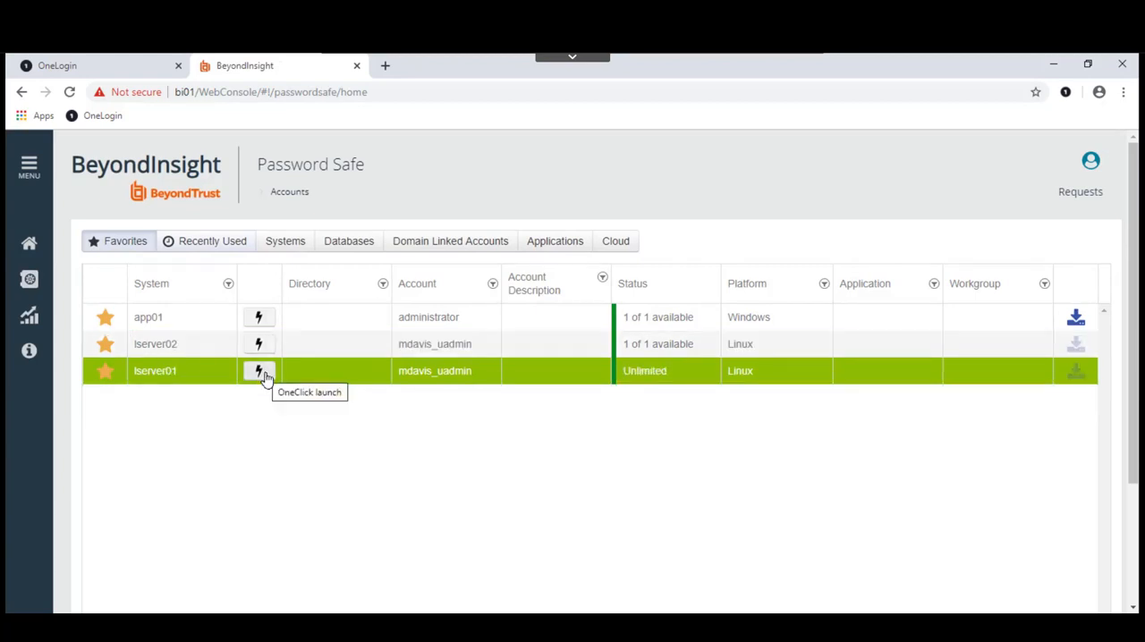
left_click(257, 370)
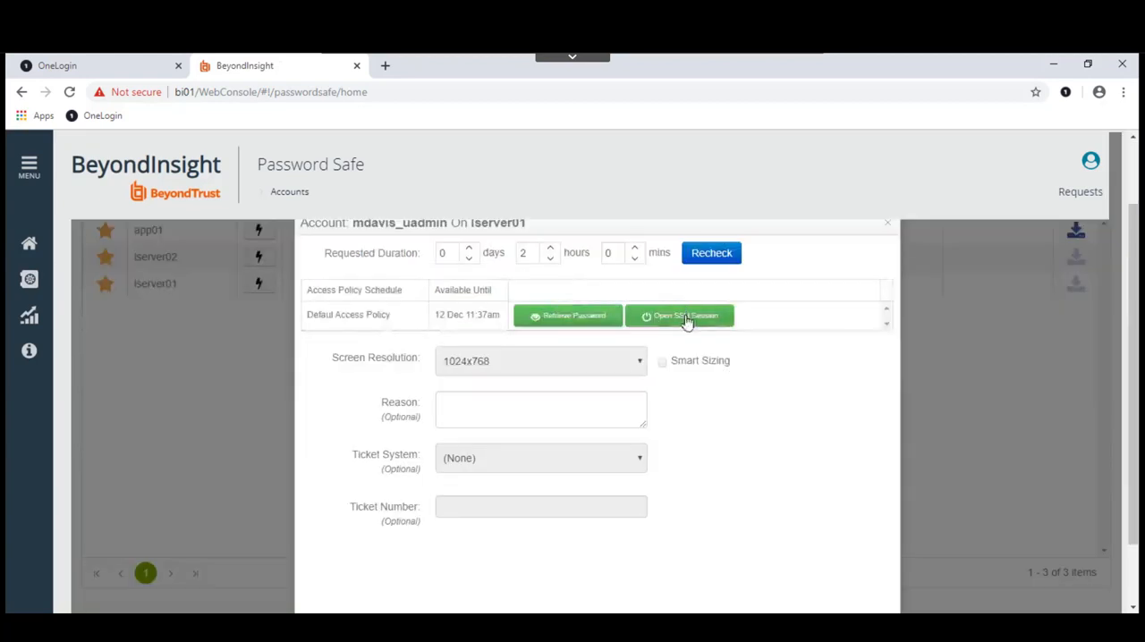
left_click(680, 315)
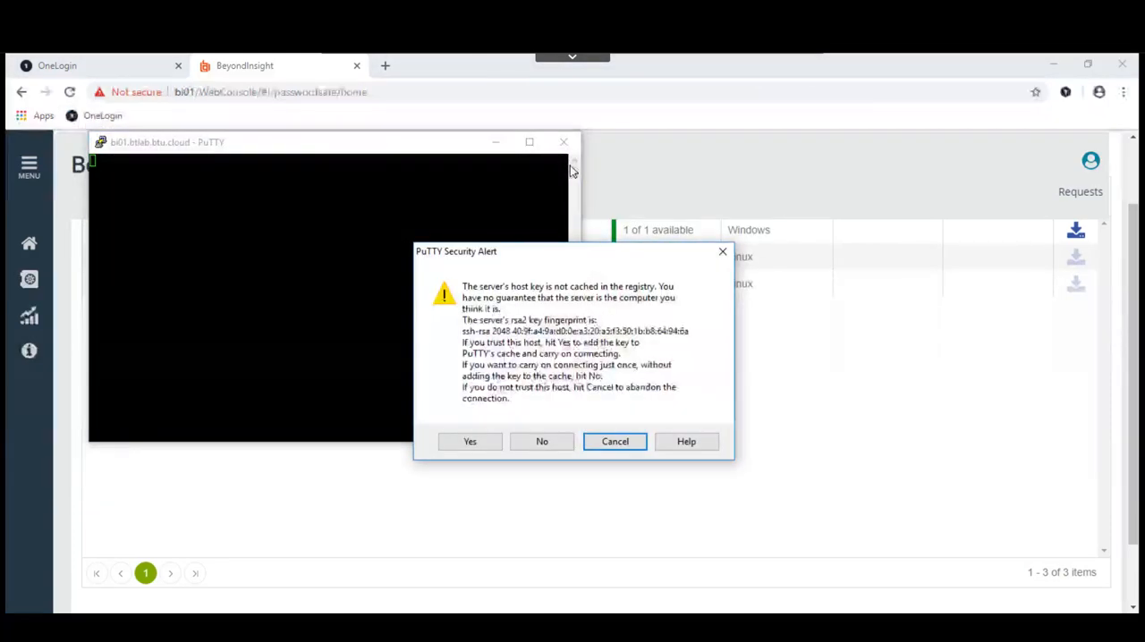
left_click(468, 440)
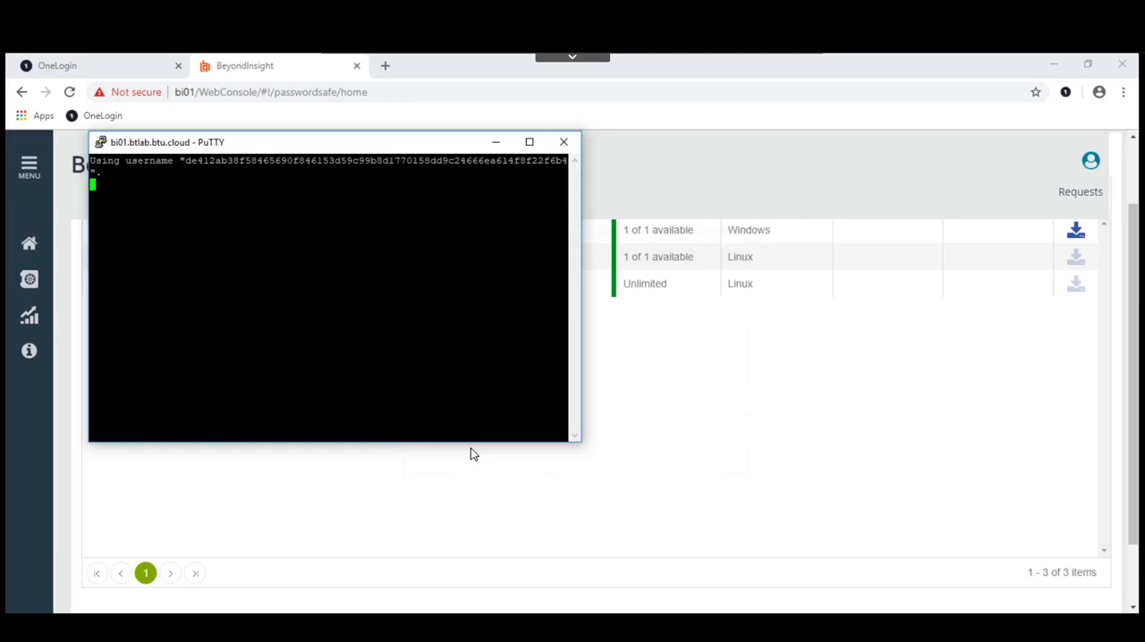
mouse_move(447, 211)
type("id")
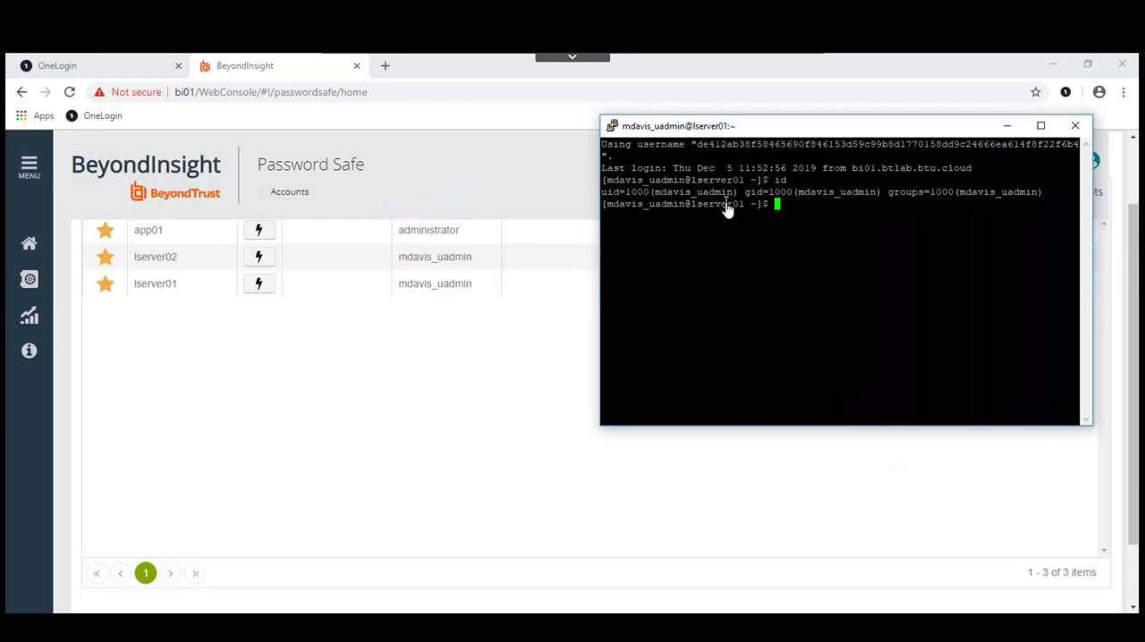
type("hostname")
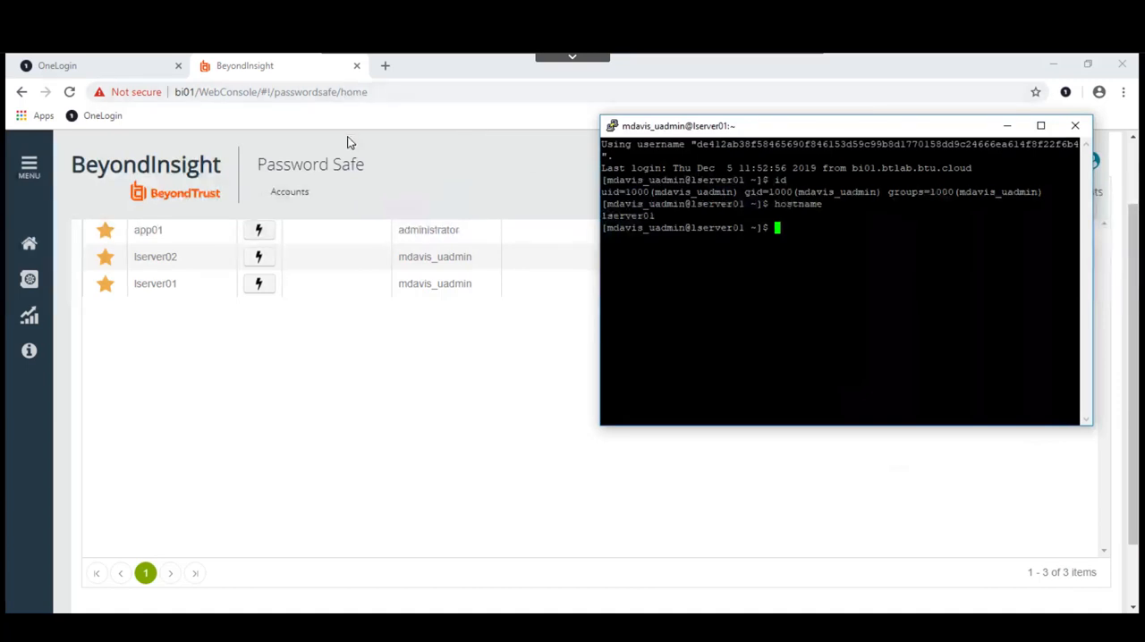
Check the fresh Password Safe sign-in in Carolyn's OneLogin activity, then return to BeyondInsight.
left_click(90, 64)
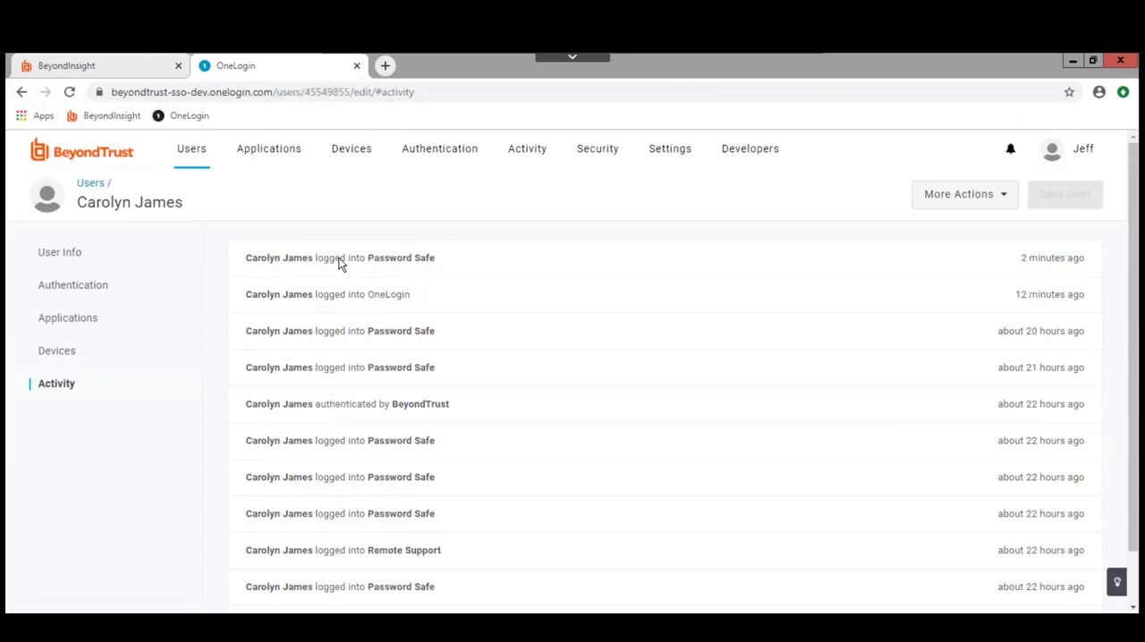
mouse_move(440, 262)
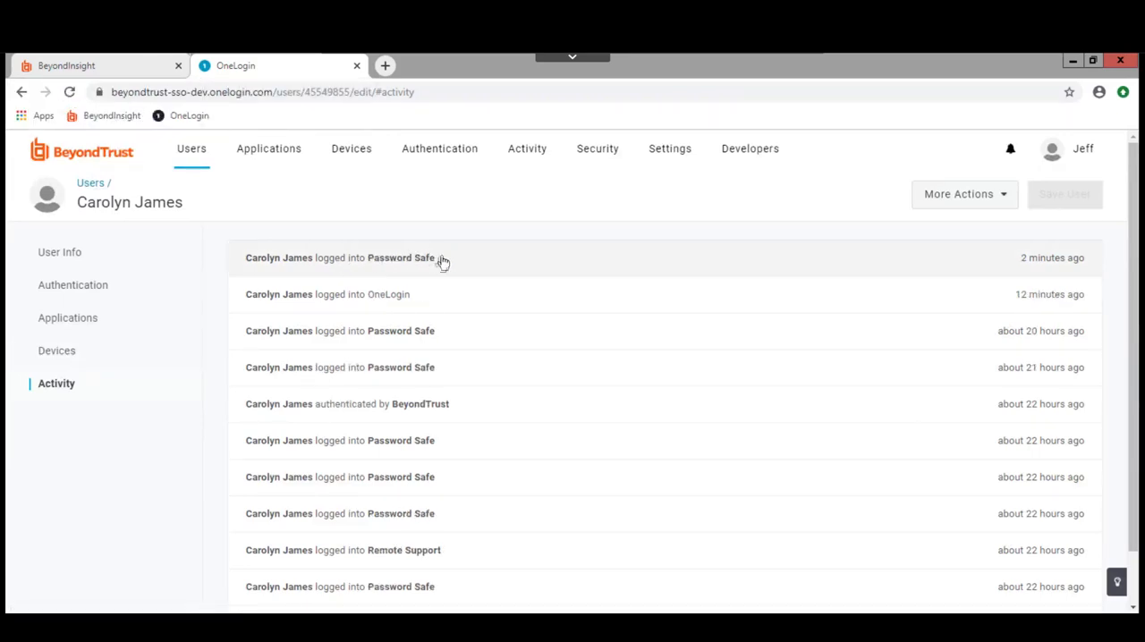
left_click(340, 257)
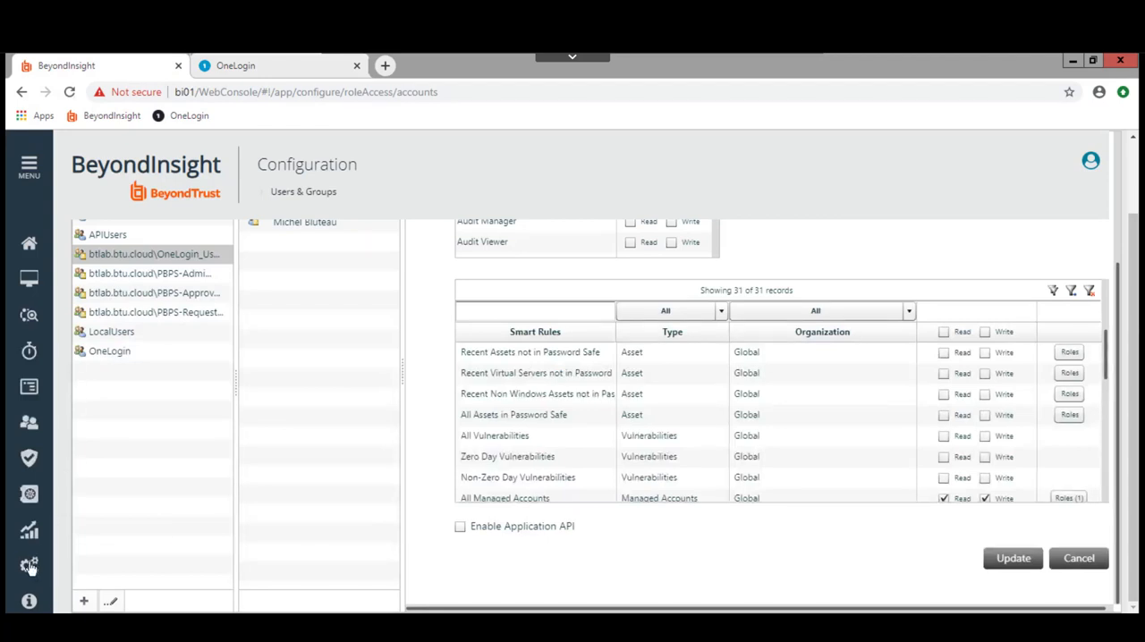
left_click(28, 565)
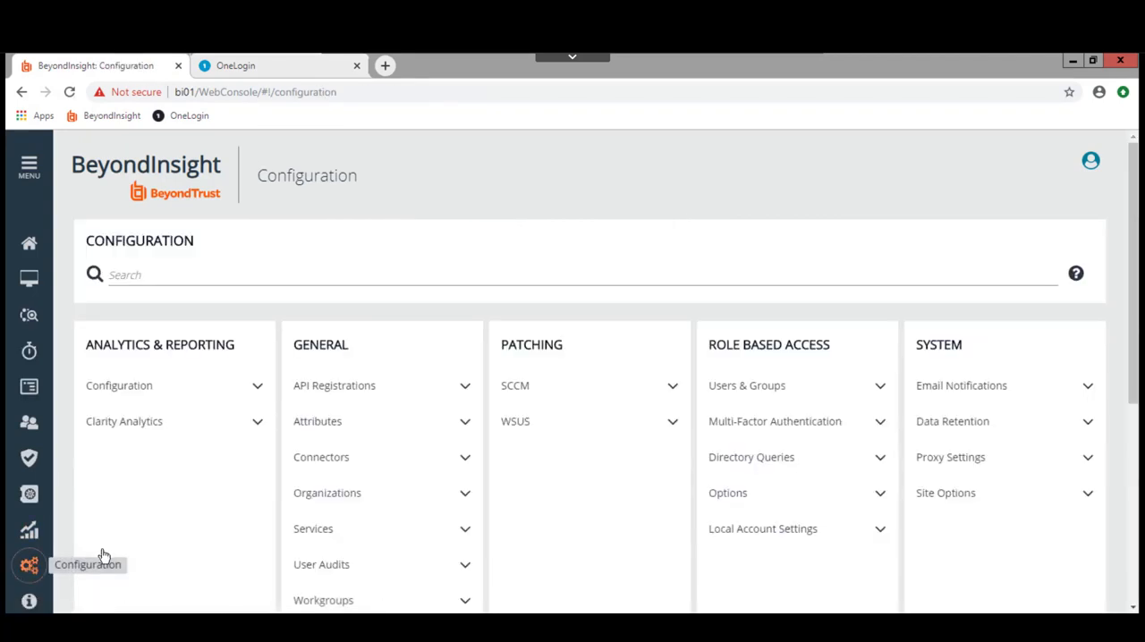
mouse_move(322, 565)
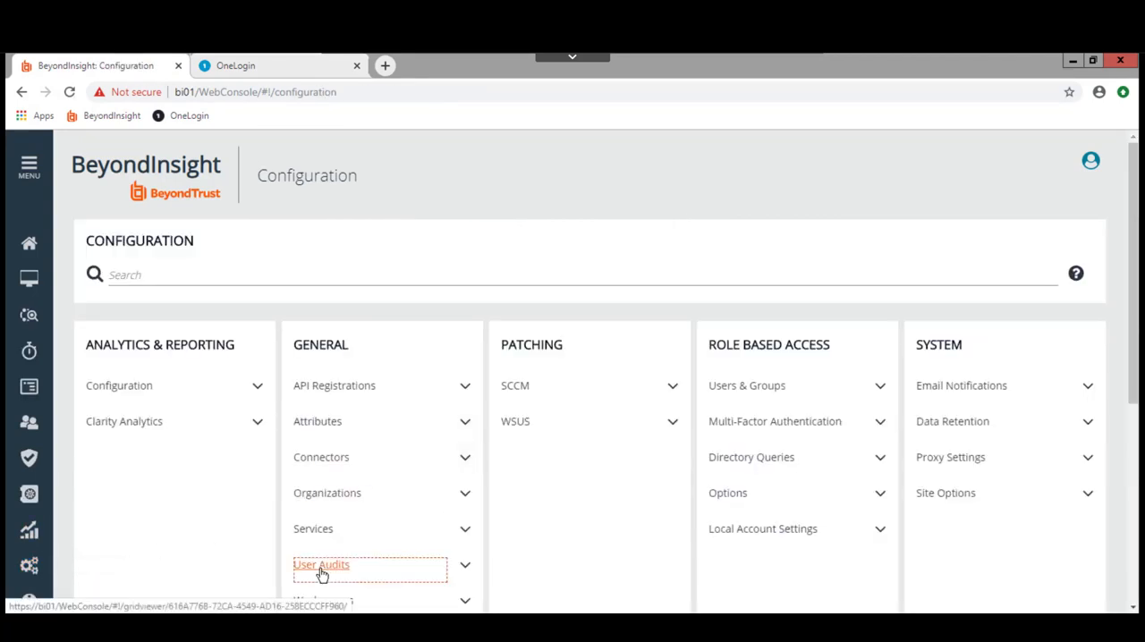
left_click(322, 565)
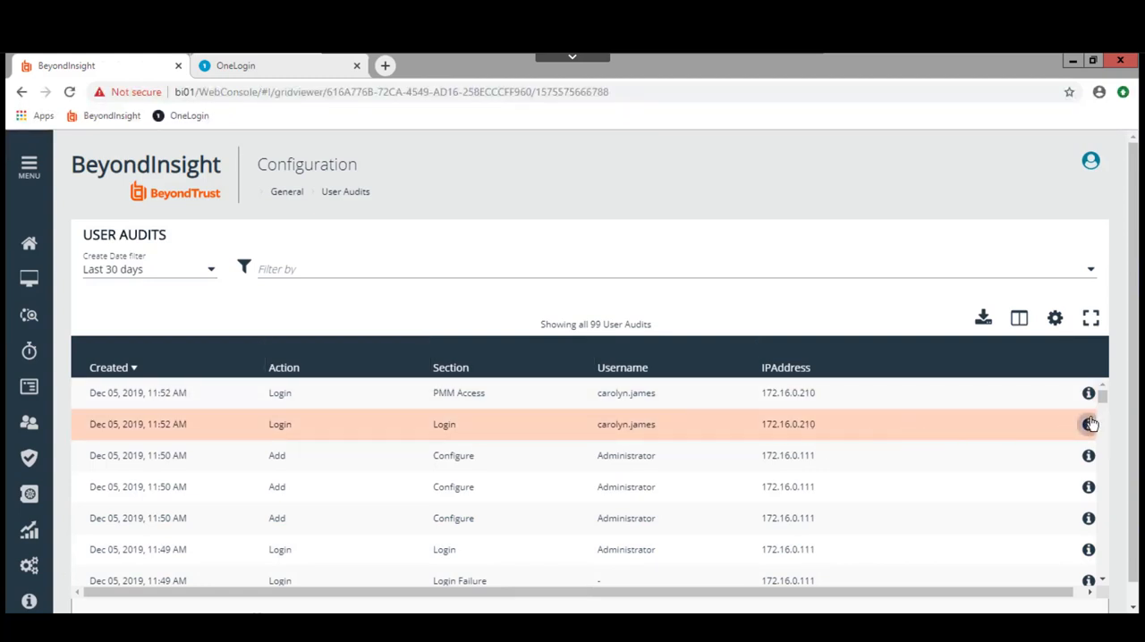
left_click(1088, 424)
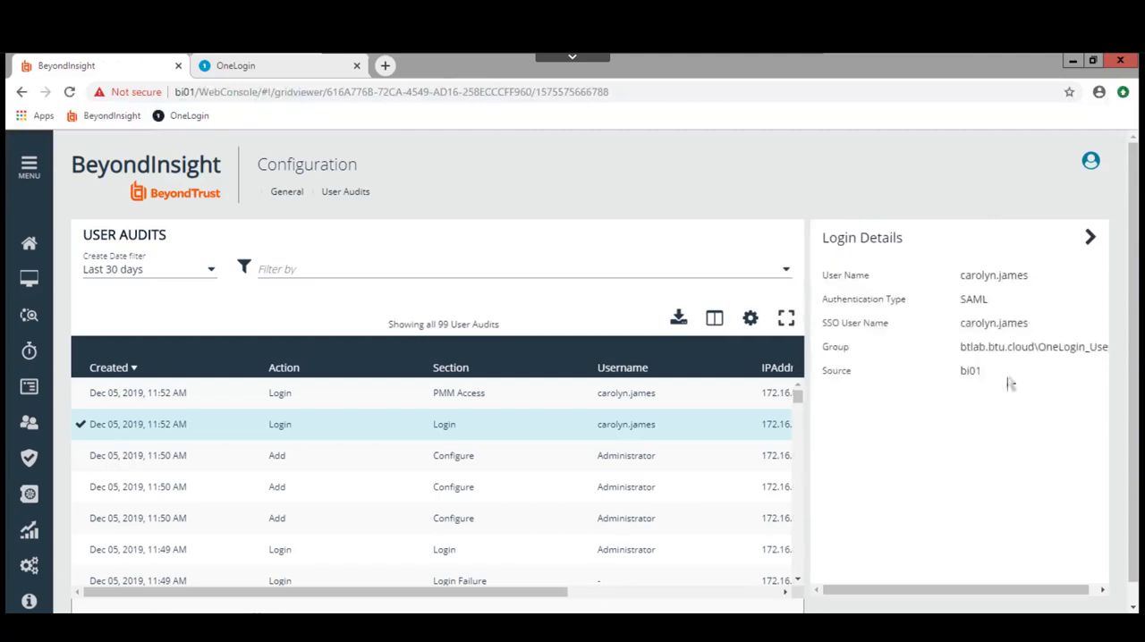
mouse_move(873, 431)
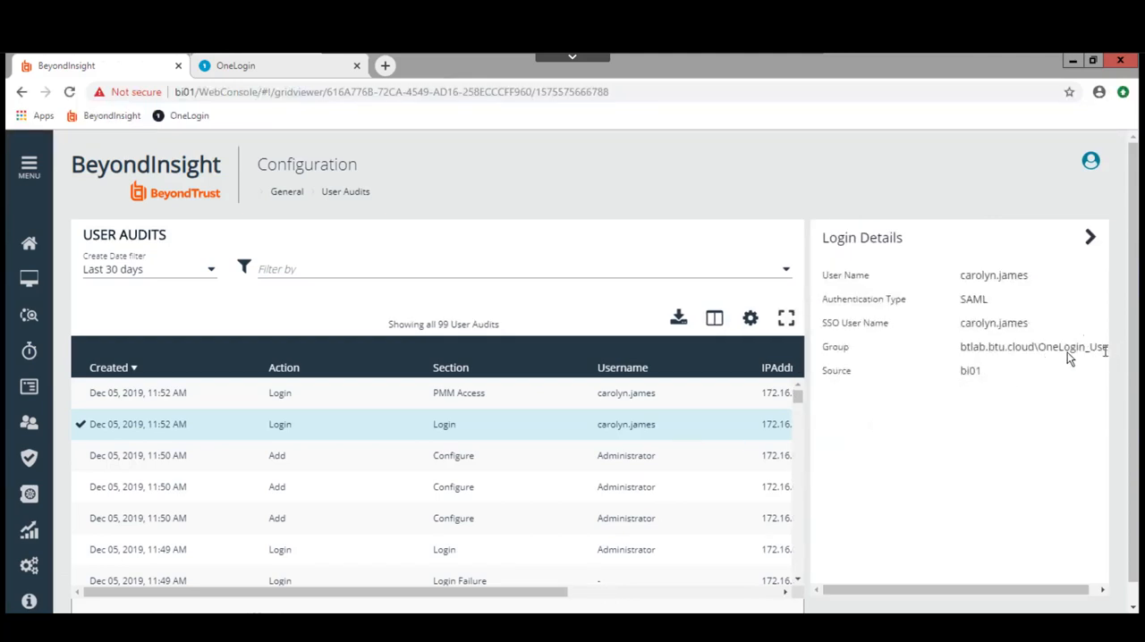
mouse_move(983, 324)
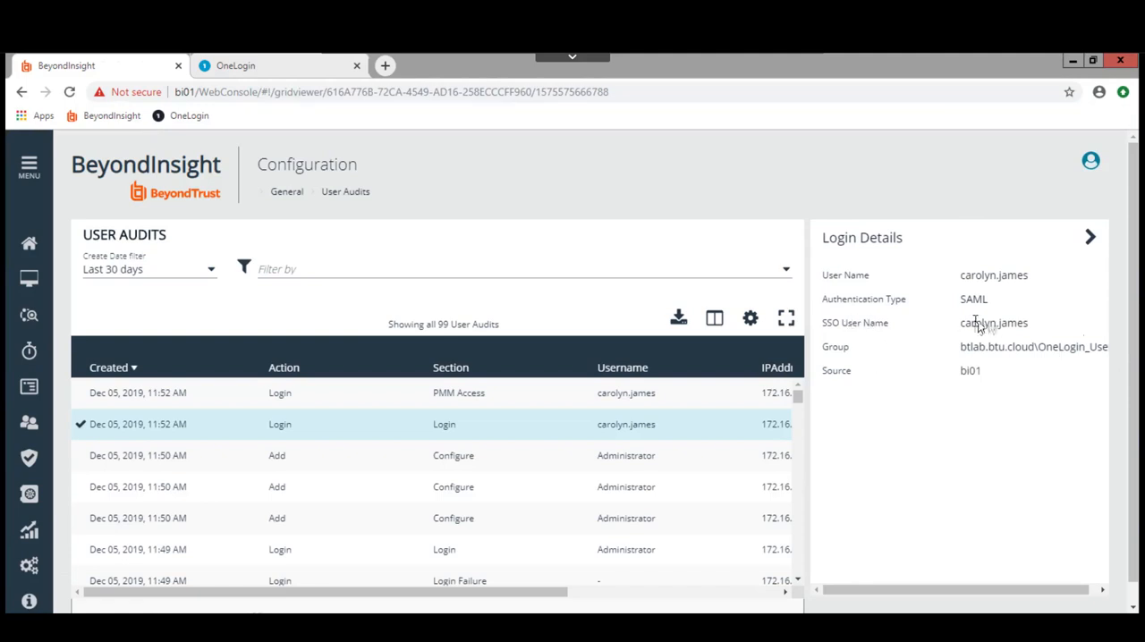
mouse_move(995, 320)
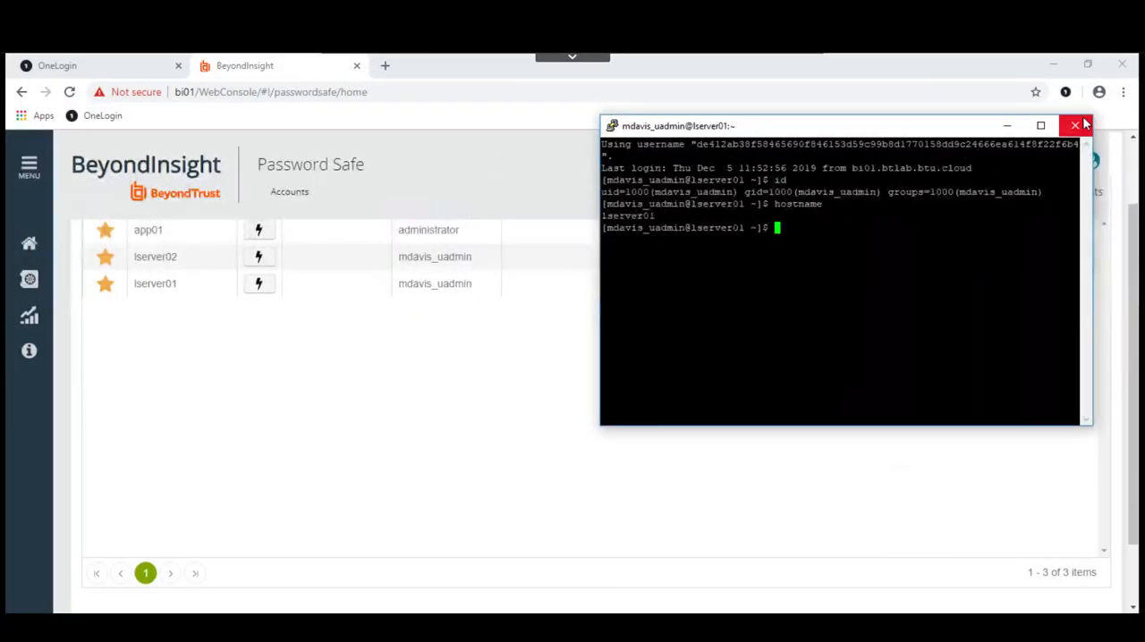
End the PuTTY Linux terminal session and confirm closing it.
left_click(1076, 126)
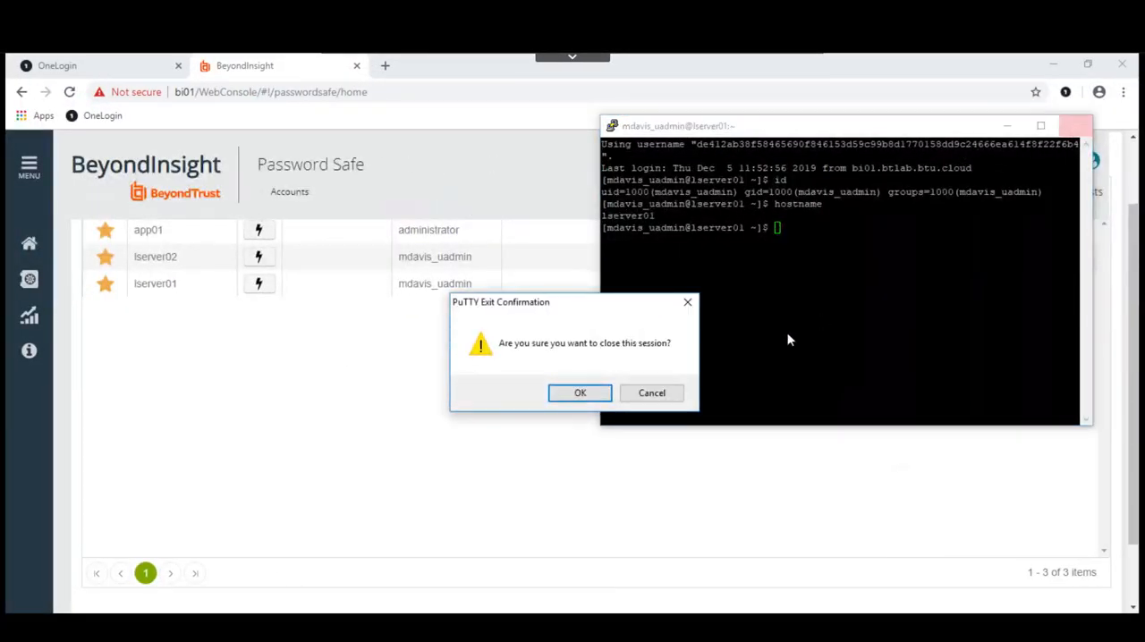
left_click(580, 393)
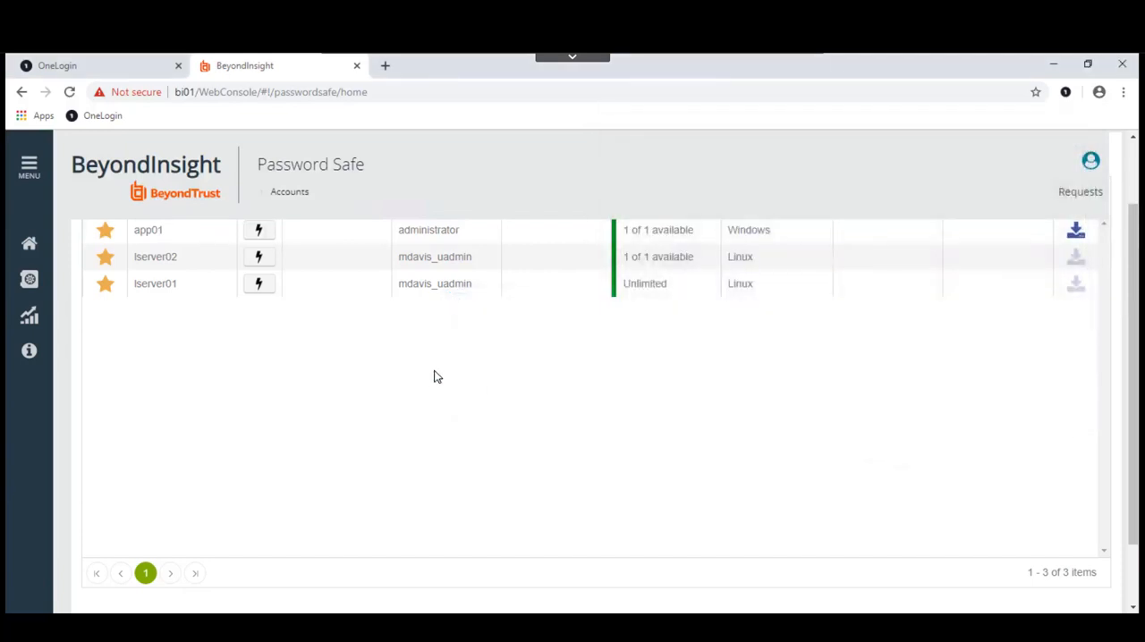
mouse_move(260, 229)
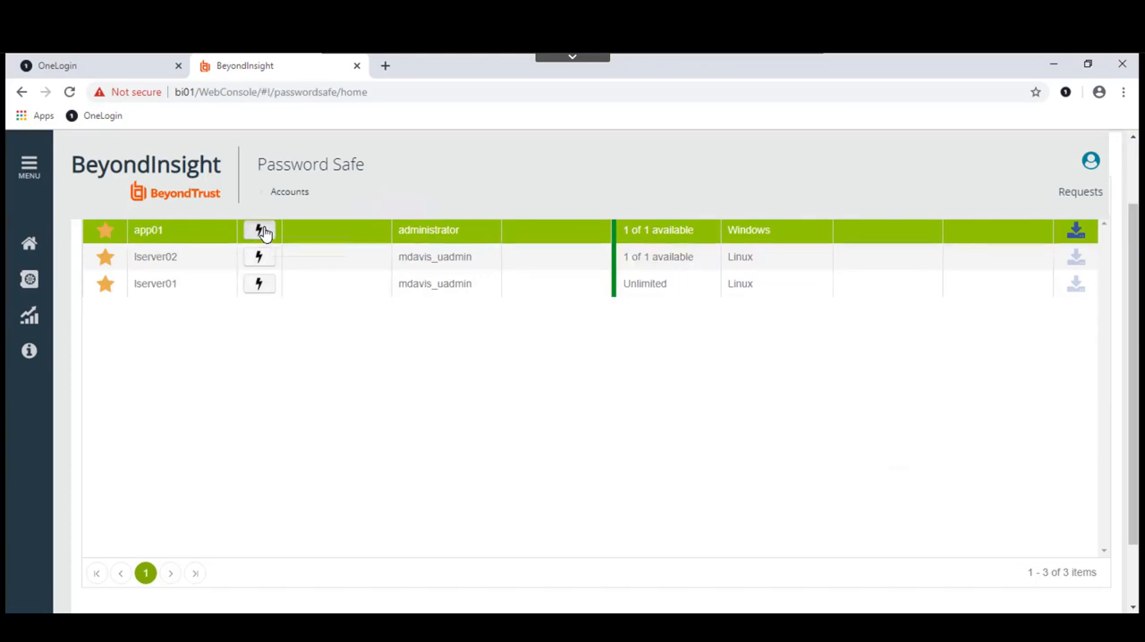
Launch an RDP session to app01 as Administrator from the downloaded .rdp file.
left_click(260, 229)
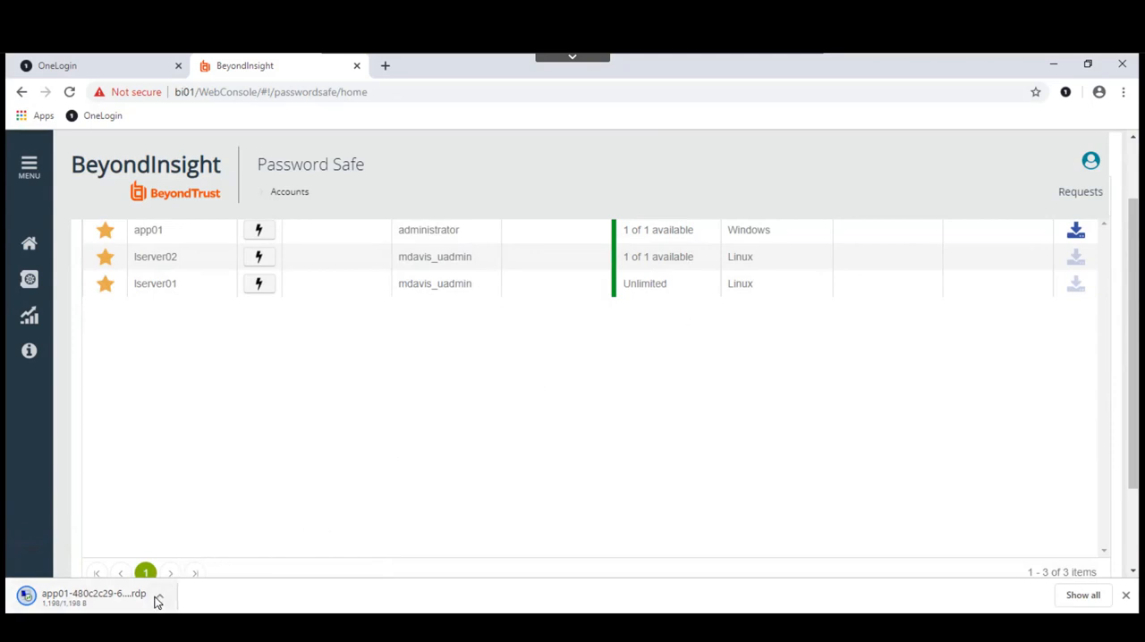
left_click(157, 597)
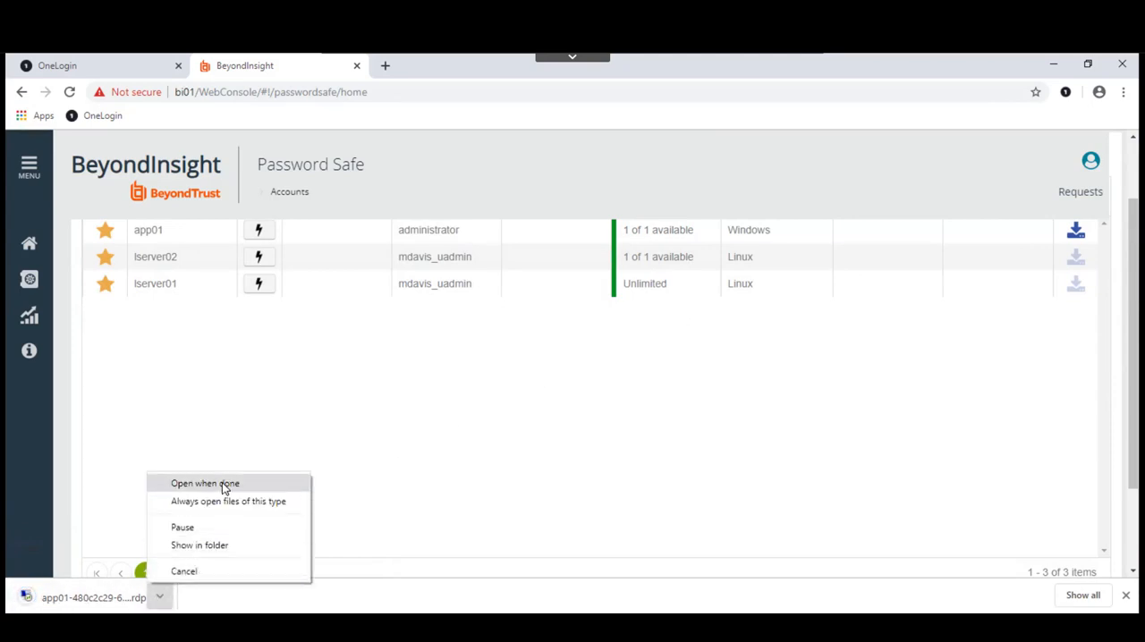
left_click(203, 483)
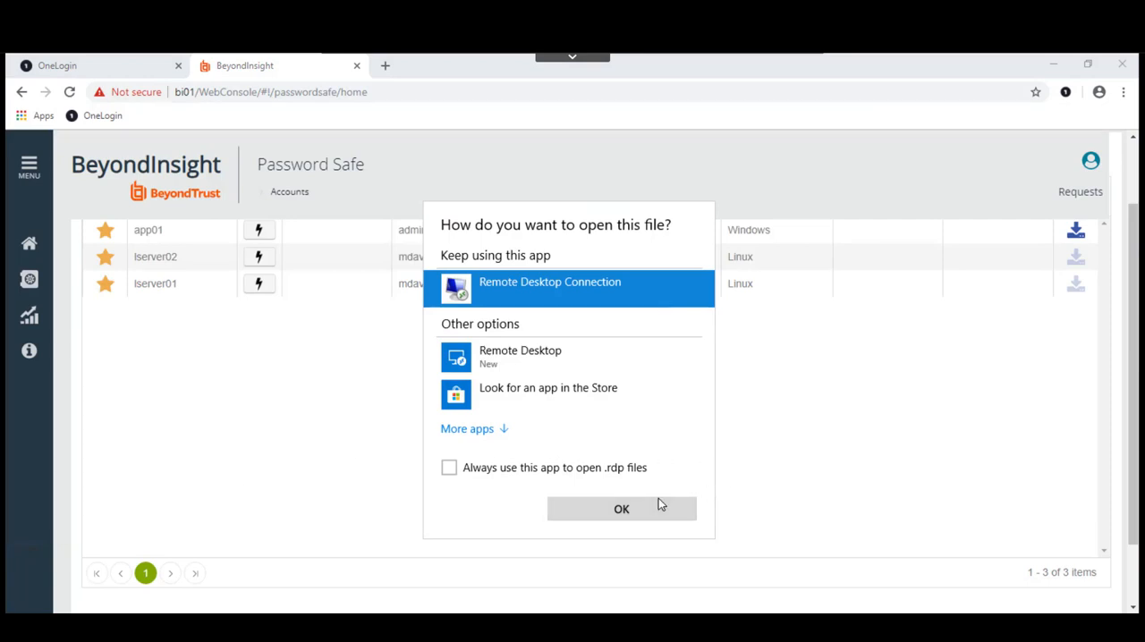
left_click(620, 508)
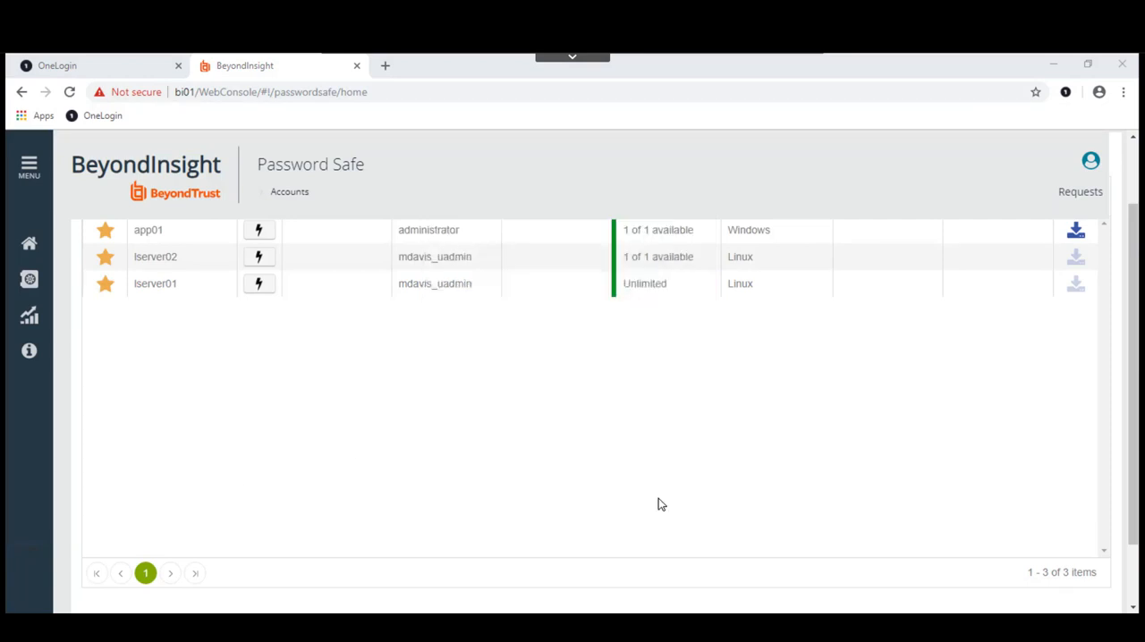
left_click(258, 229)
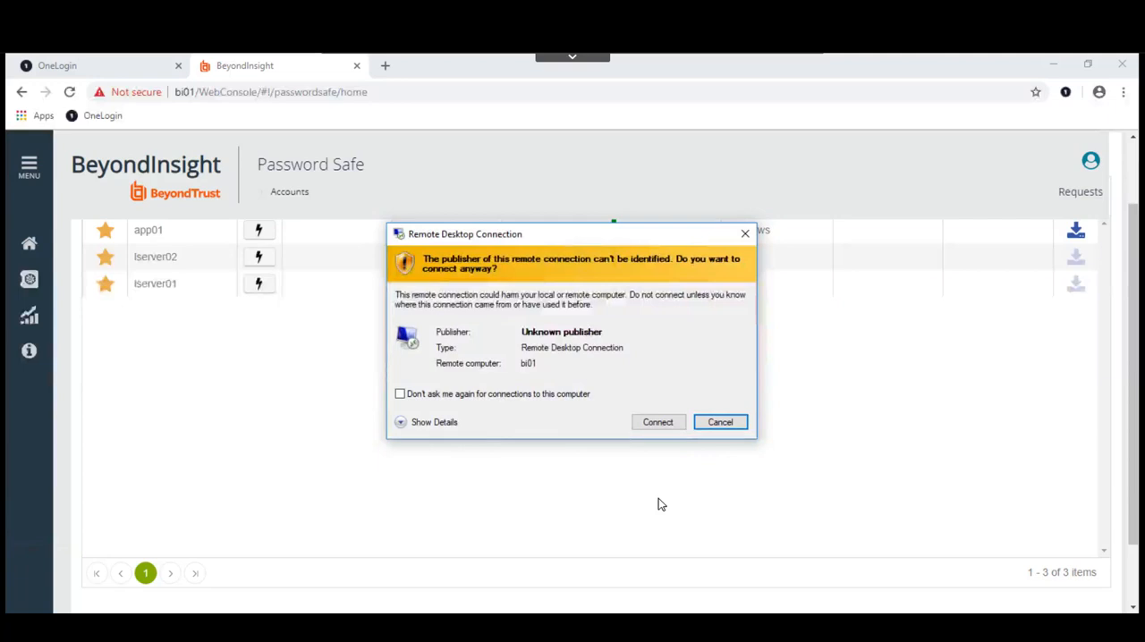
left_click(658, 422)
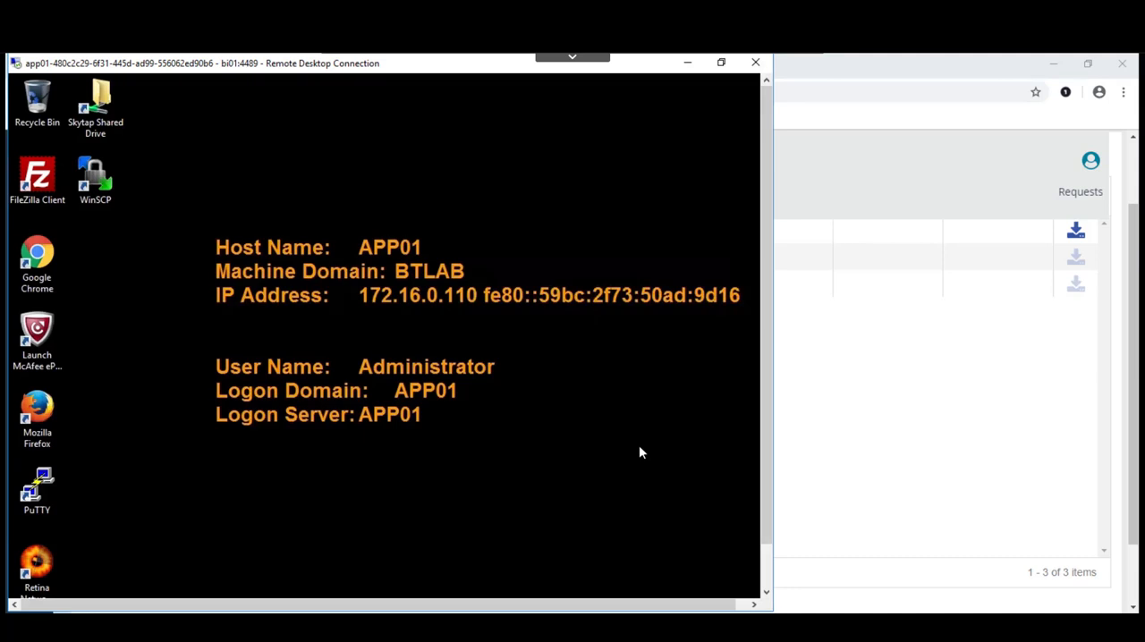
mouse_move(658, 332)
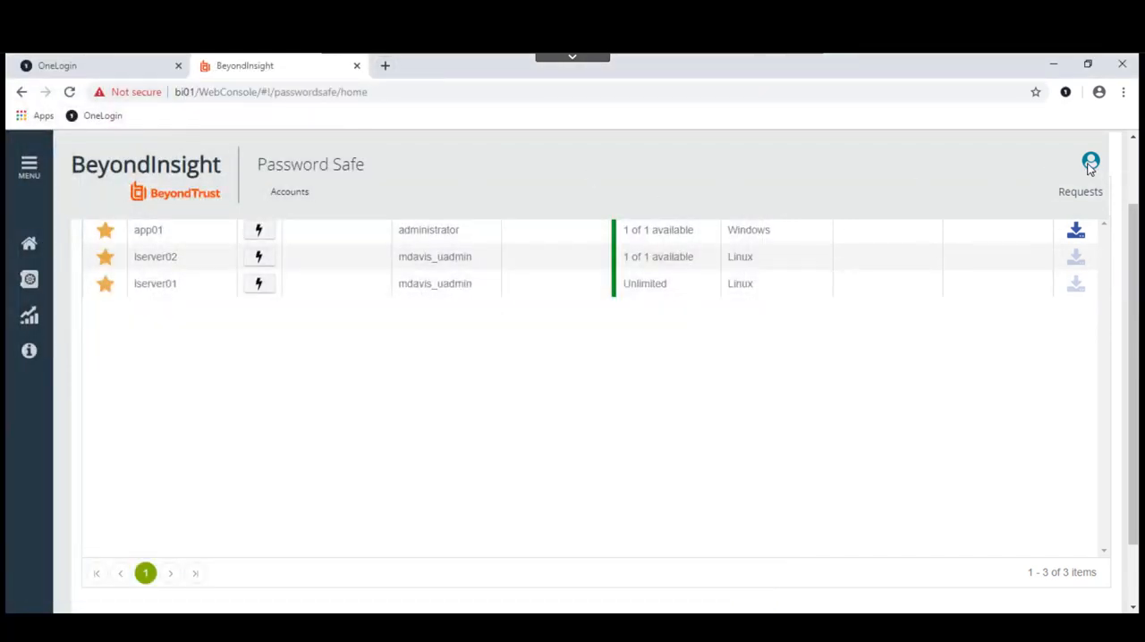
left_click(1091, 163)
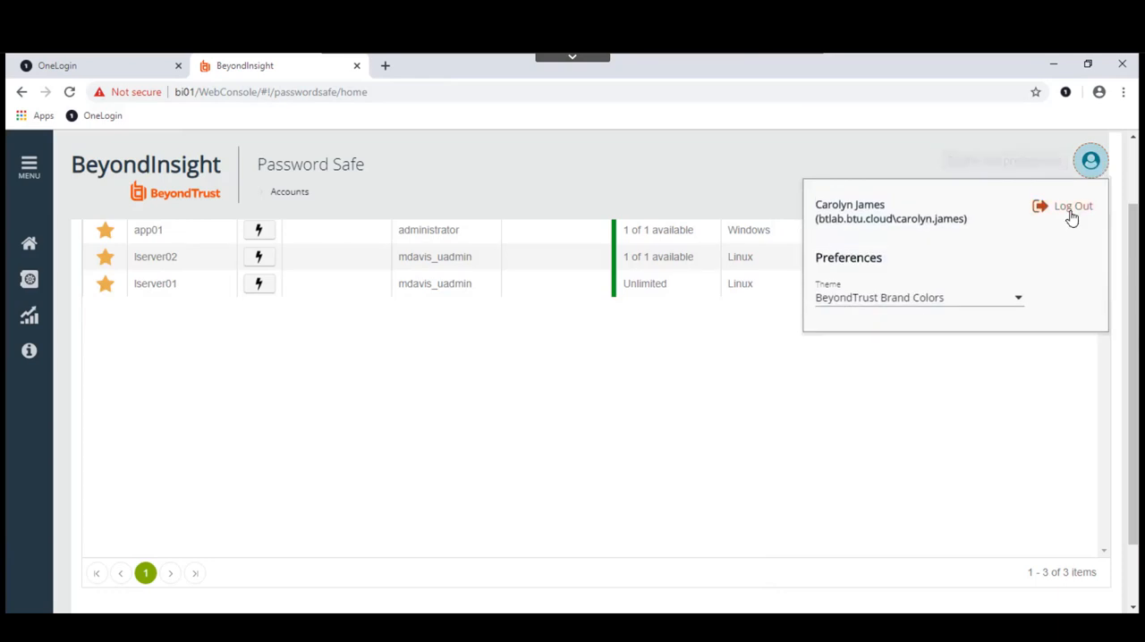
left_click(1071, 206)
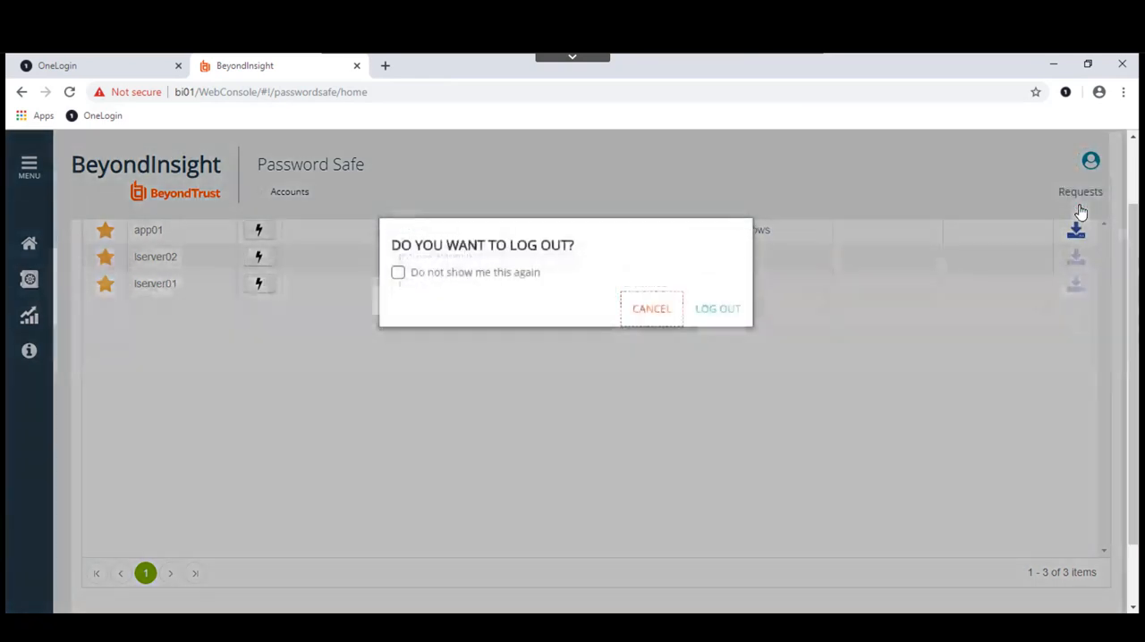
mouse_move(717, 308)
type("bi")
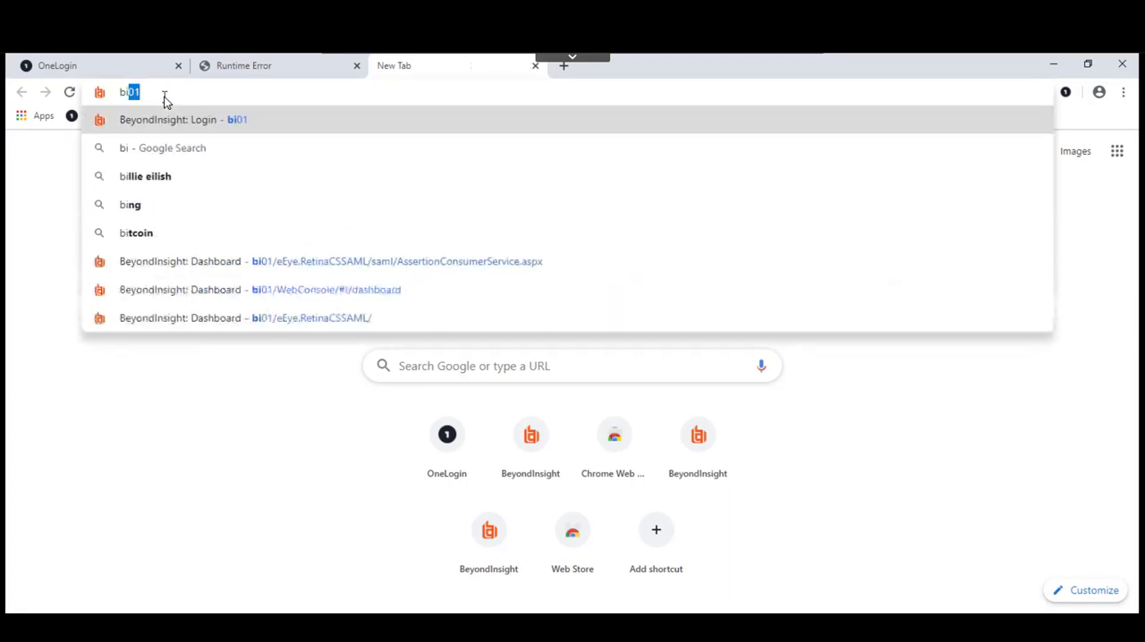
mouse_move(279, 262)
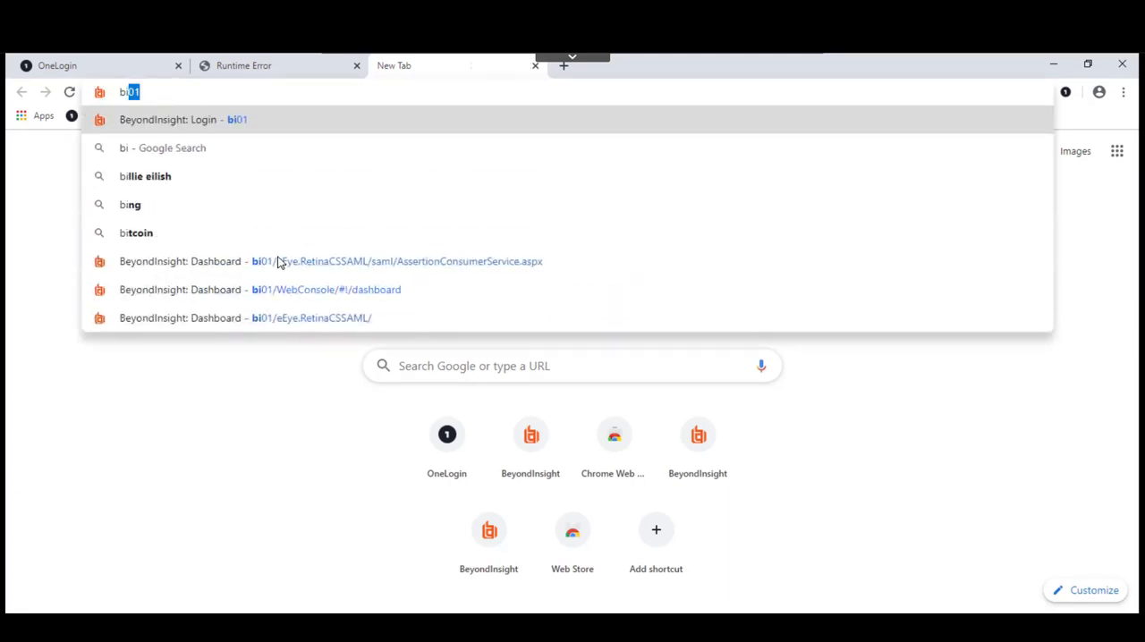
left_click(261, 290)
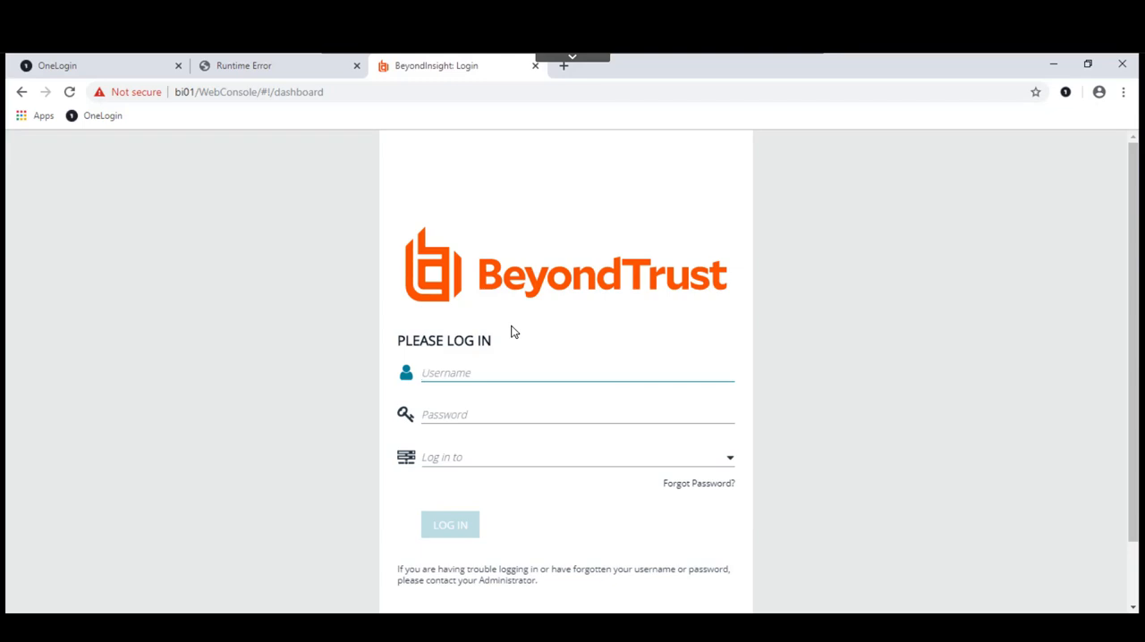
type("co")
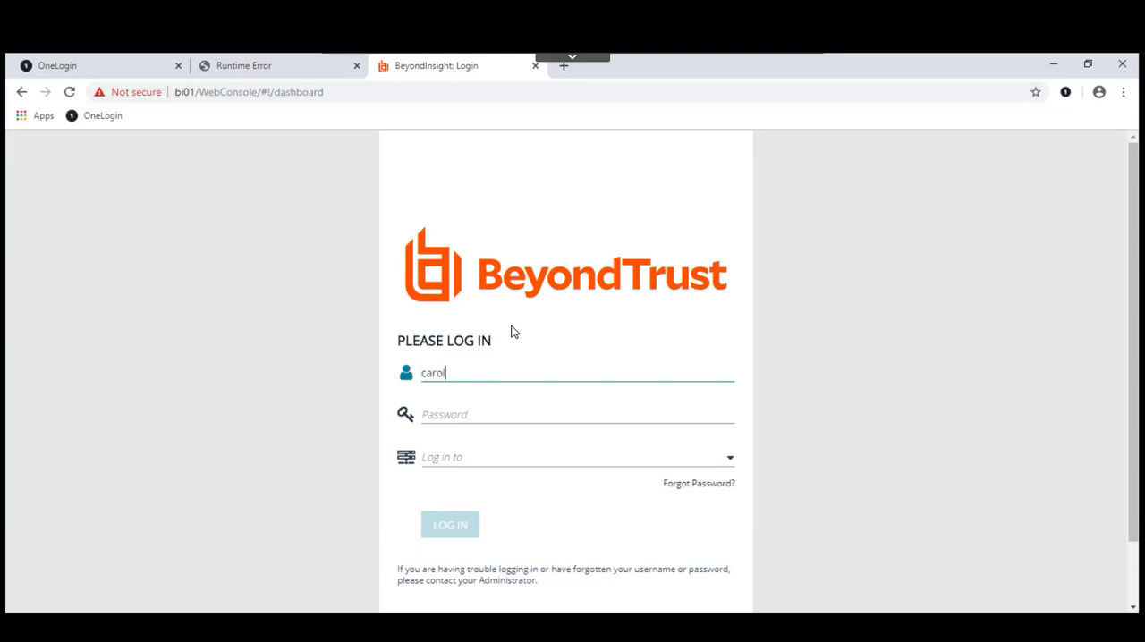
type("carolyn.james")
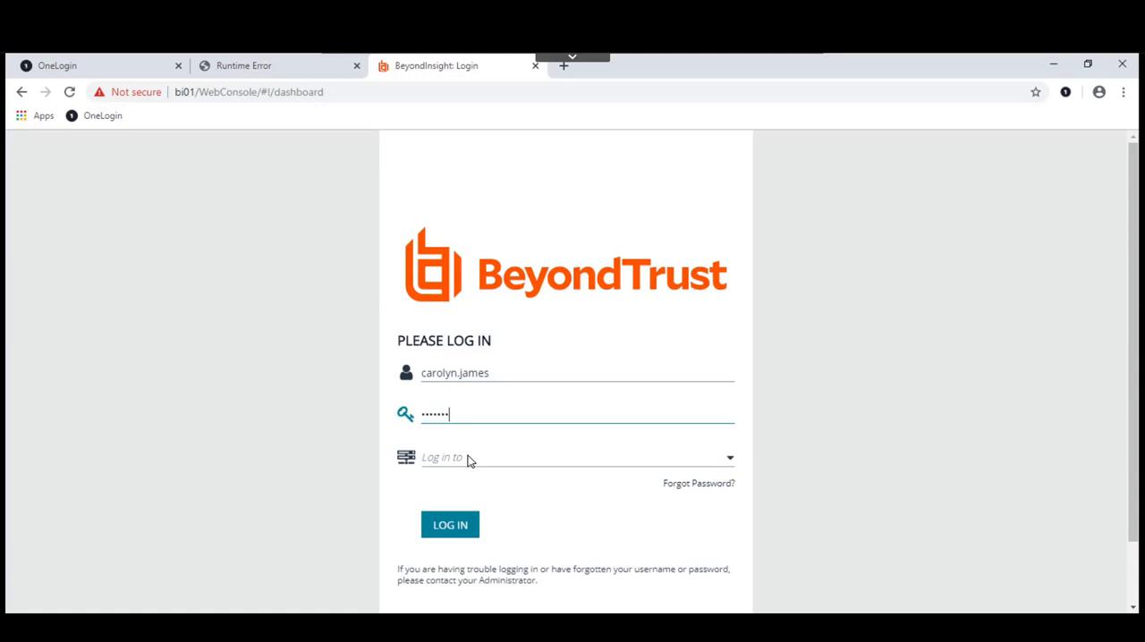
left_click(576, 458)
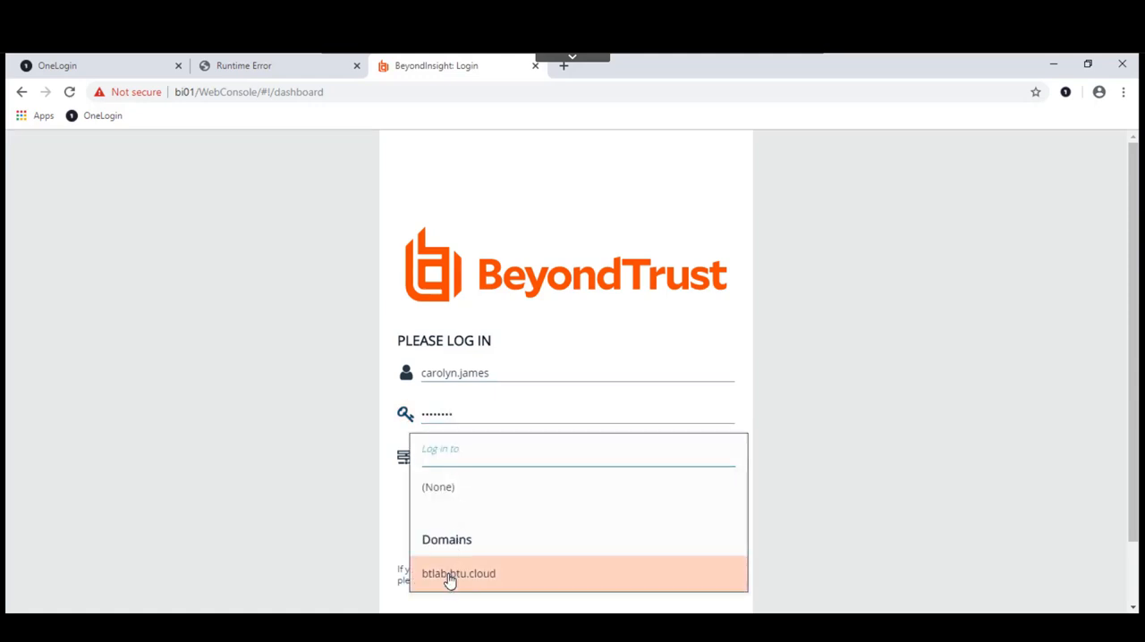
left_click(458, 573)
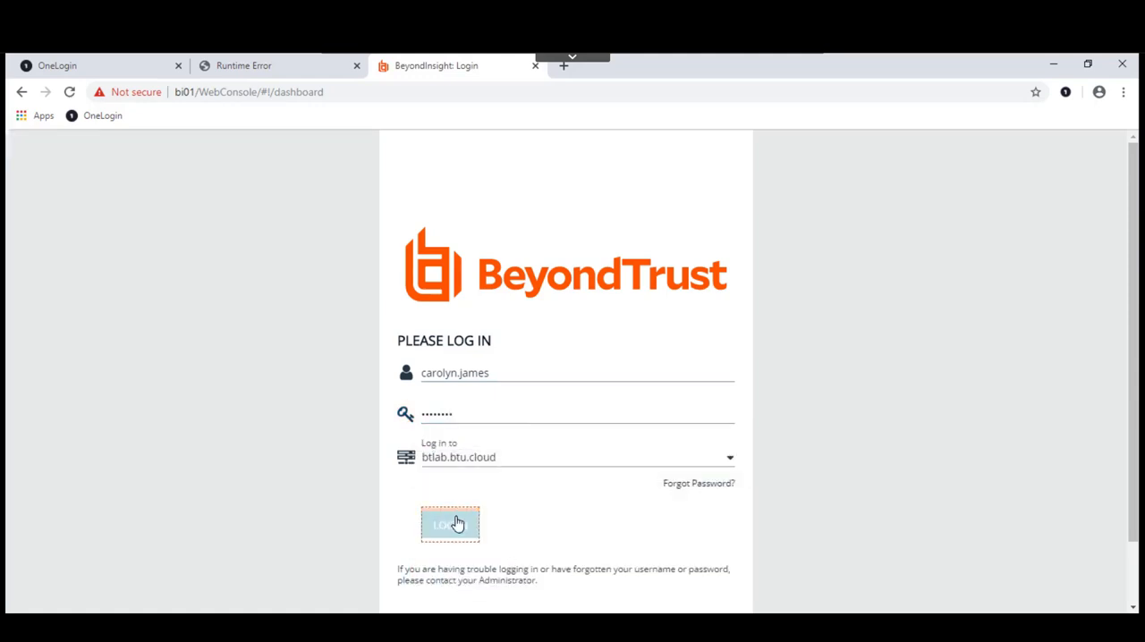
left_click(451, 524)
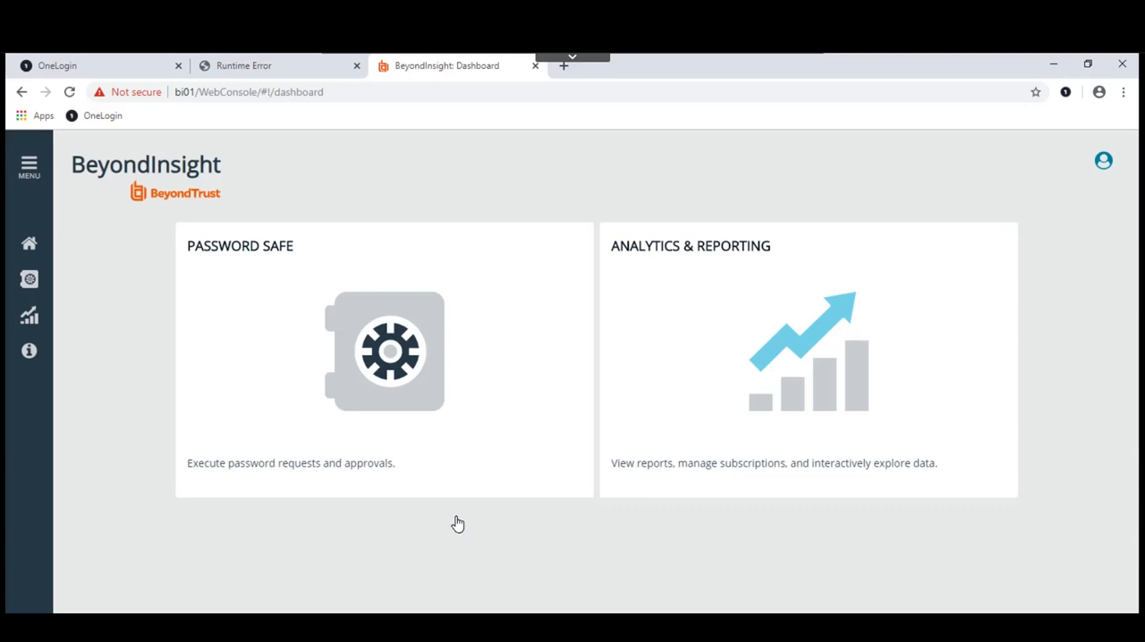
mouse_move(290, 184)
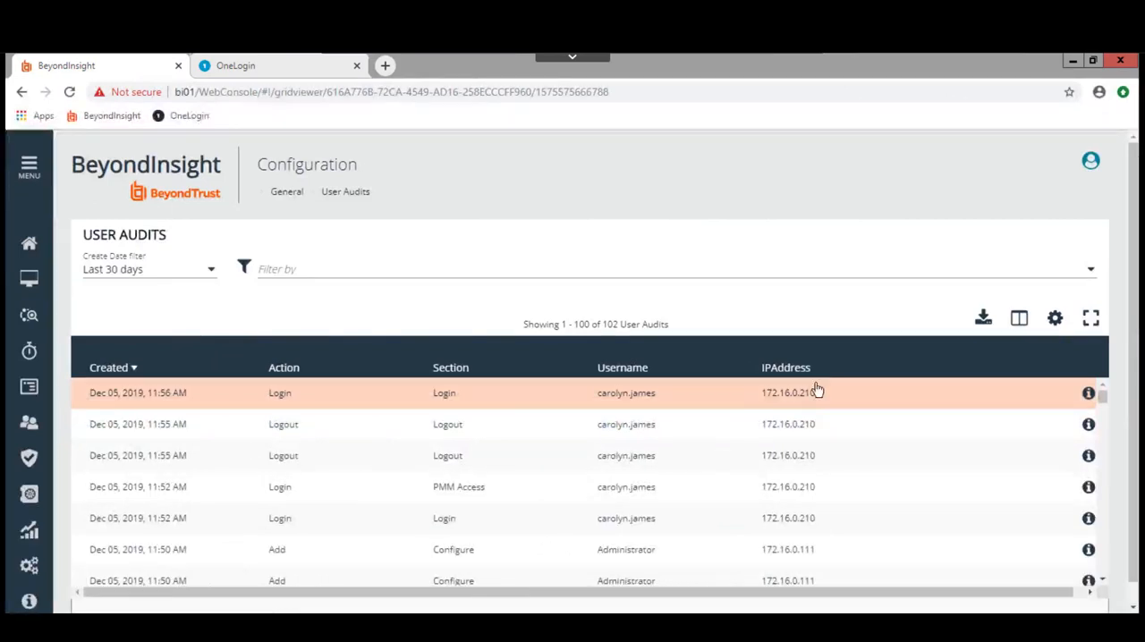
mouse_move(1087, 394)
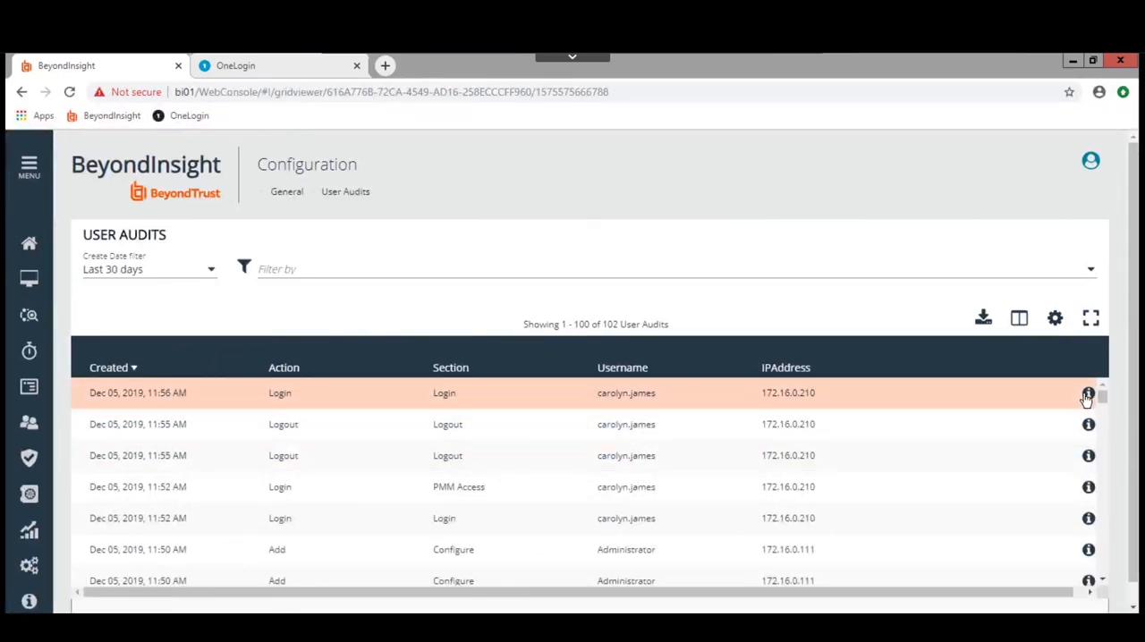
View the newest login audit details, showing Active Directory authentication via RADIUS.
left_click(1087, 393)
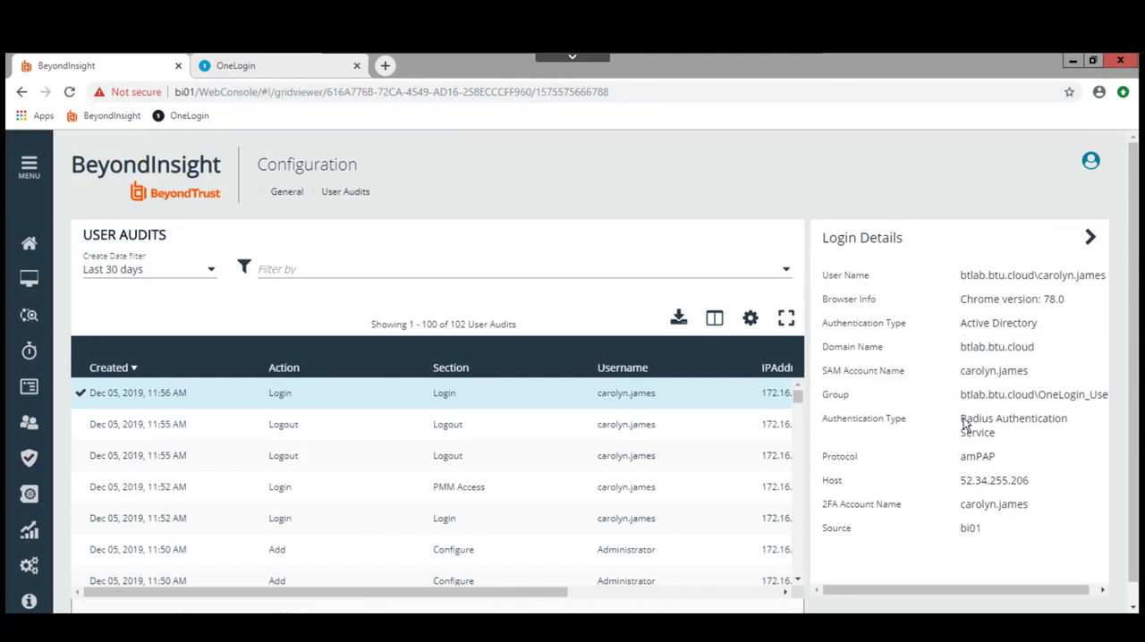
mouse_move(981, 440)
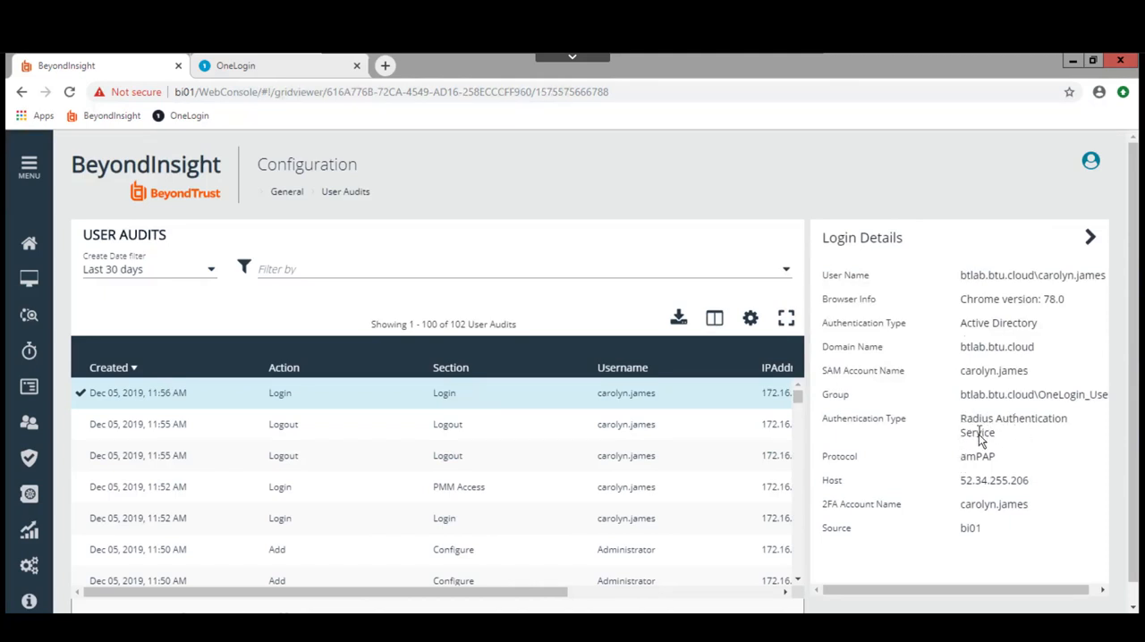
mouse_move(1001, 490)
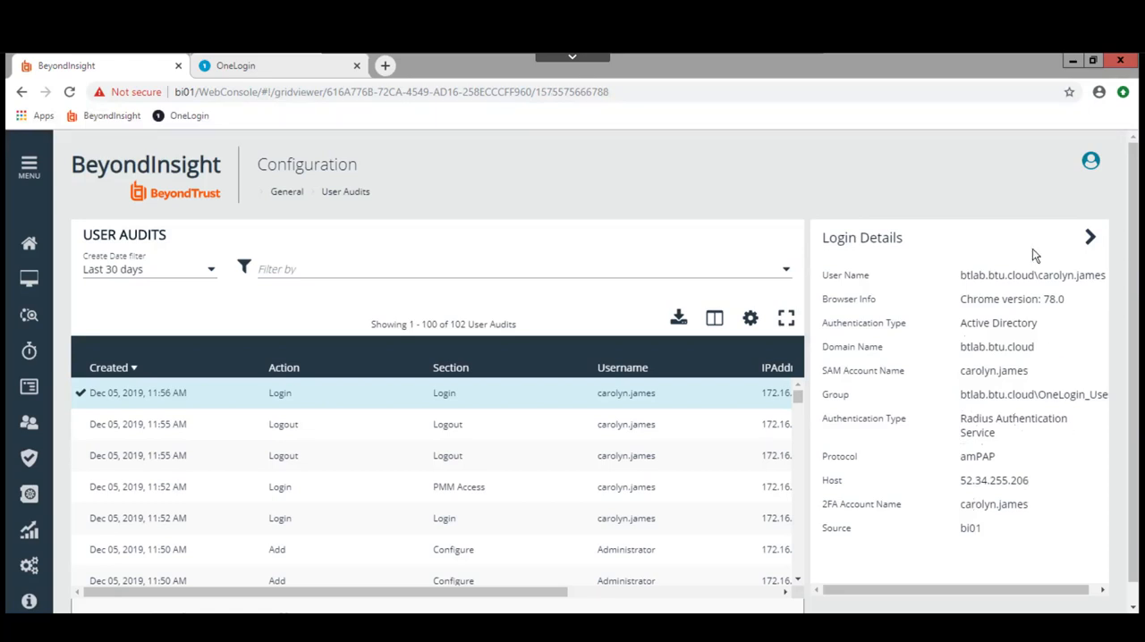
mouse_move(29, 565)
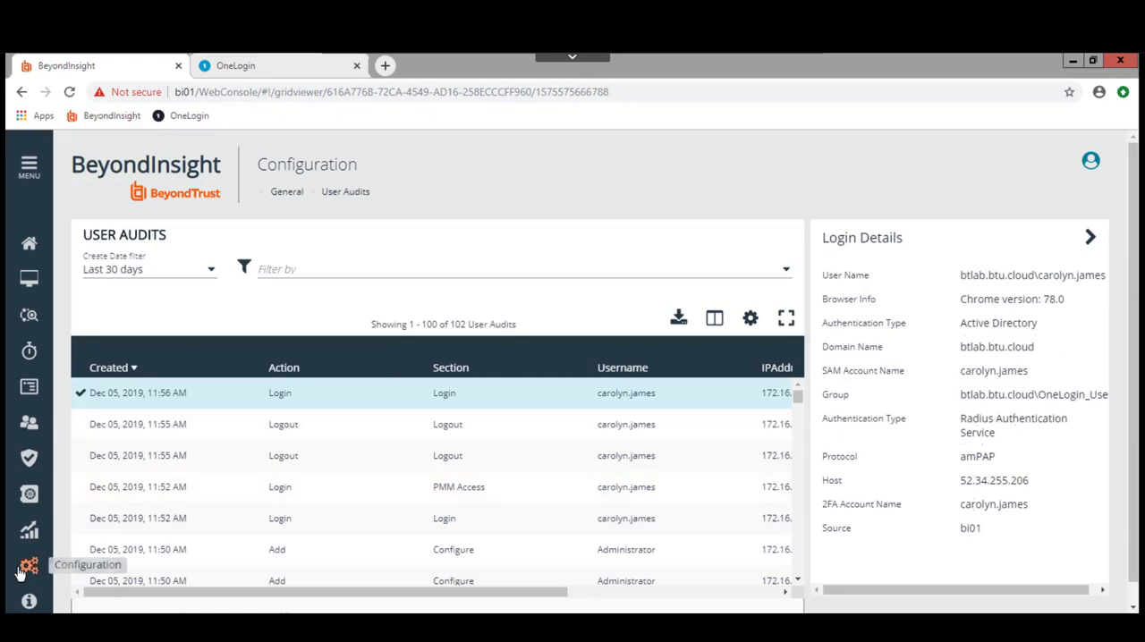
Review the RADIUS method under Multi-Factor Authentication, then return to the OneLogin activity page.
left_click(29, 565)
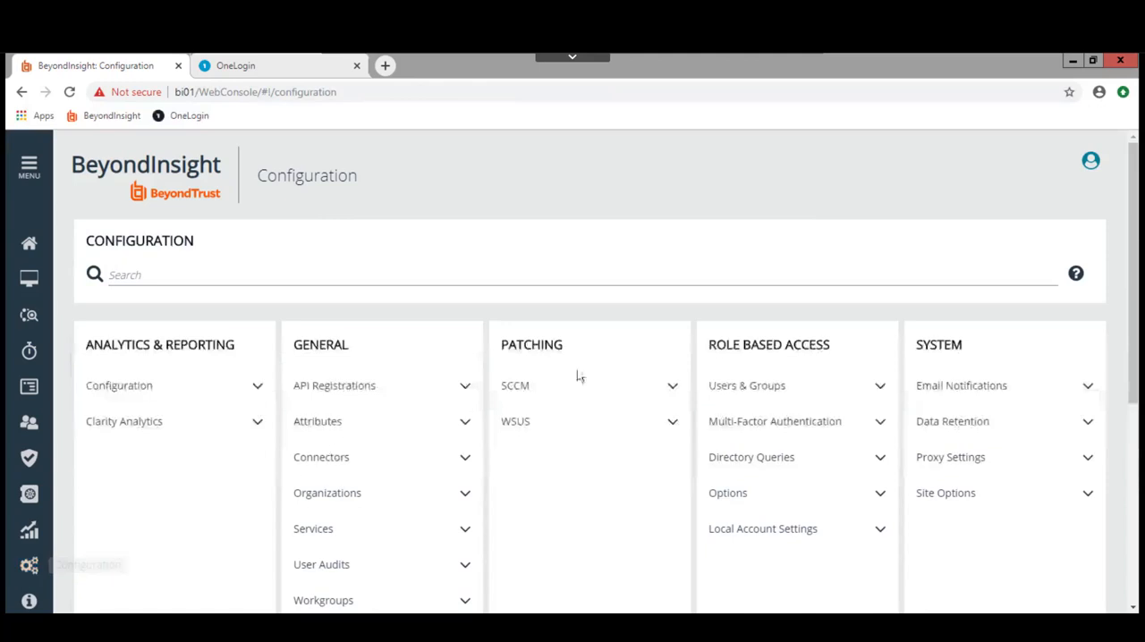
left_click(773, 422)
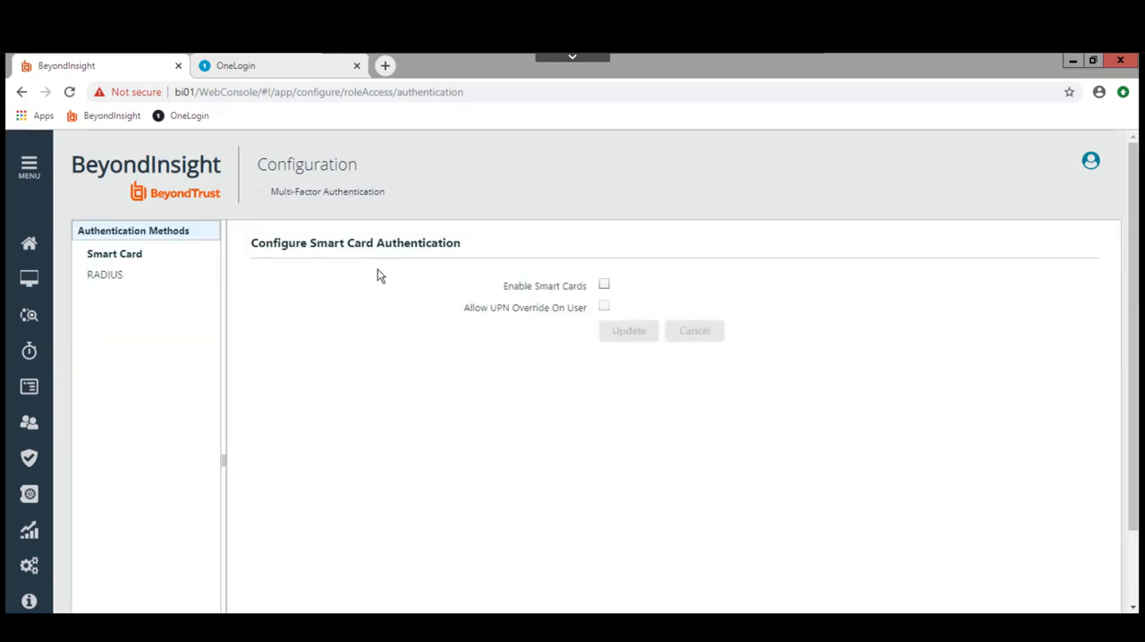
left_click(104, 275)
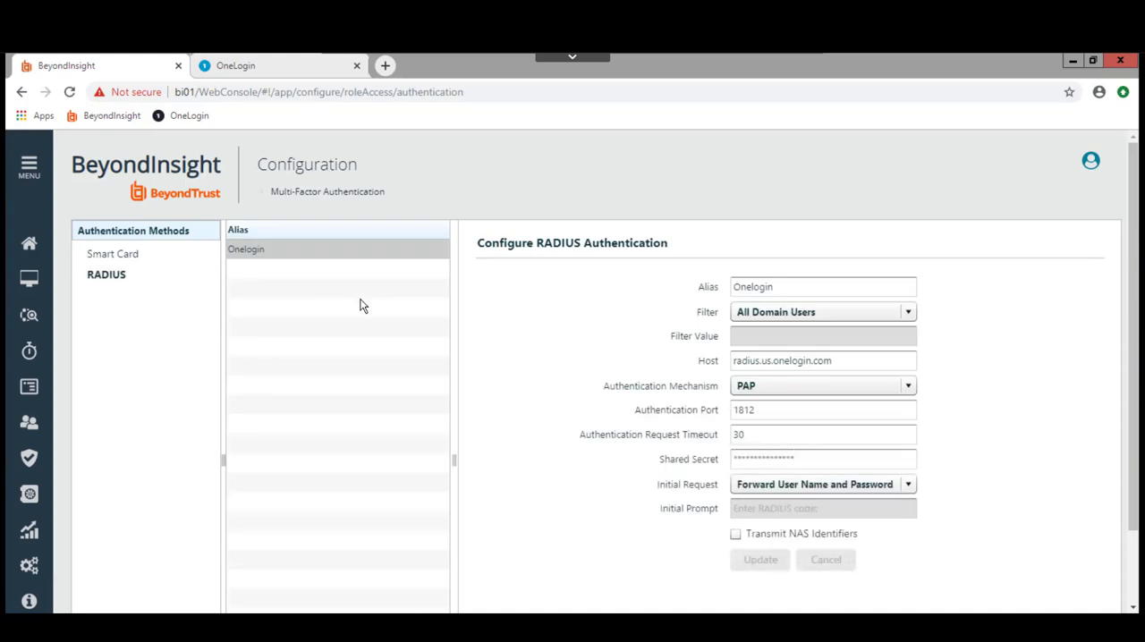
mouse_move(740, 372)
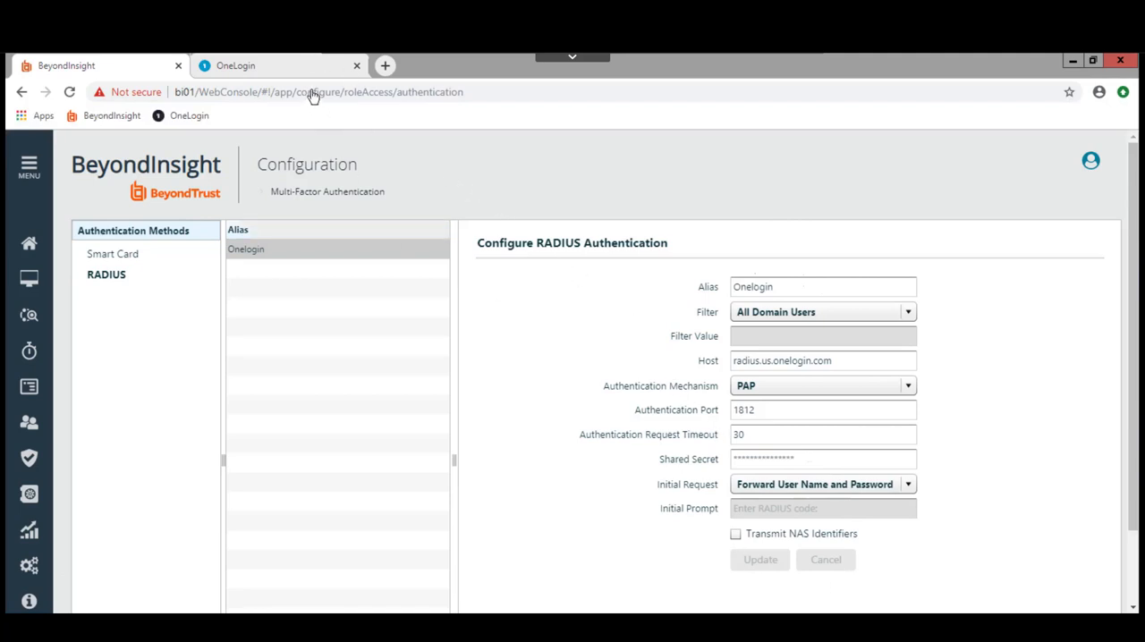
left_click(277, 64)
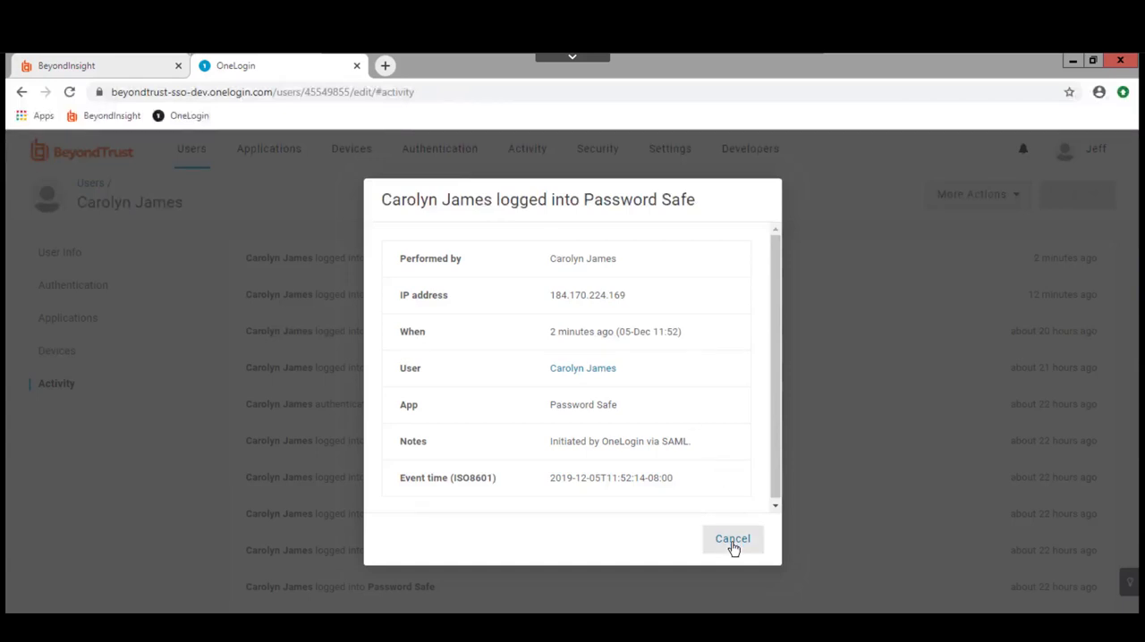
Reload Carolyn's OneLogin activity and view the new 'authenticated by BeyondTrust' RADIUS event.
left_click(732, 538)
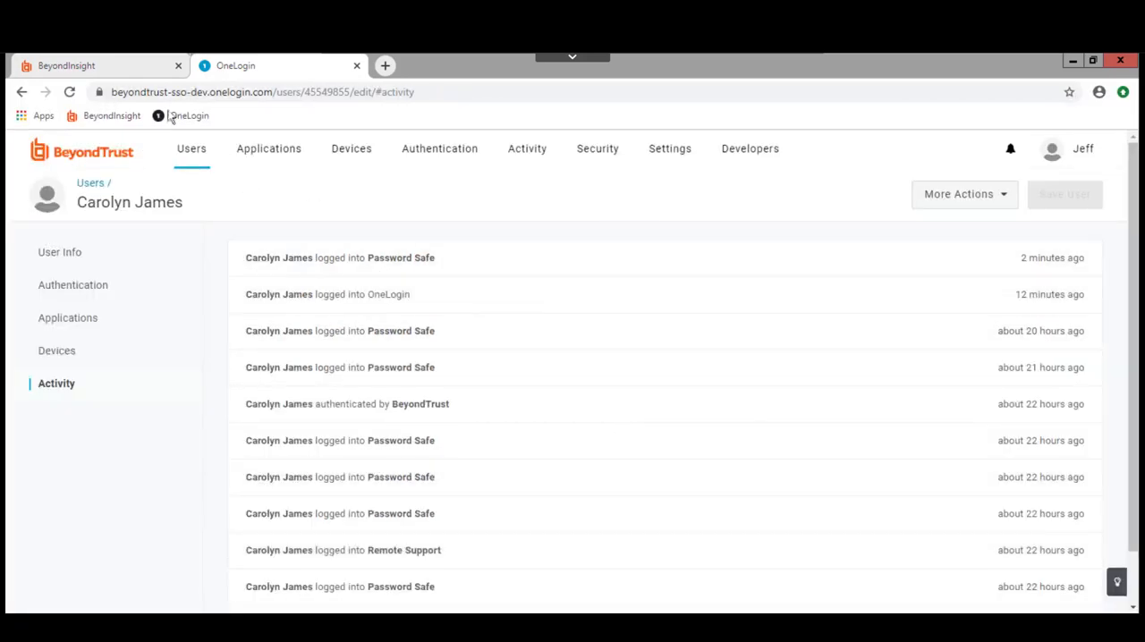
left_click(70, 92)
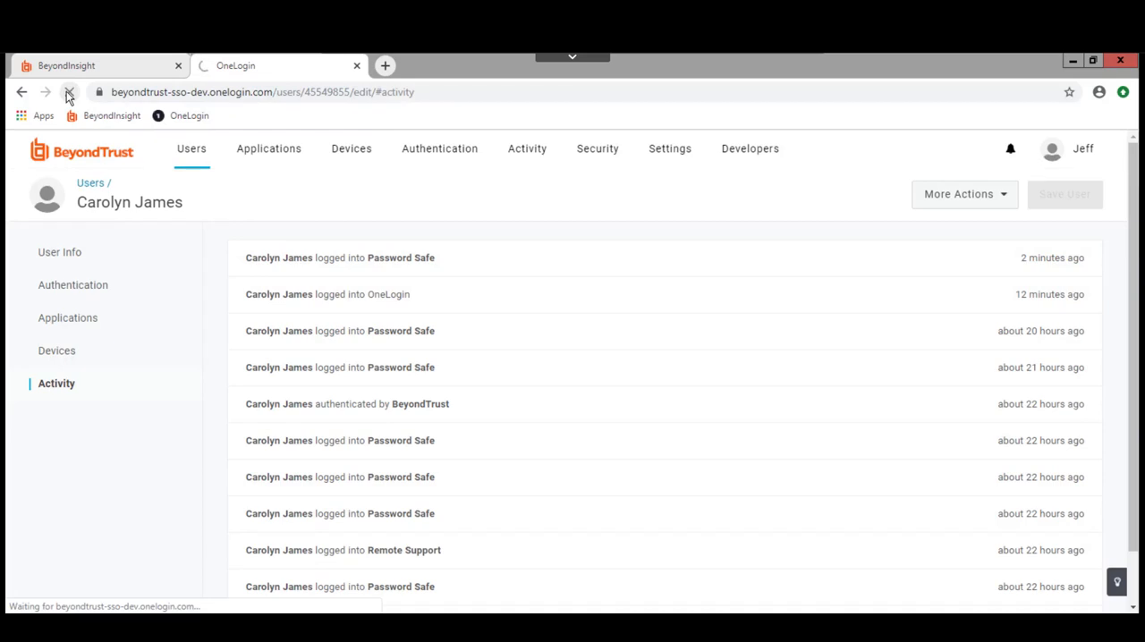
left_click(69, 91)
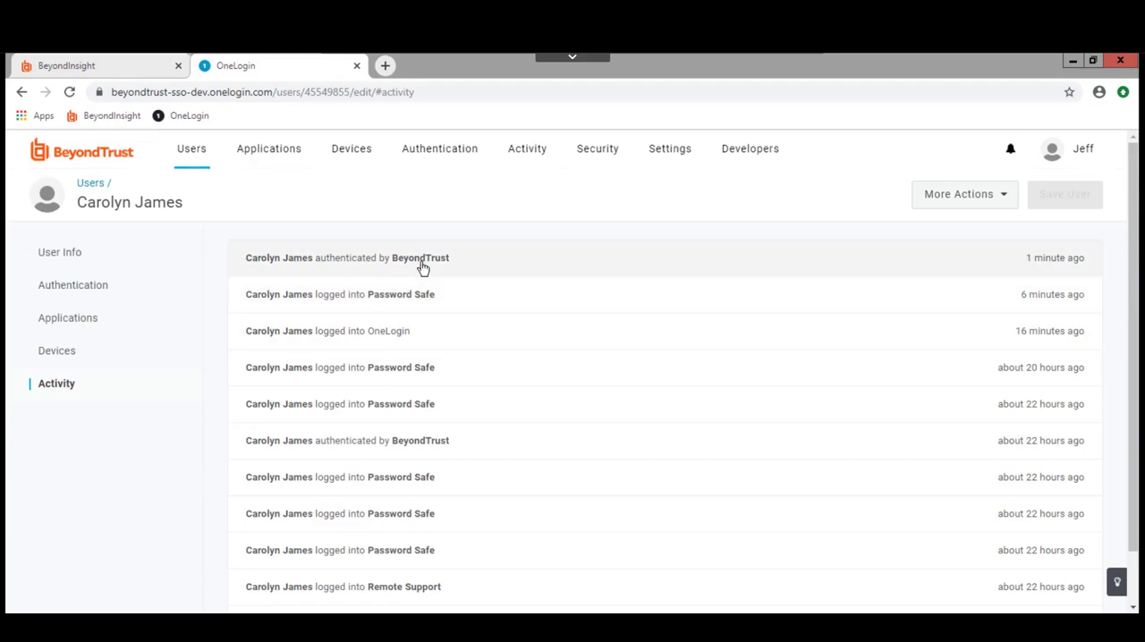
left_click(347, 257)
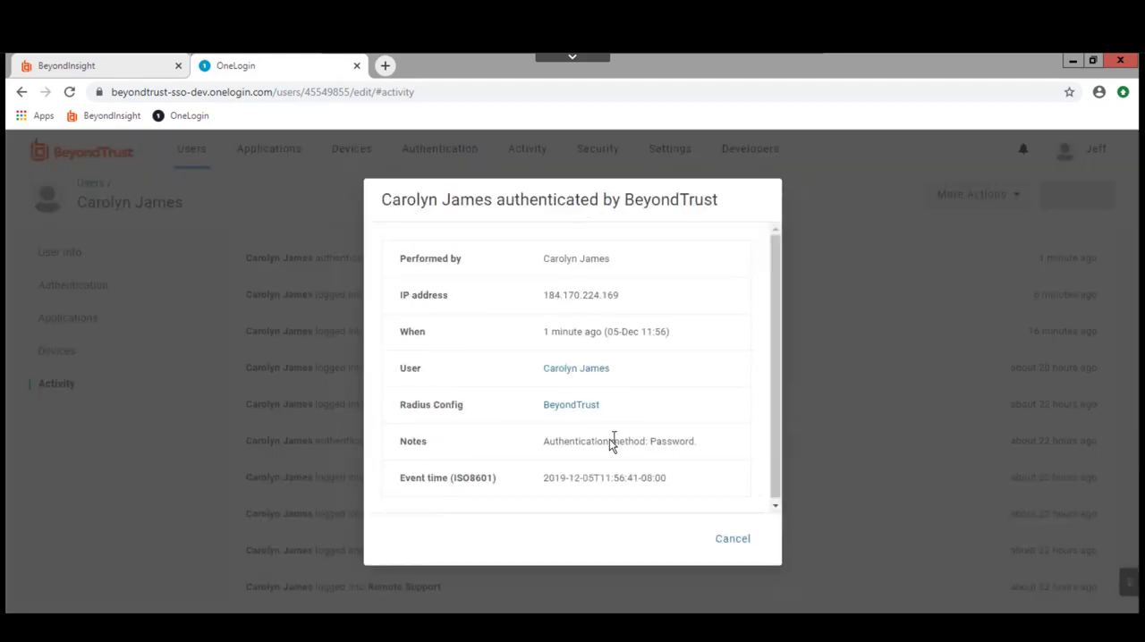
mouse_move(562, 469)
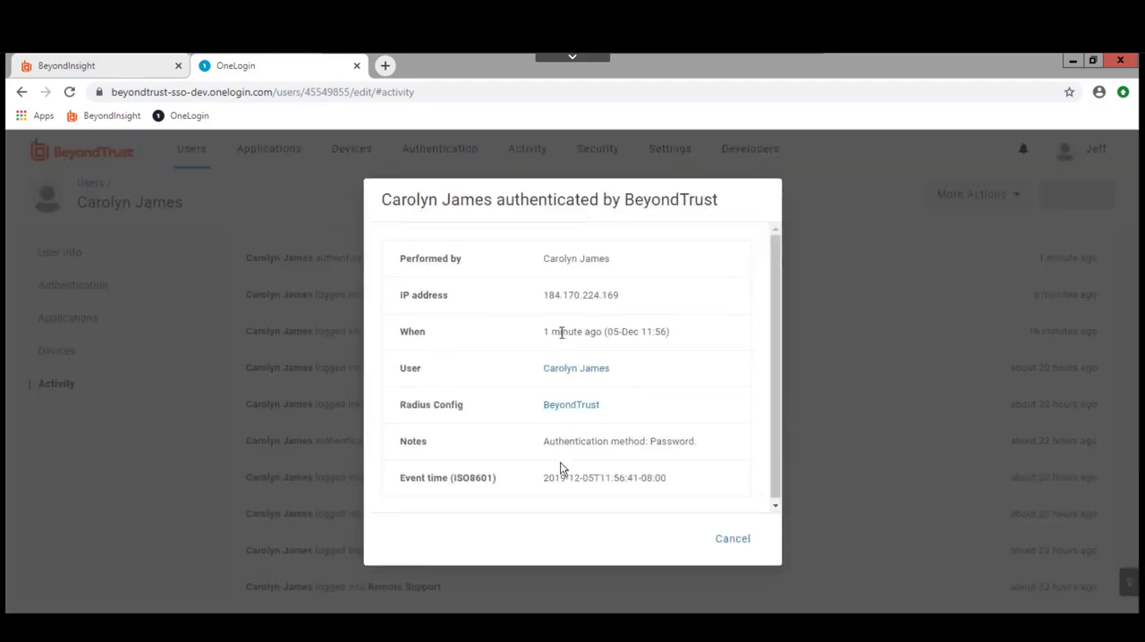
mouse_move(737, 474)
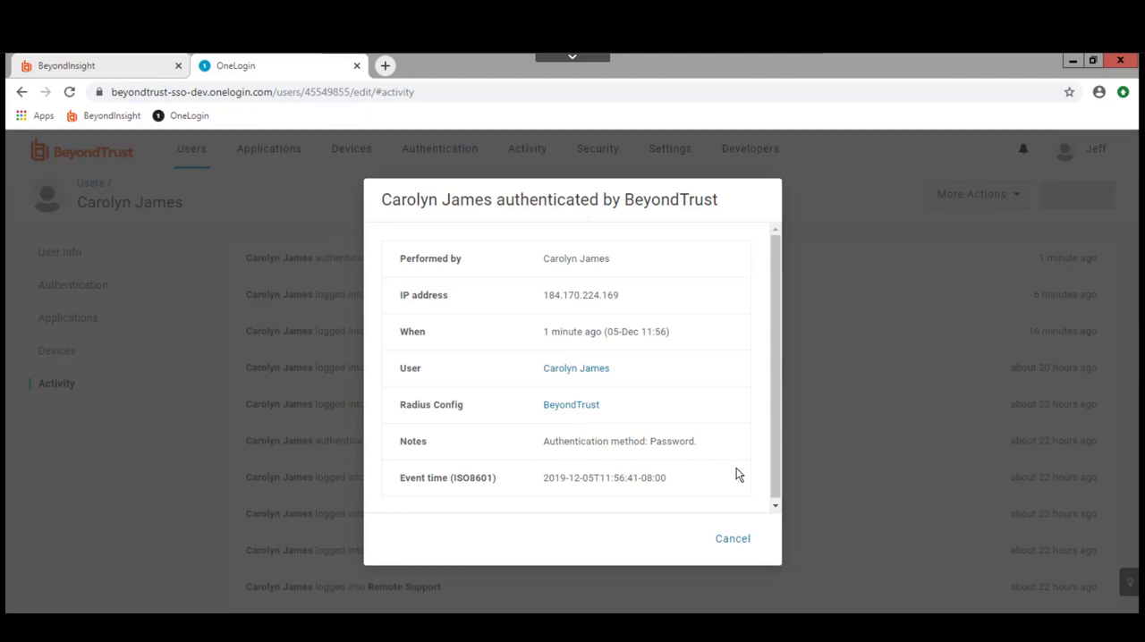